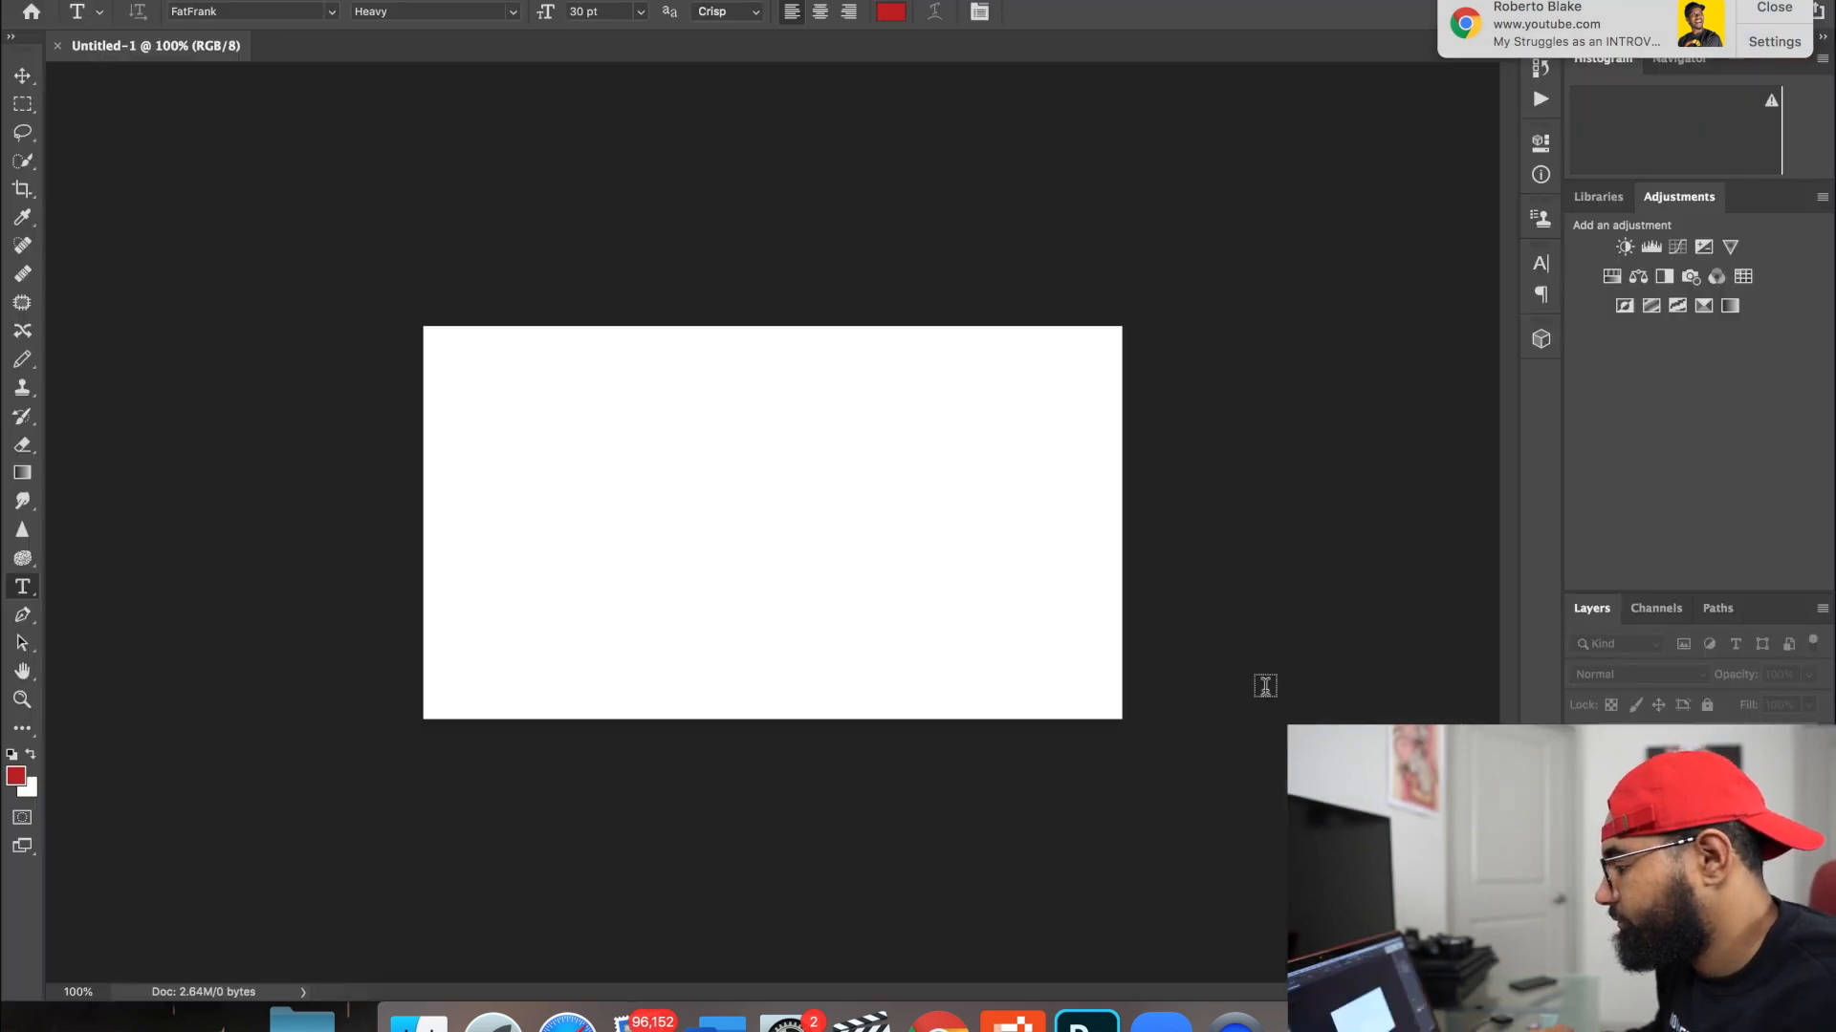
mouse_move(1149, 318)
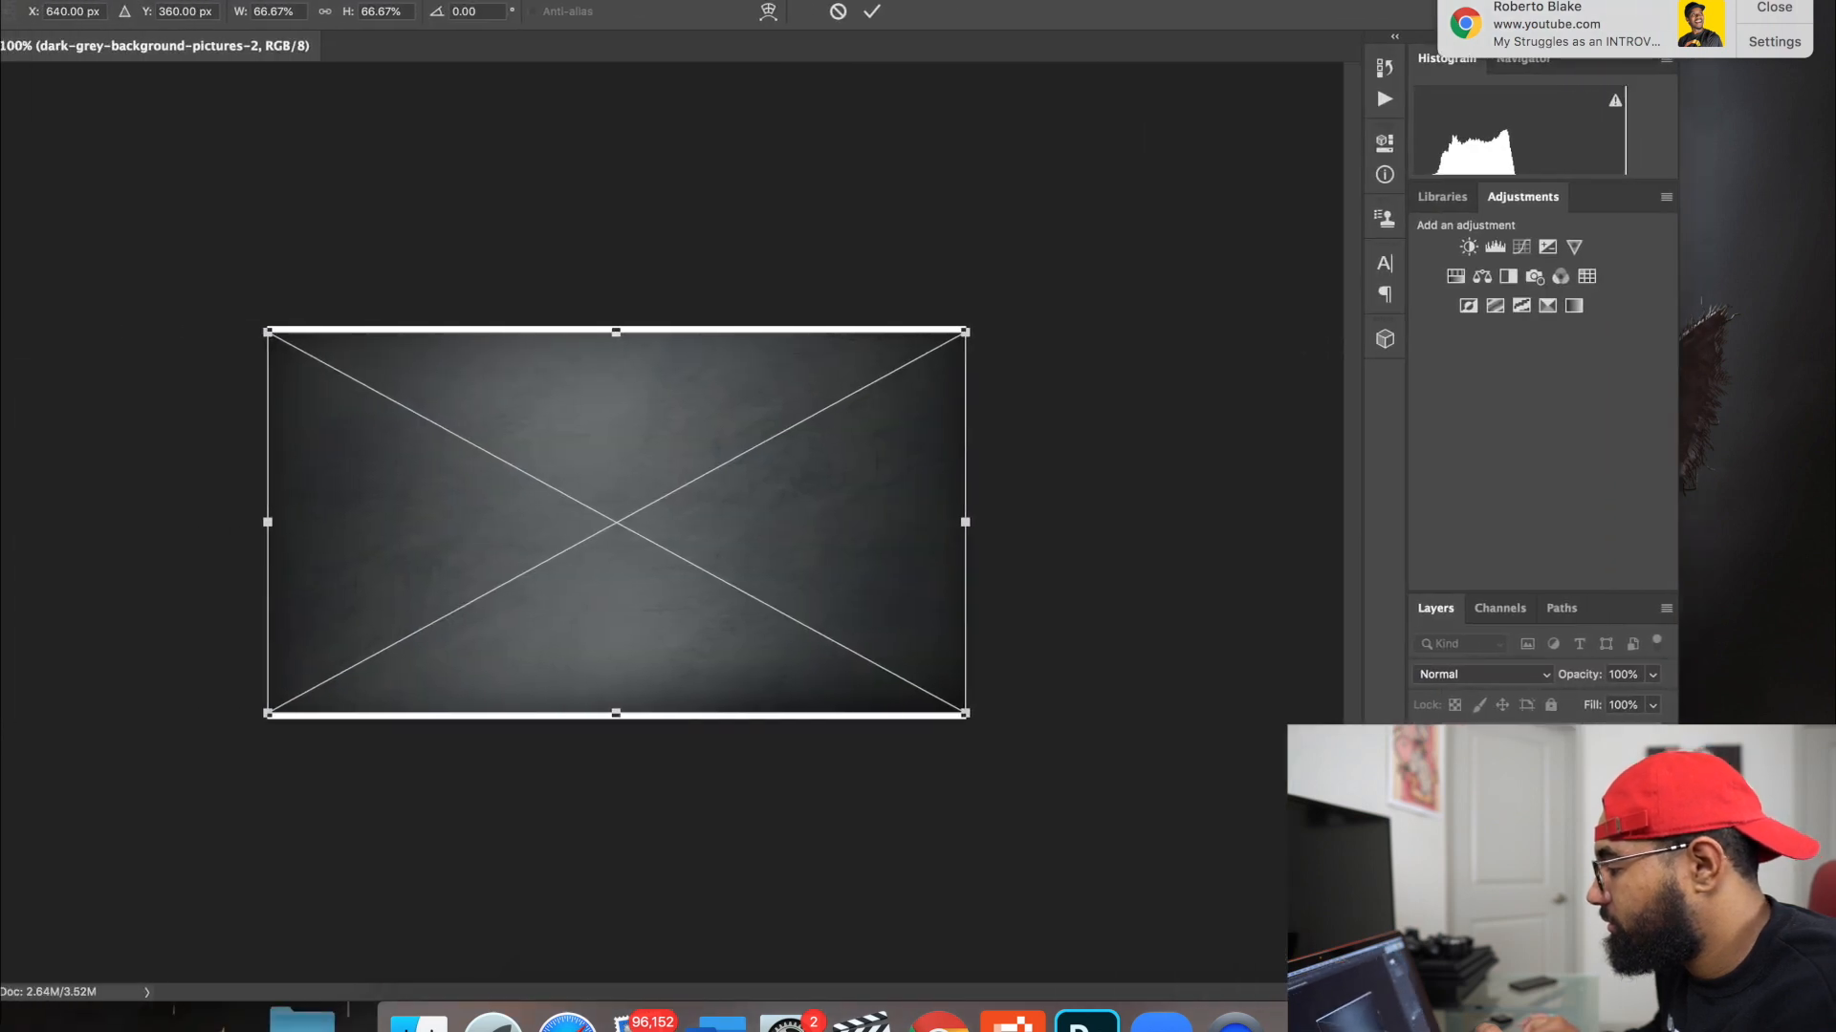
mouse_move(1034, 349)
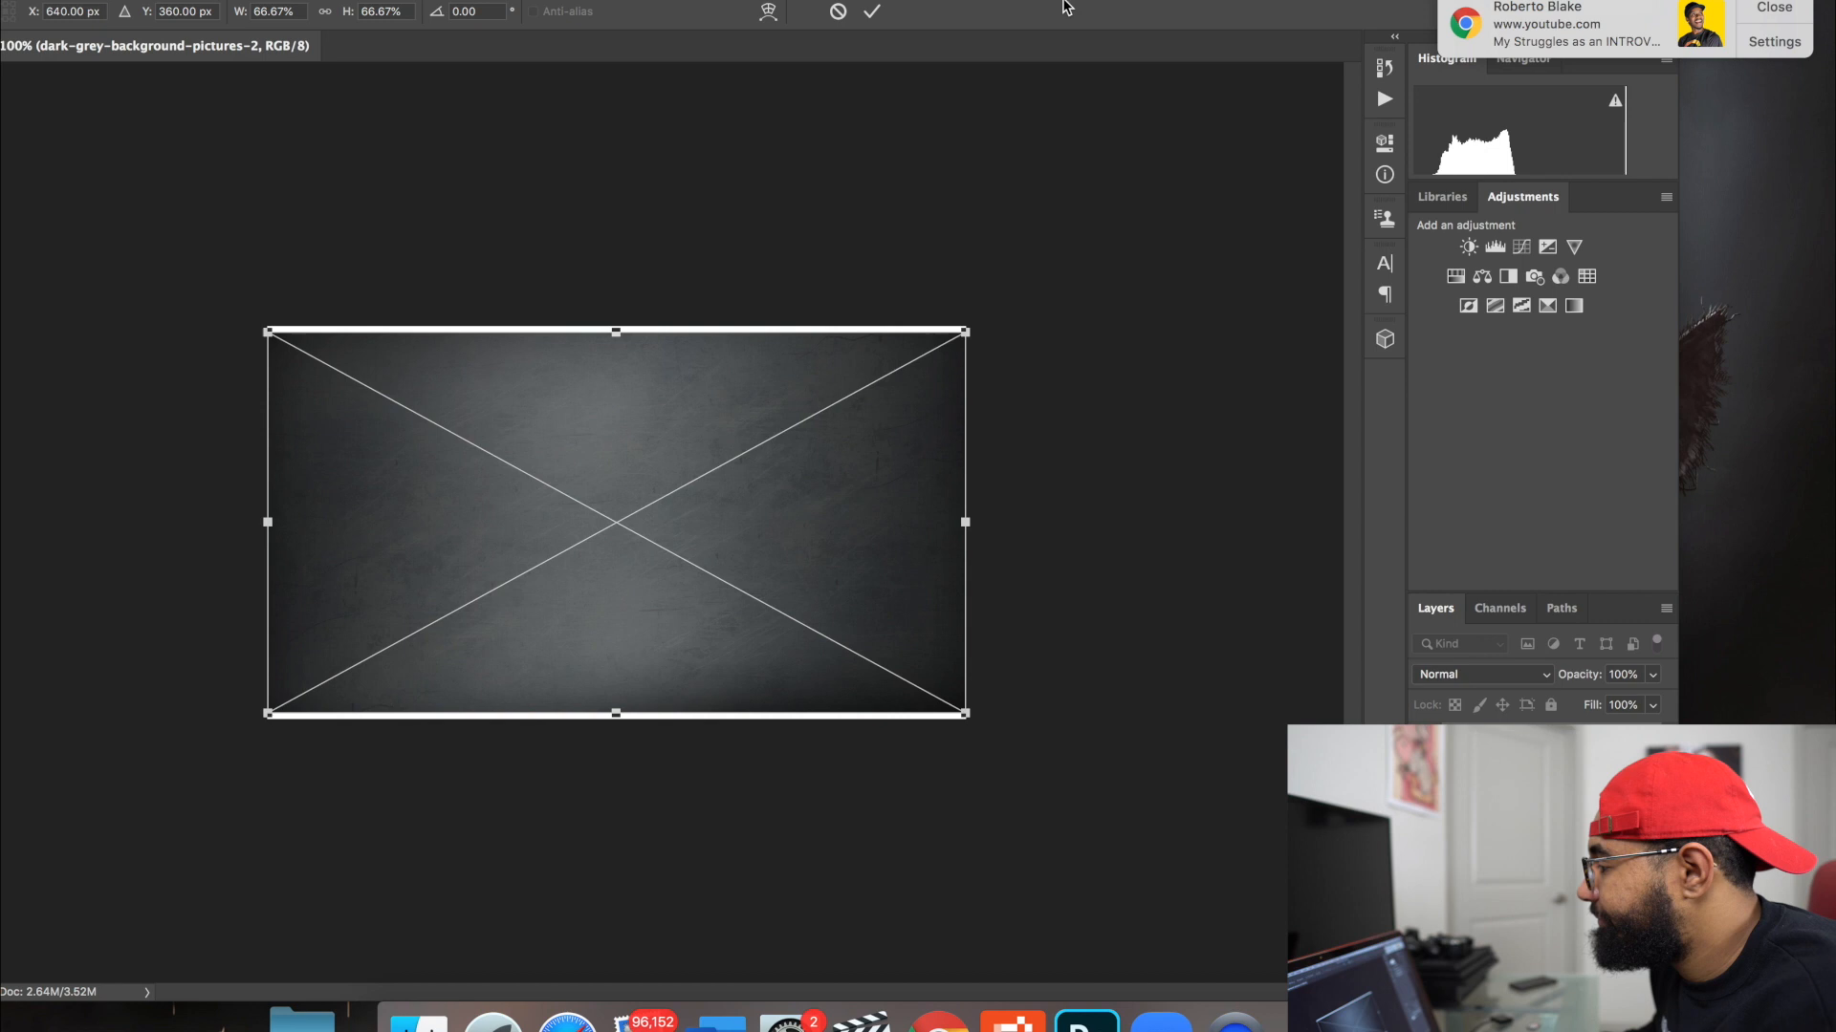
Step: Scale the grey textured backdrop past every canvas edge and commit the transform
left_click_drag(966, 333, 1069, 330)
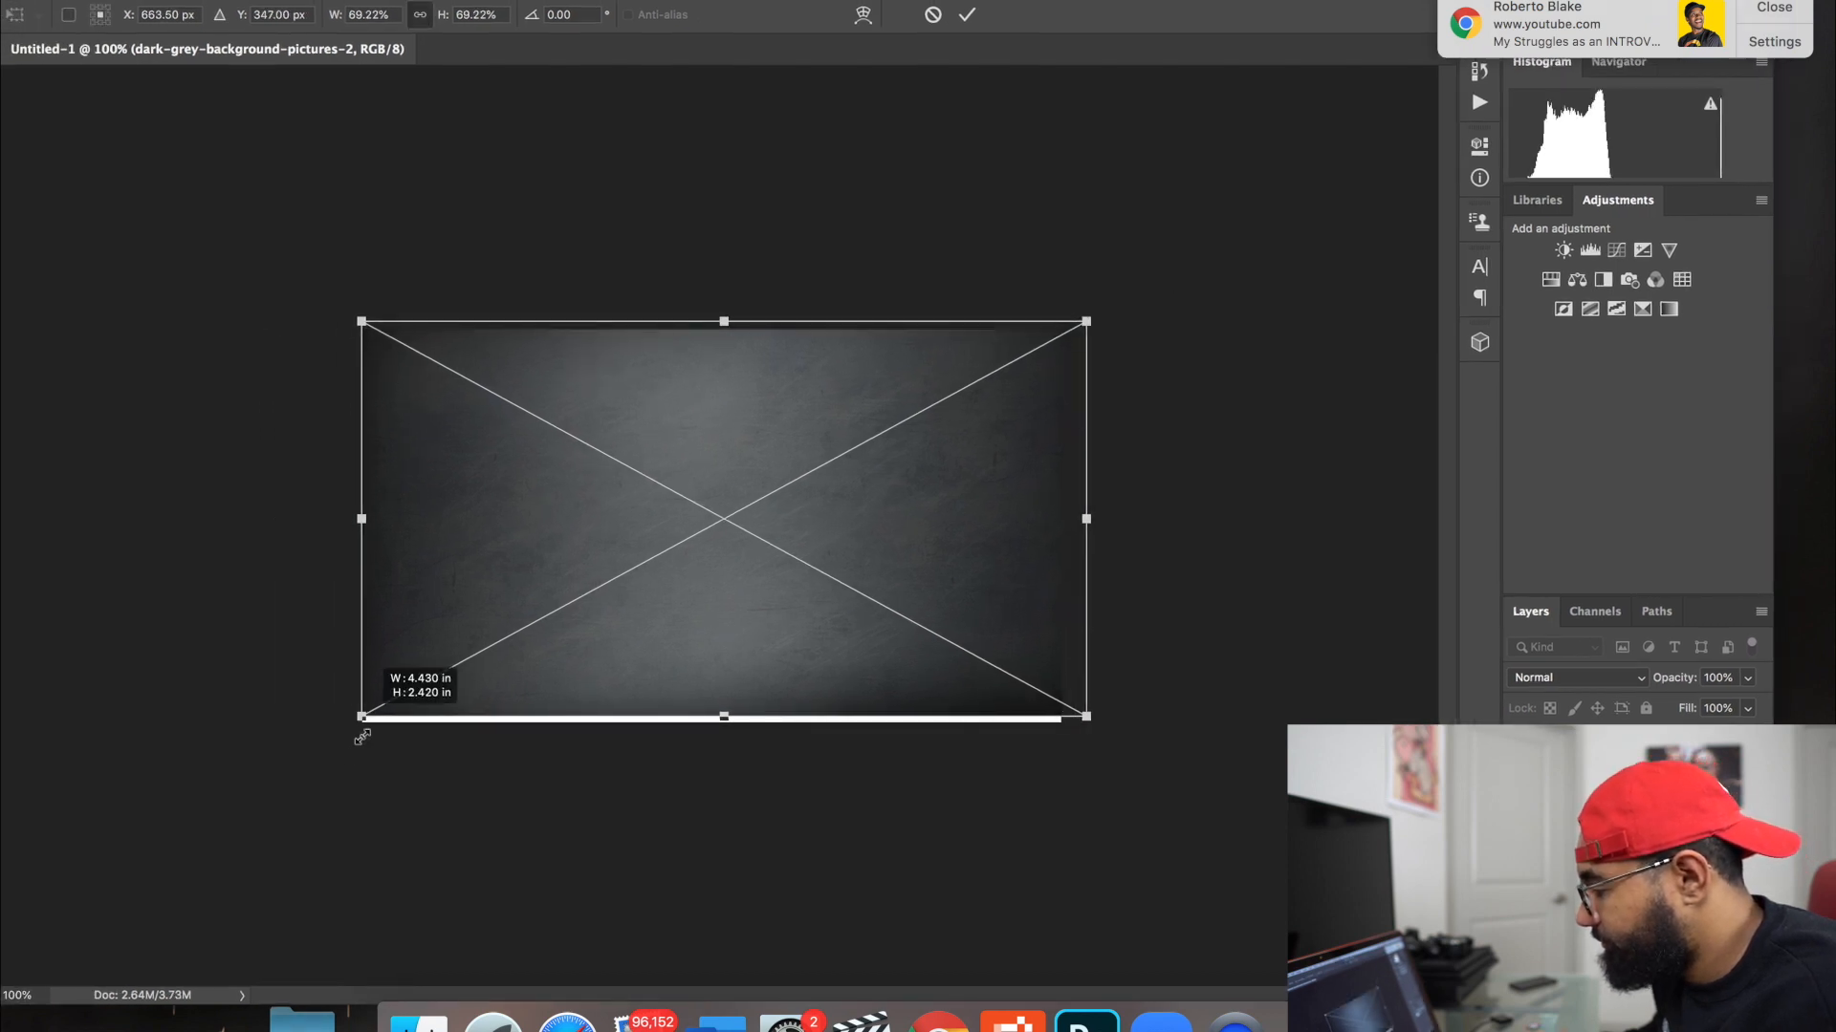
left_click_drag(361, 715, 297, 751)
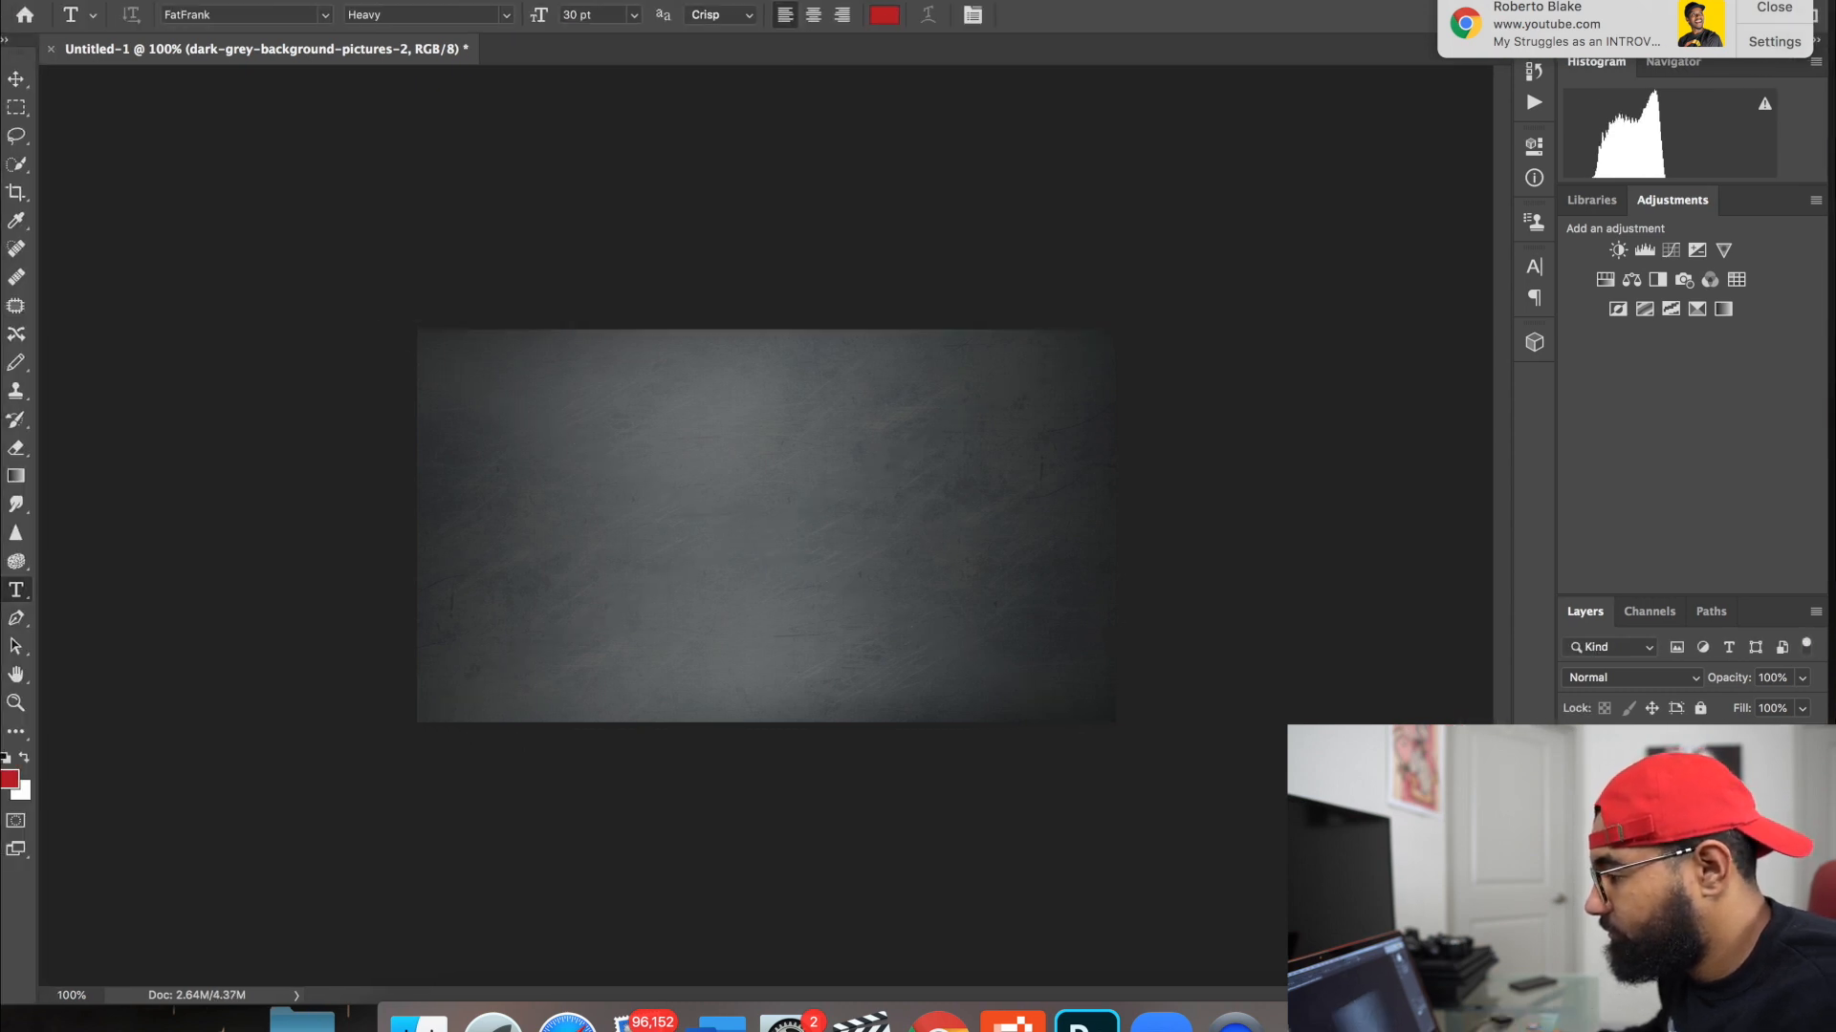
left_click(17, 72)
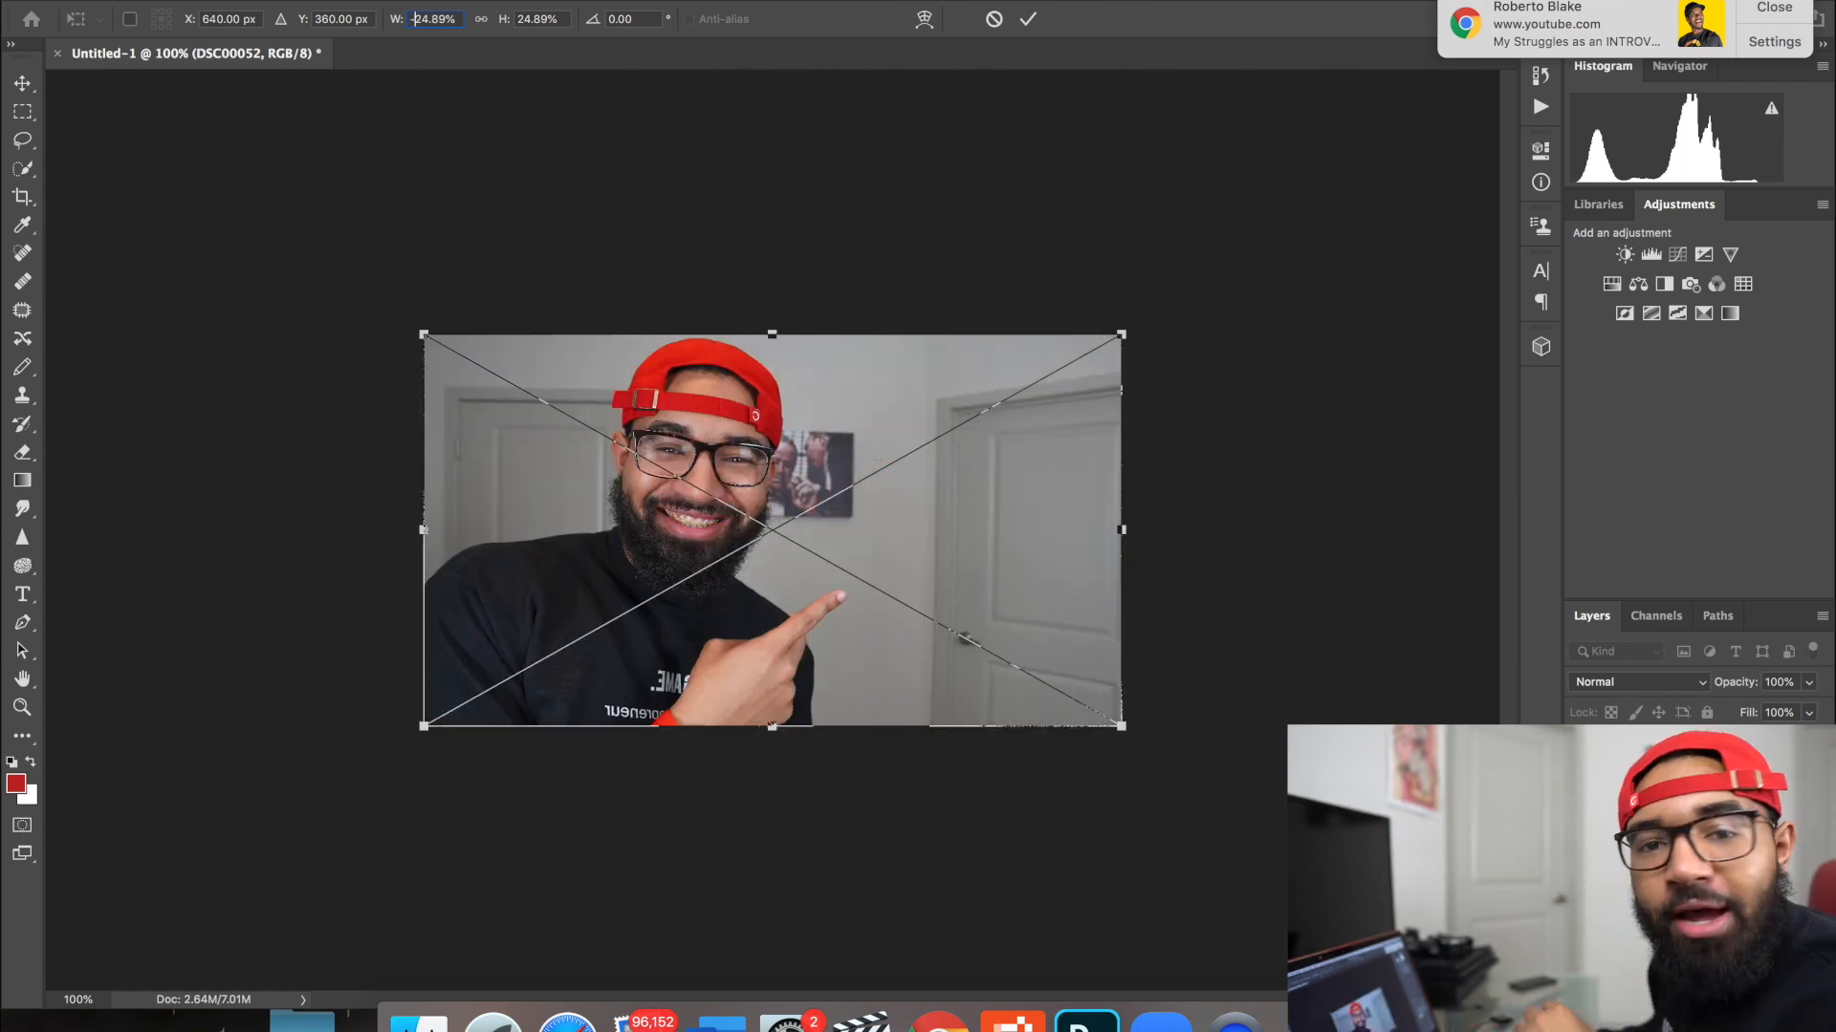
Step: Mirror the placed DSC00052 portrait by setting its width to -24.89%
type("-24.89%")
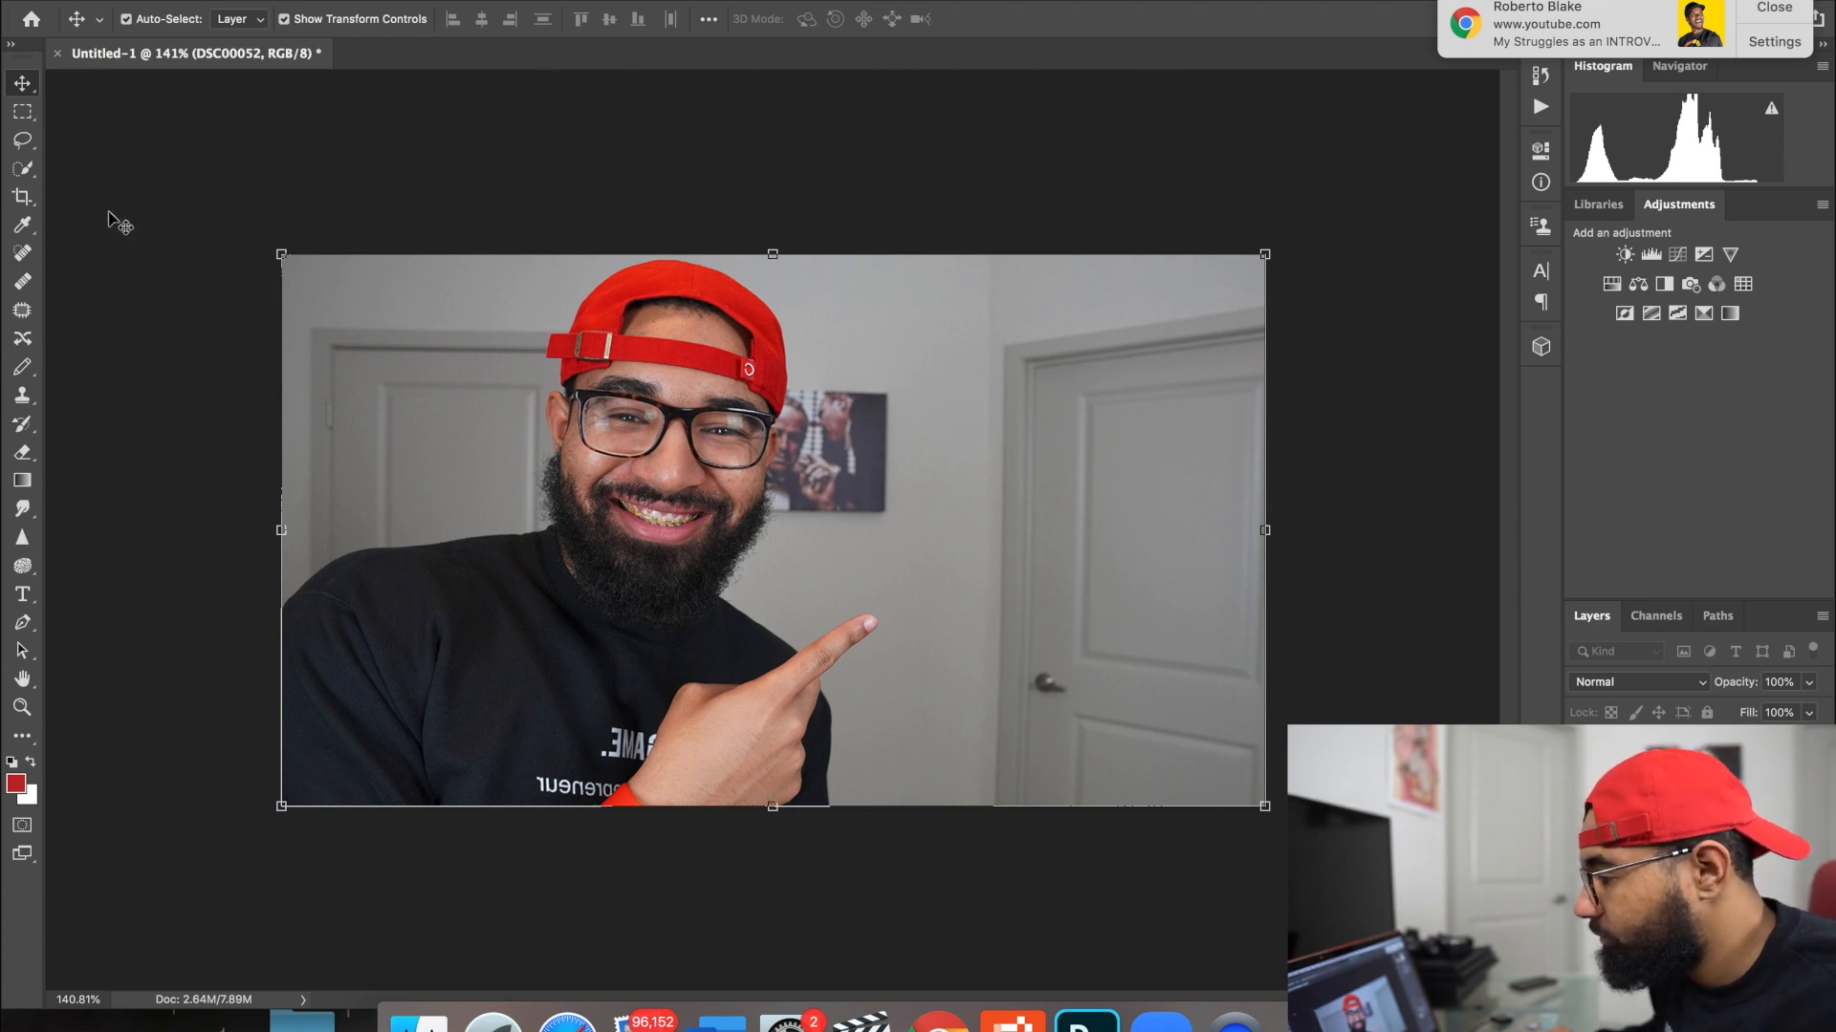
mouse_move(20, 169)
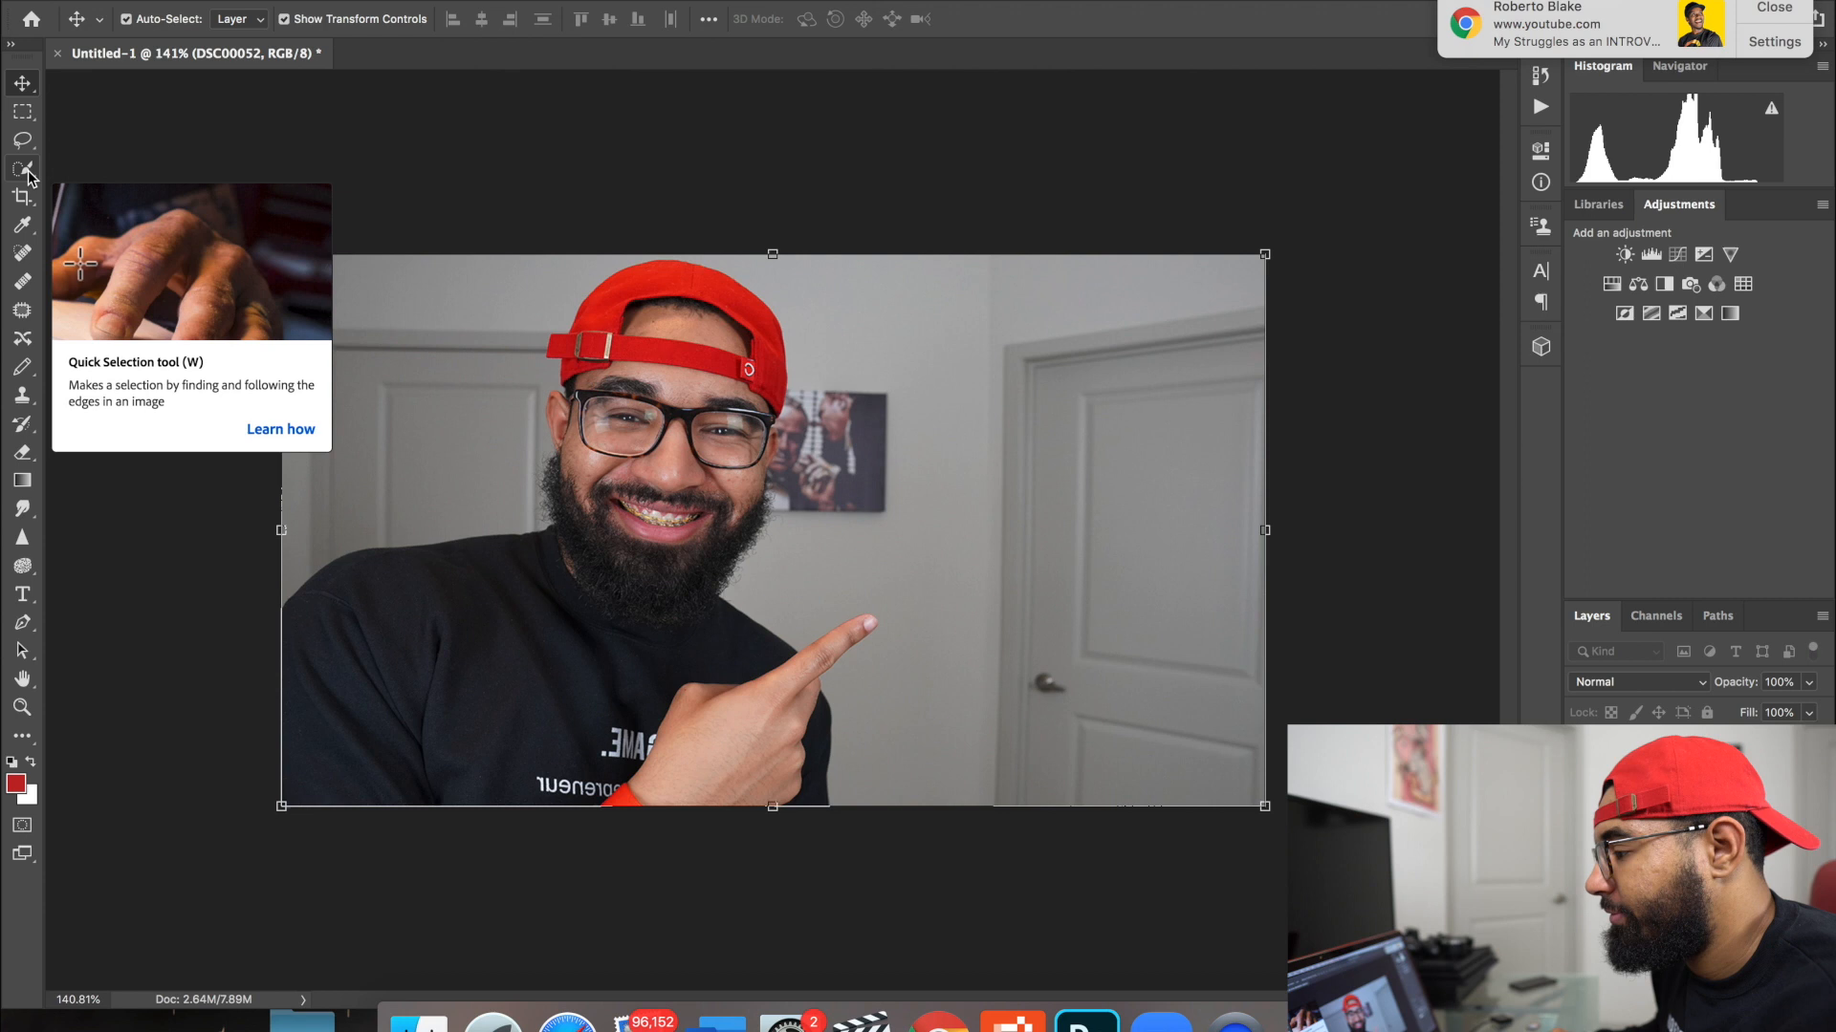
Step: Run Select Subject with the Quick Selection tool to outline the man
left_click(19, 168)
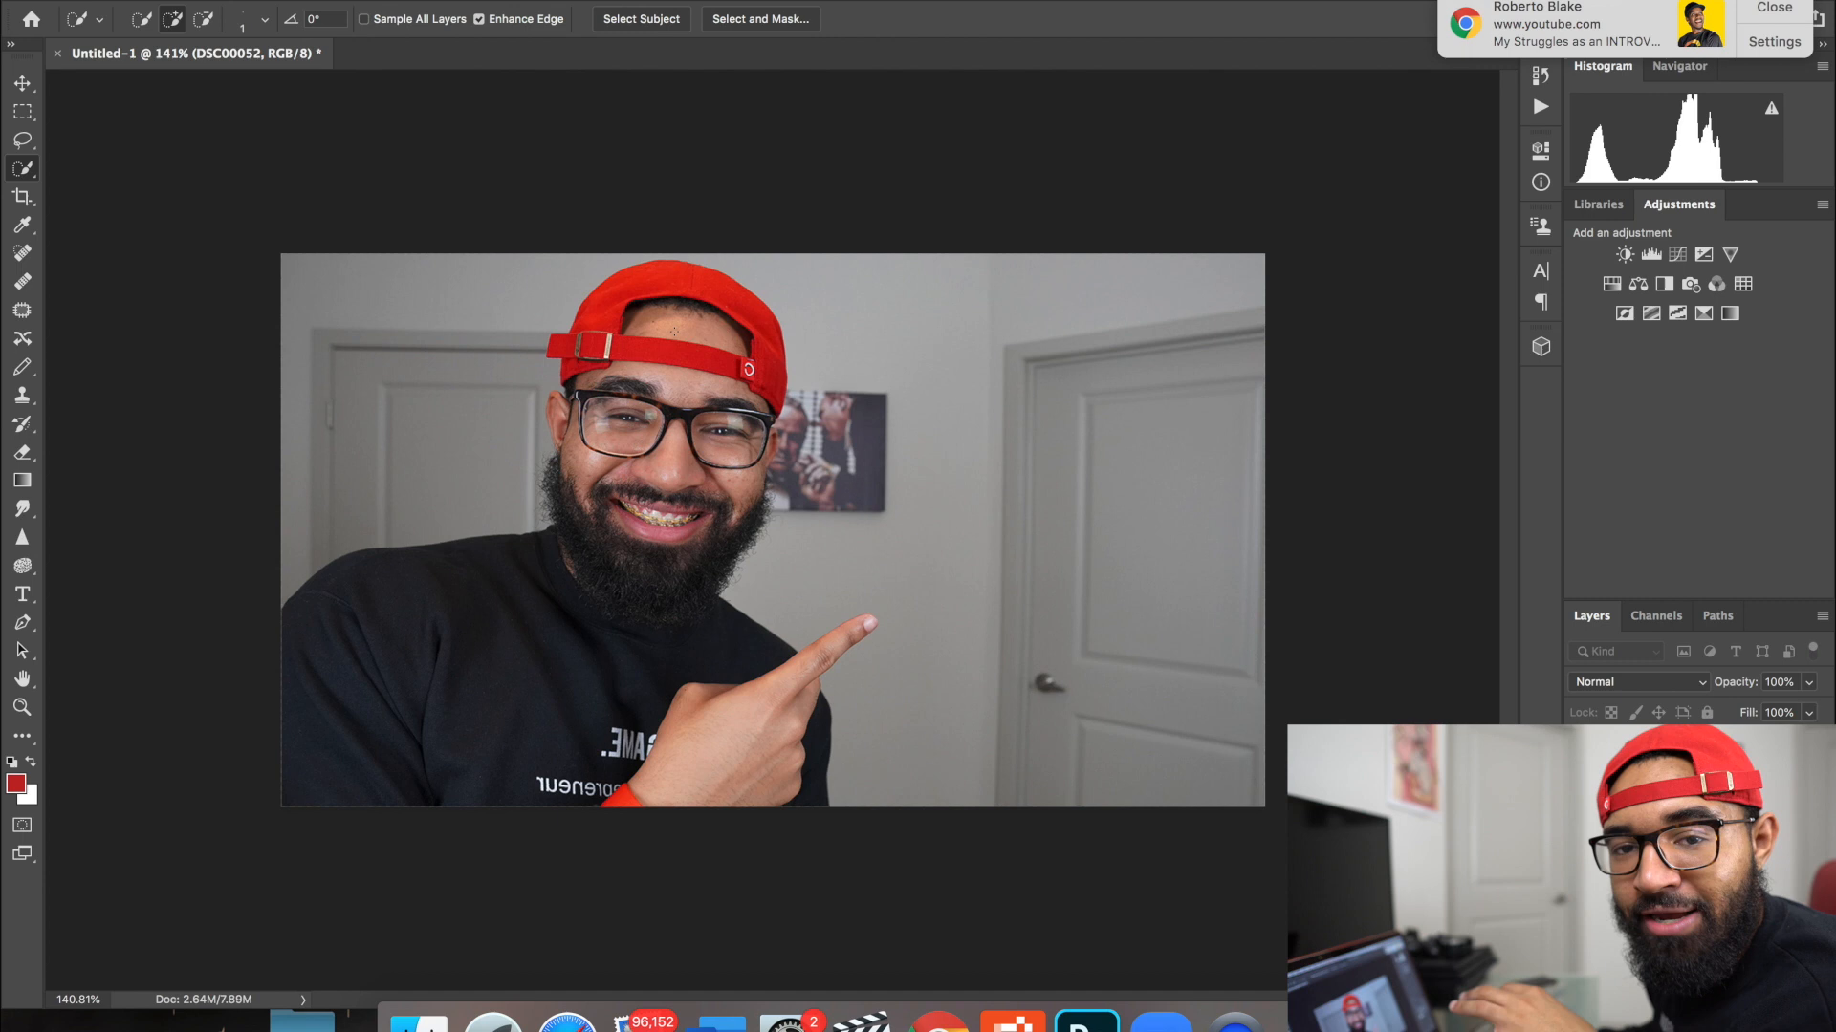
left_click(641, 18)
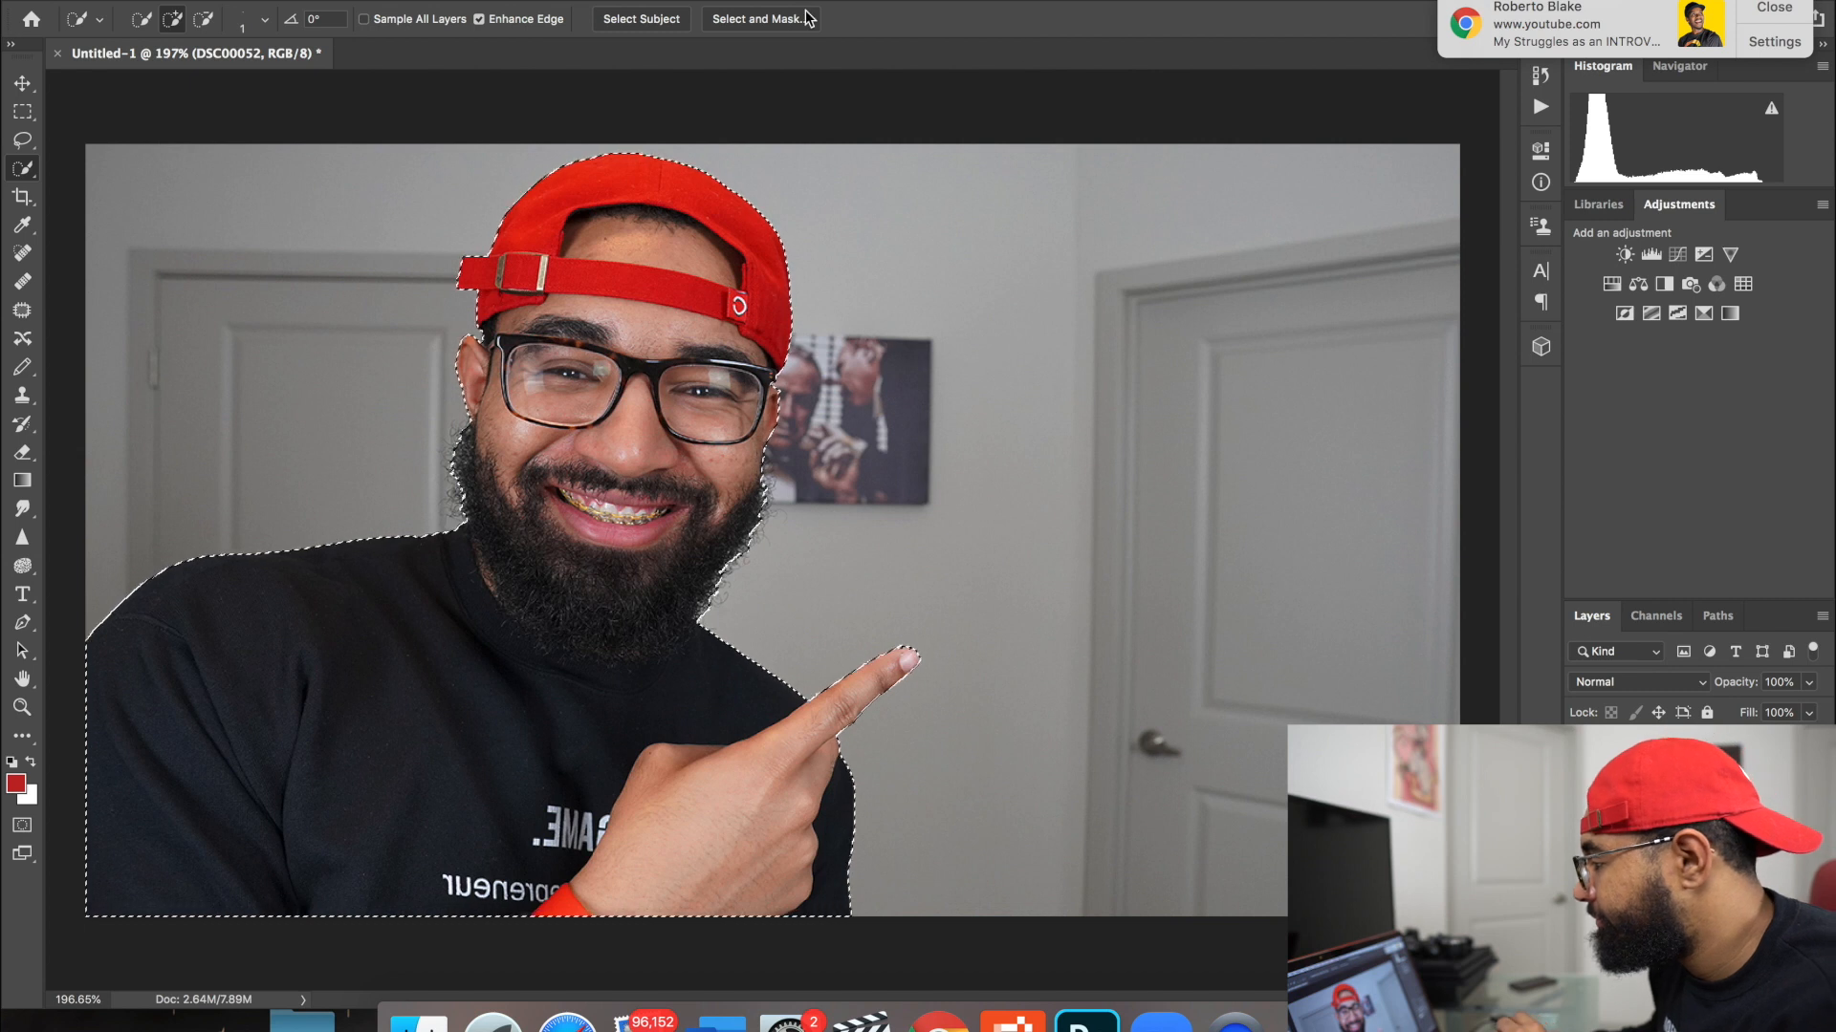
Step: Refine the man's selection in Select and Mask, copy it to a new layer, hide the original
left_click(761, 18)
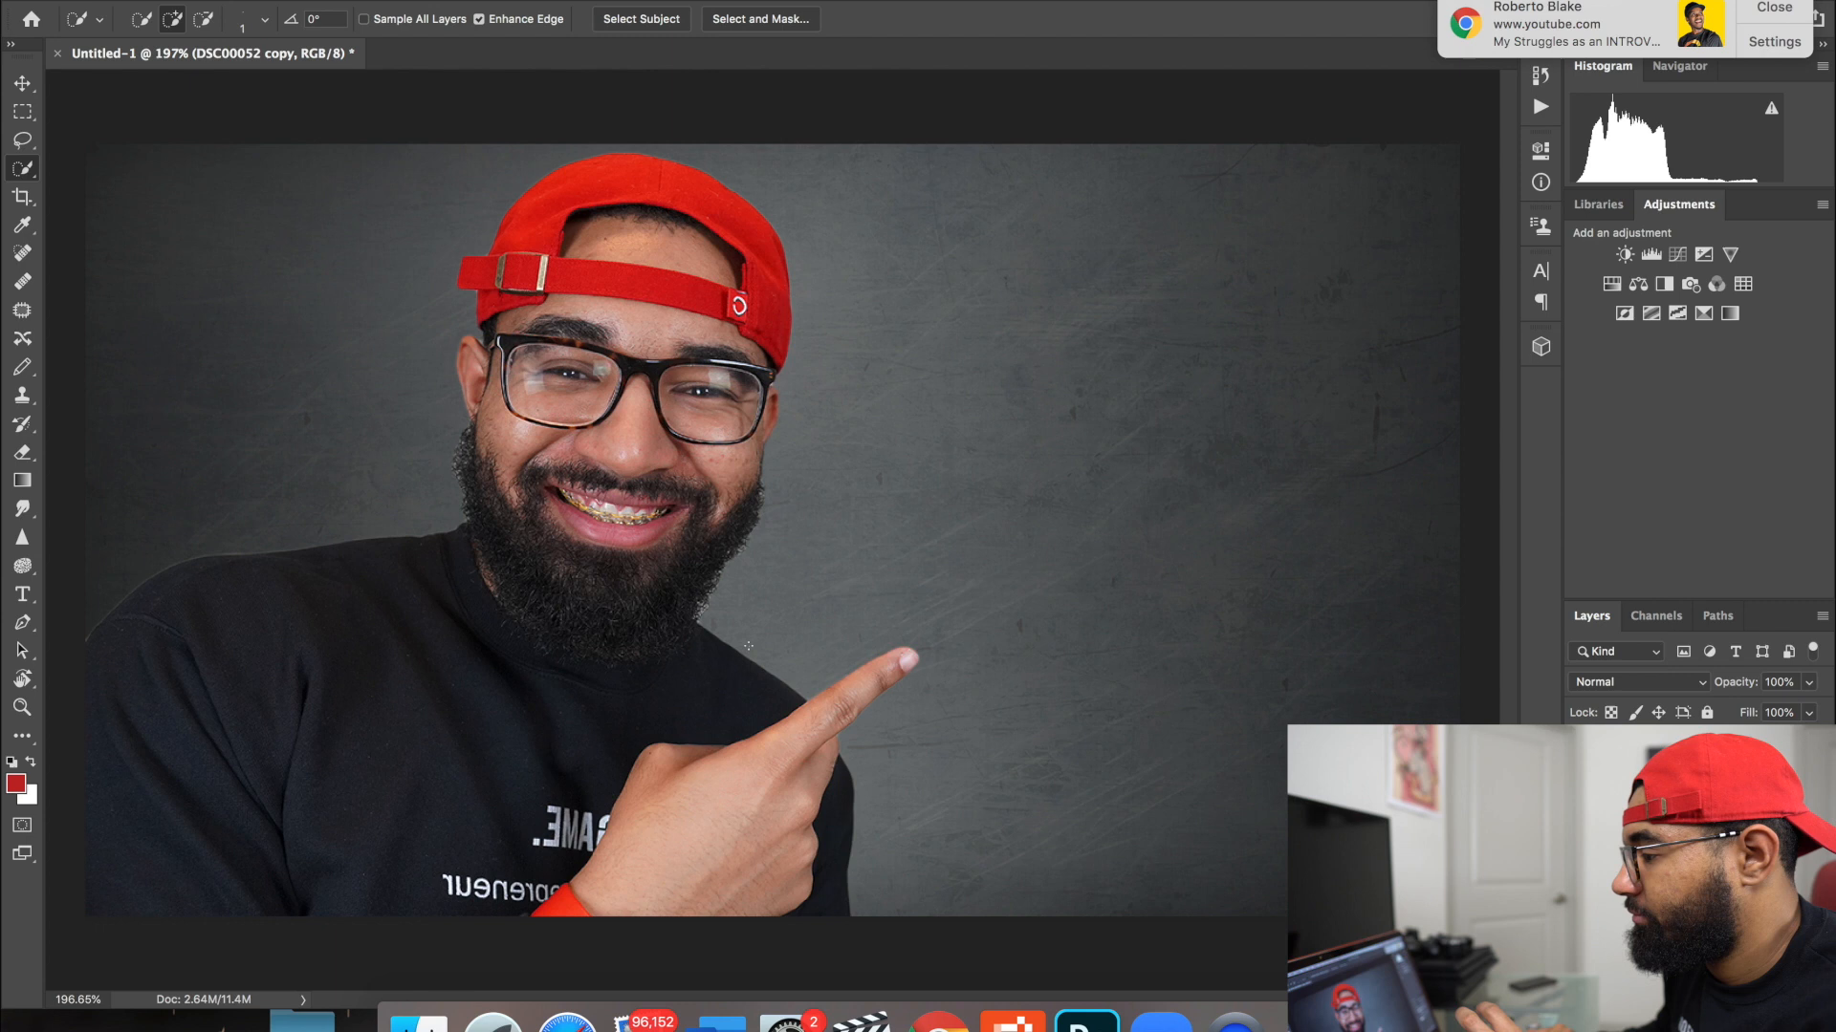
Step: Move the DSC00052 copy layer toward the left edge of the canvas
left_click(16, 85)
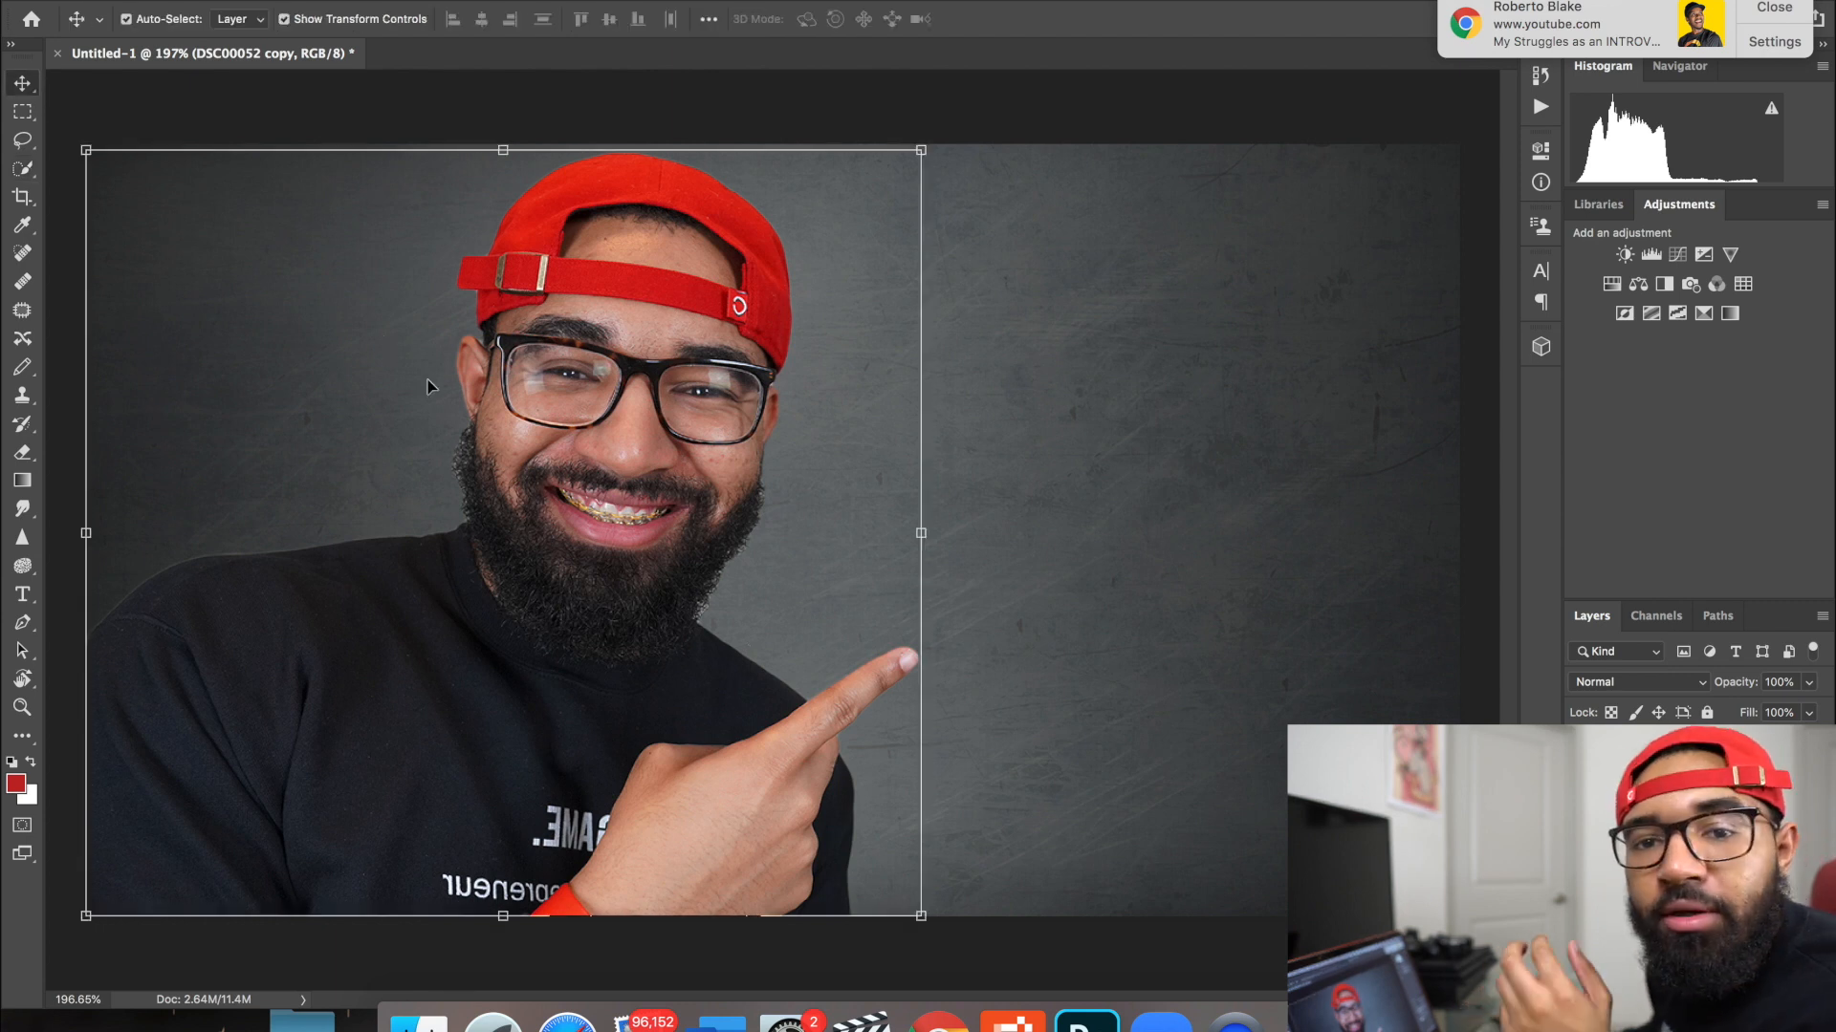
mouse_move(637, 573)
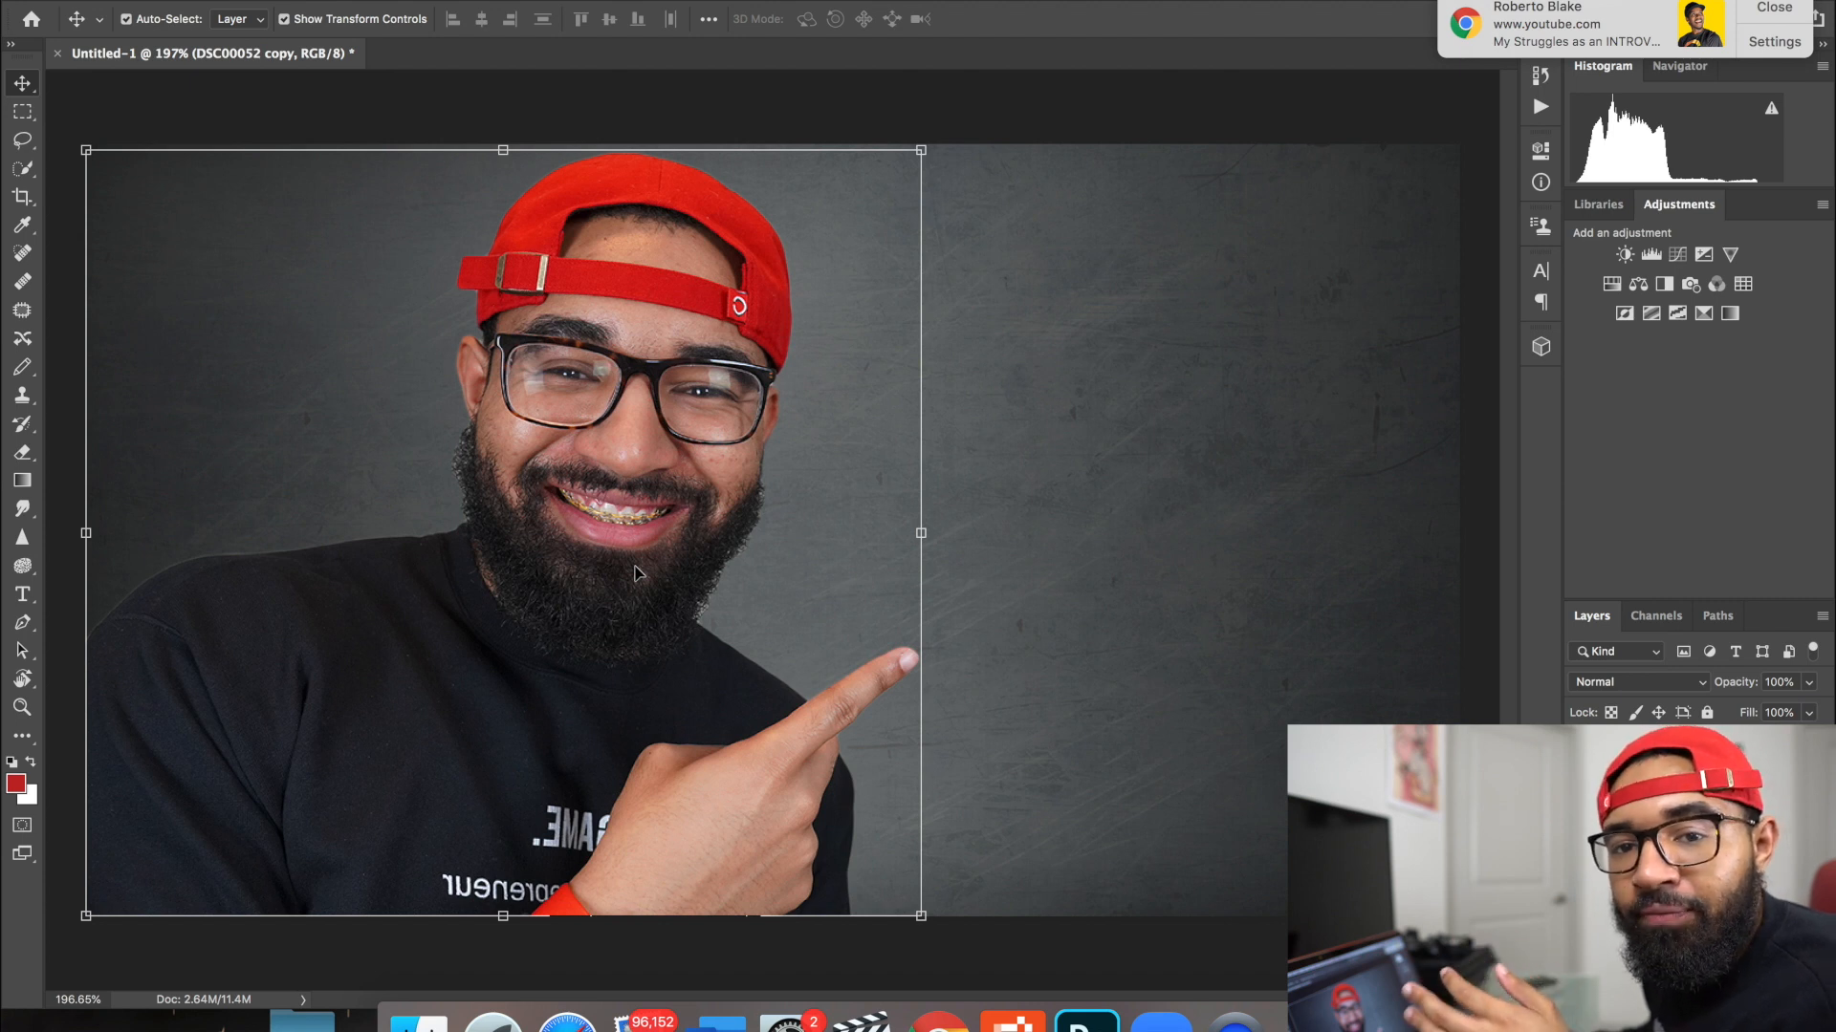
mouse_move(453, 99)
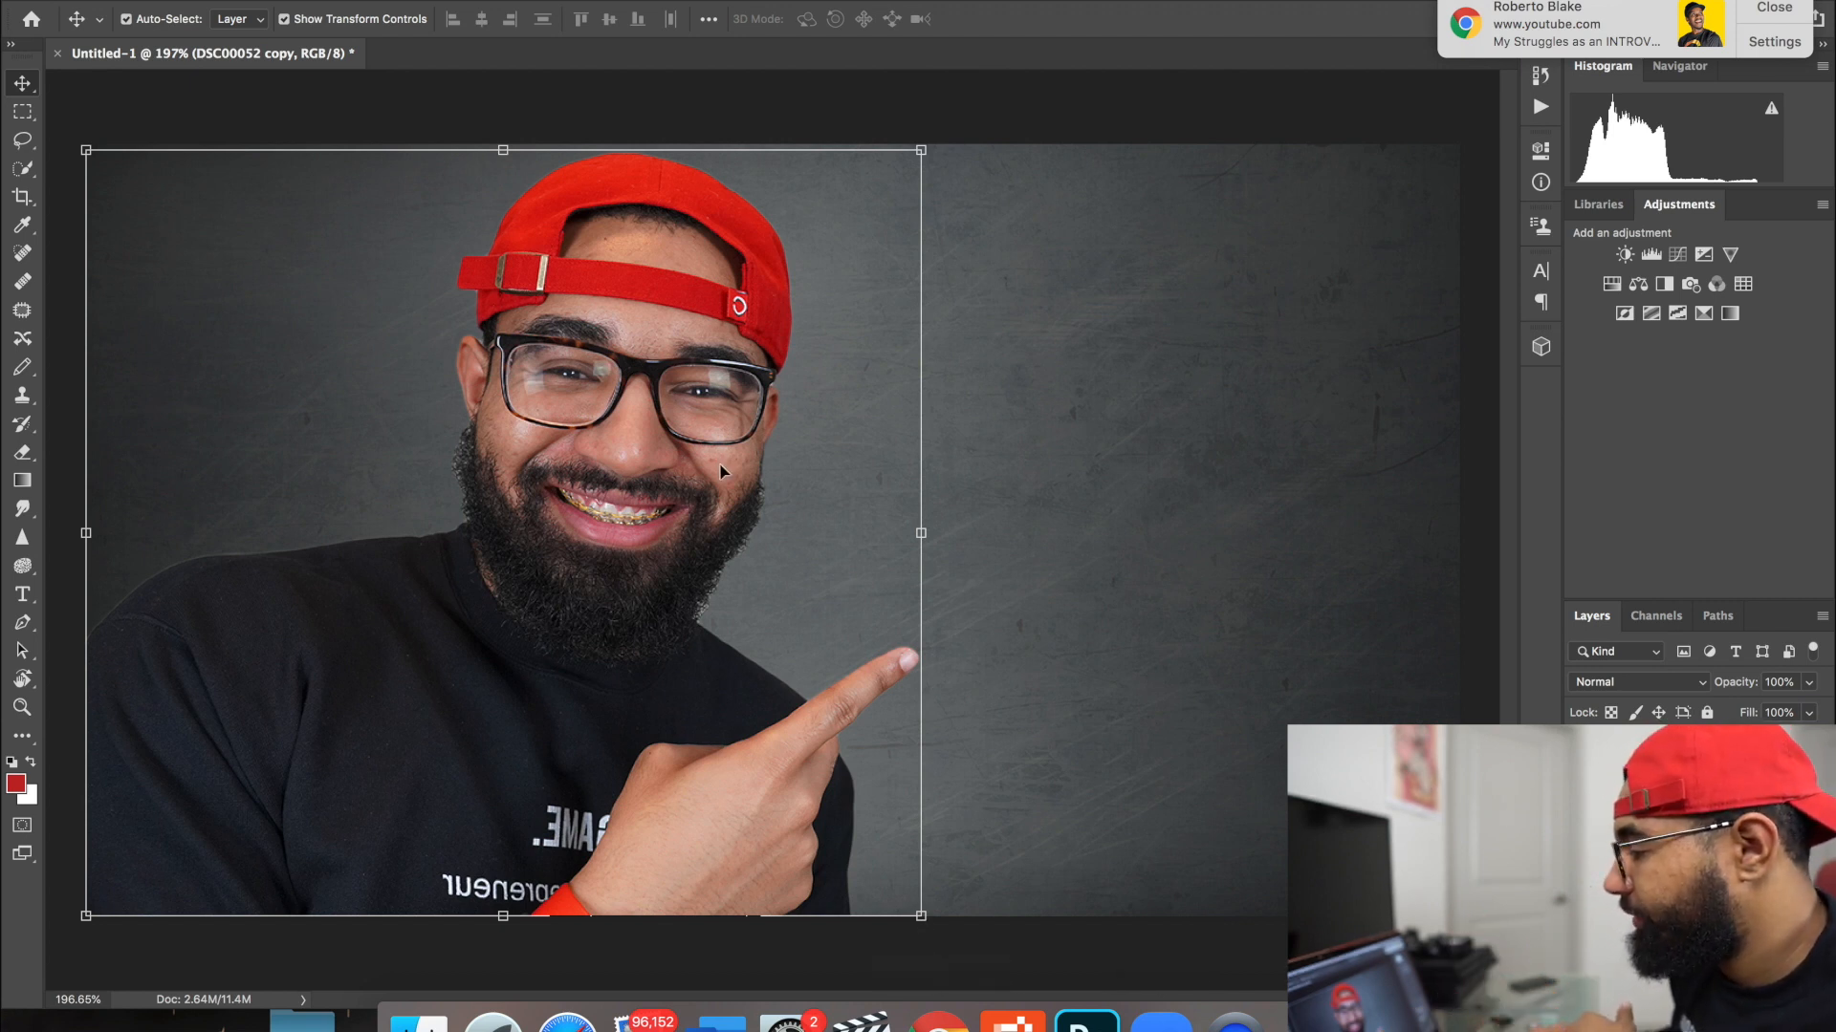
left_click_drag(720, 474, 427, 462)
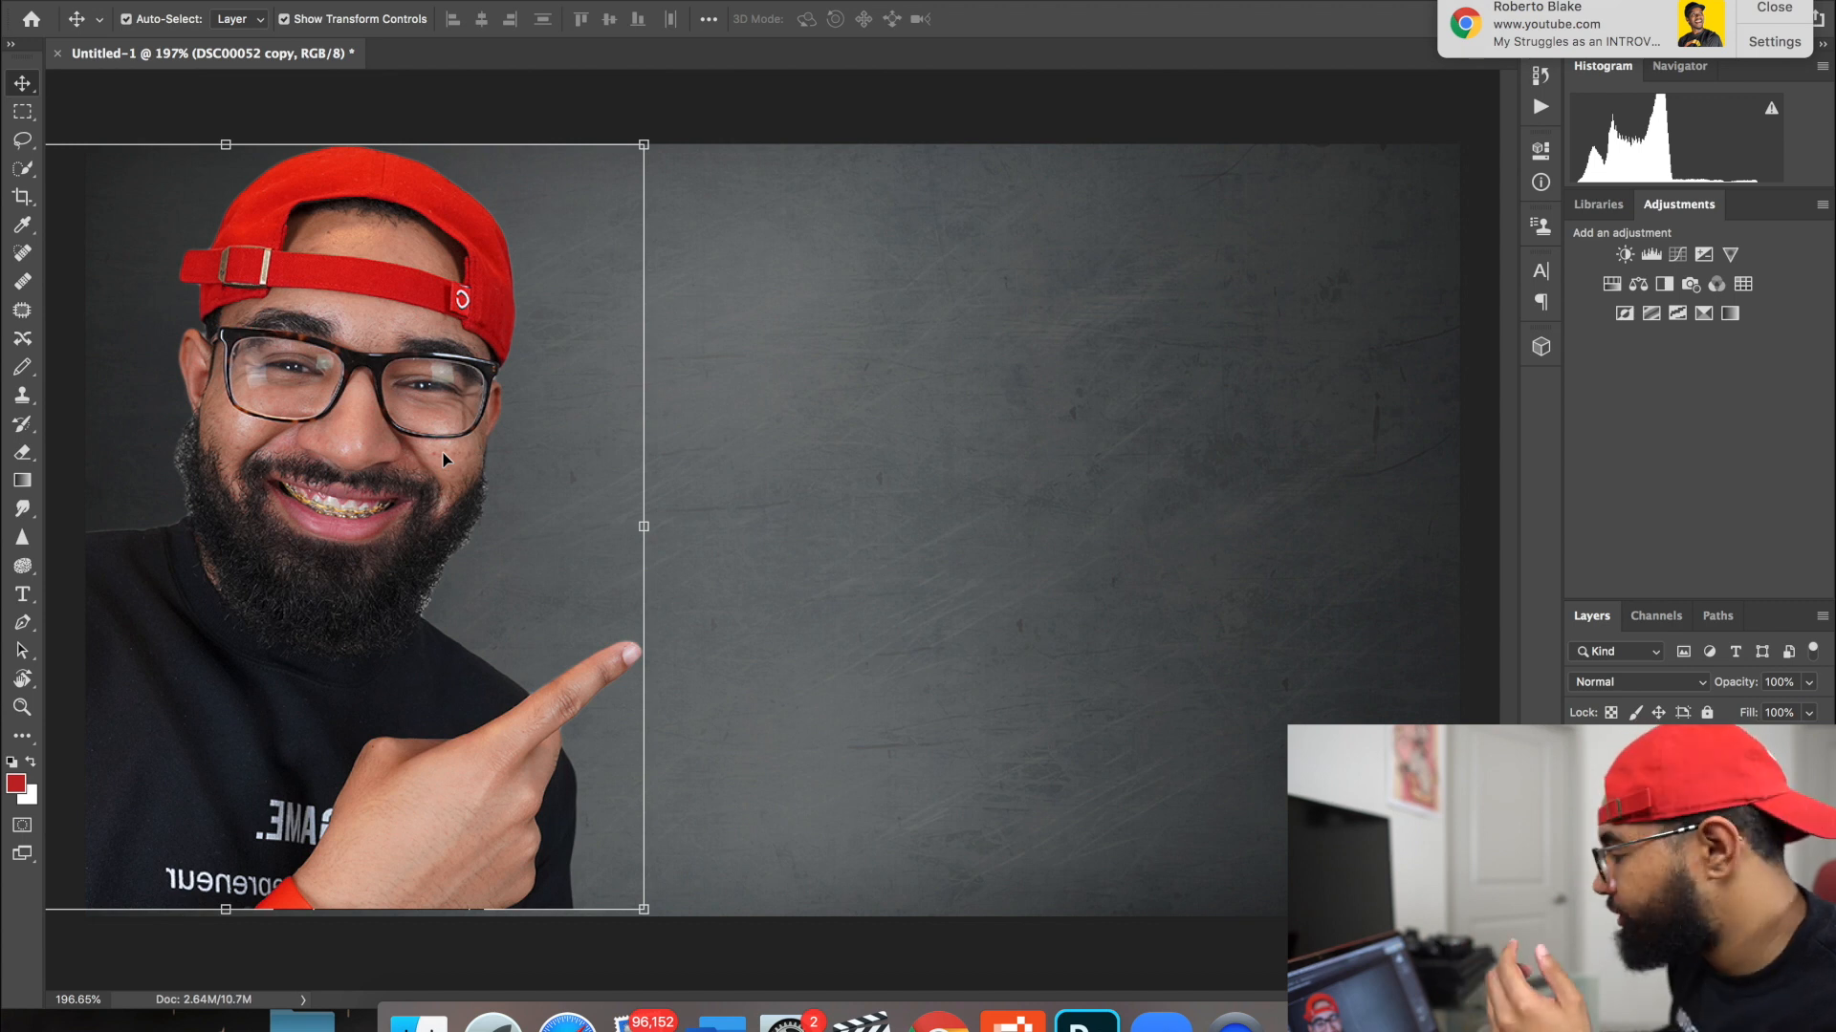
mouse_move(929, 600)
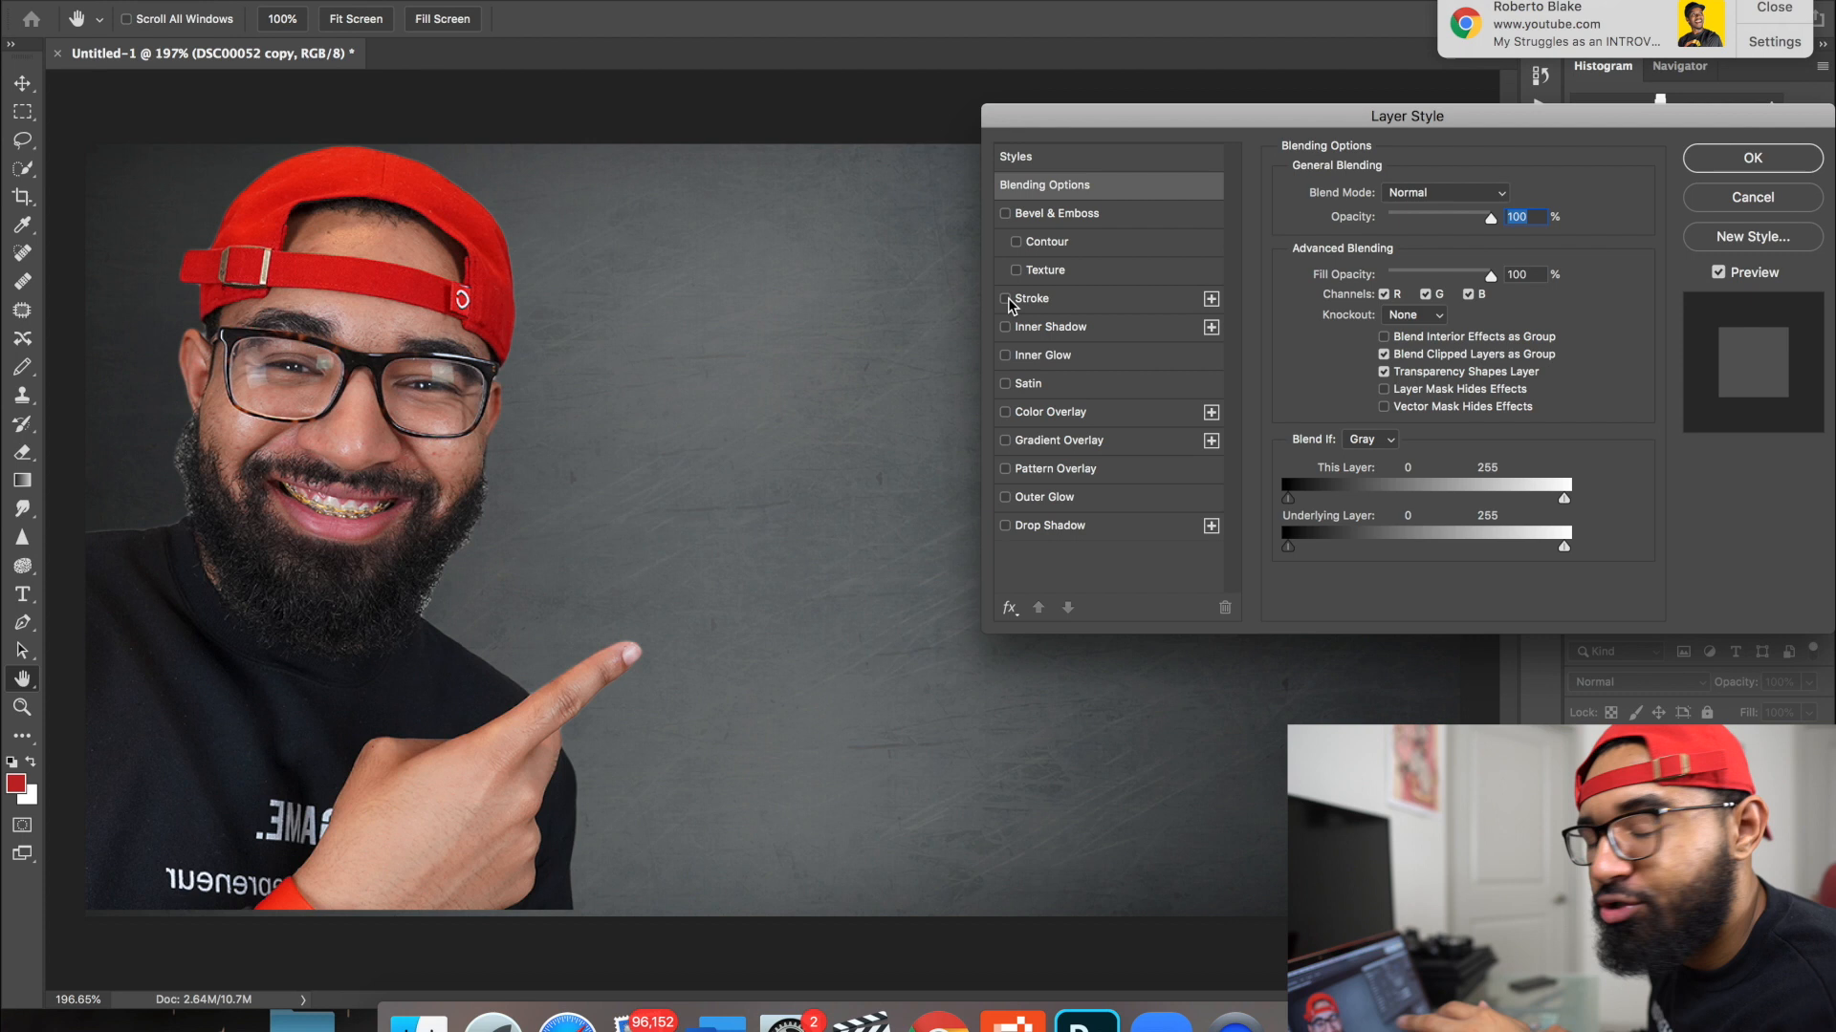
Step: Add a white Stroke to the cut-out portrait, settling its size at 5 px
left_click(1004, 299)
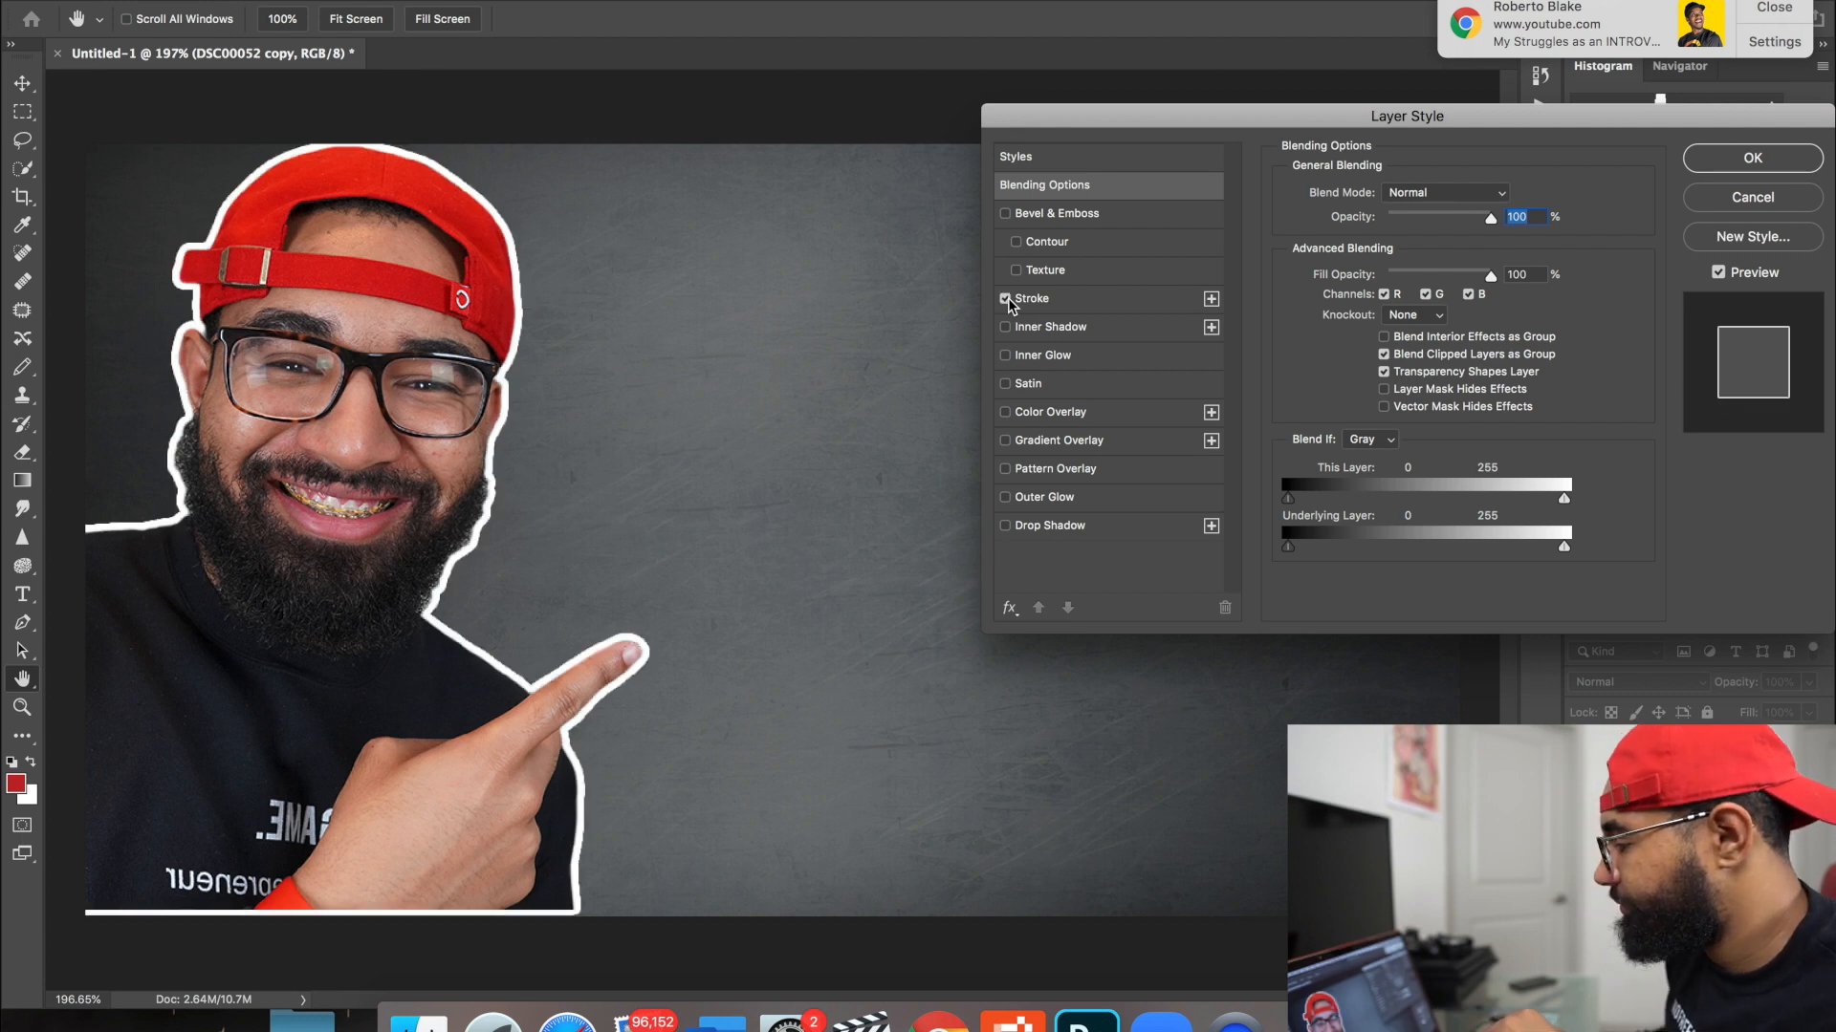
left_click(1005, 299)
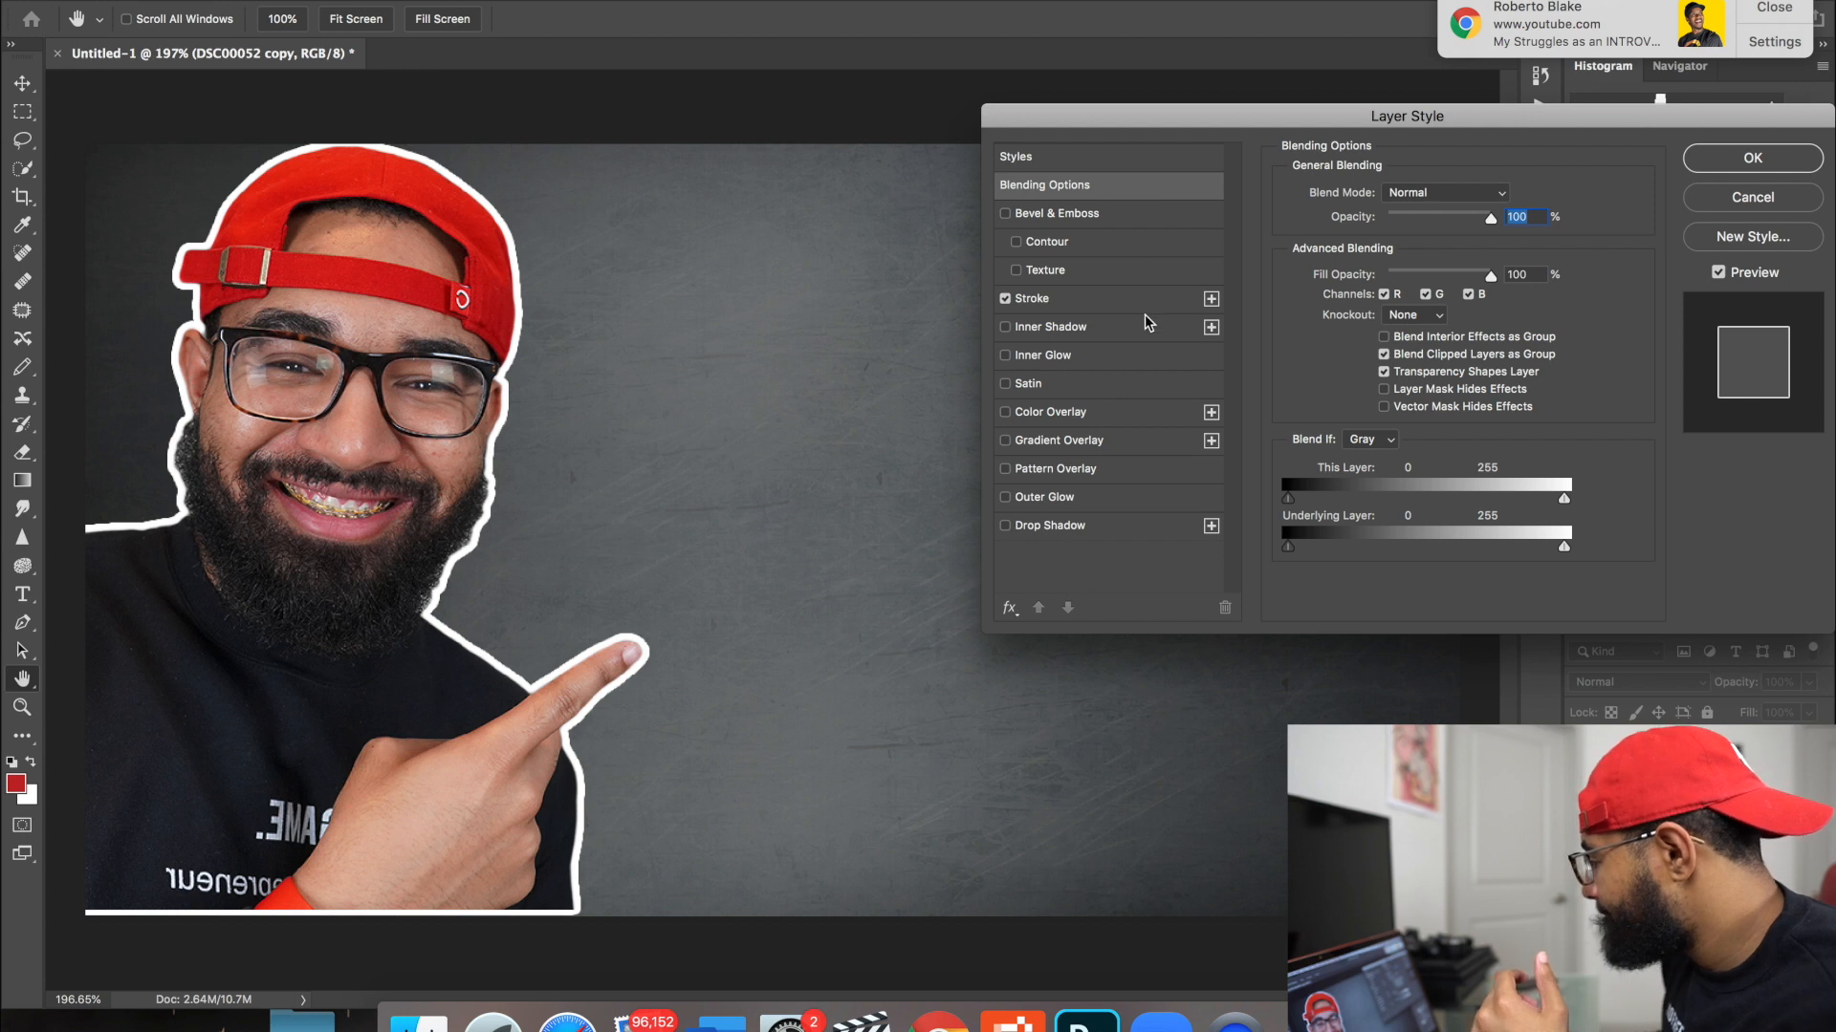
left_click(1034, 299)
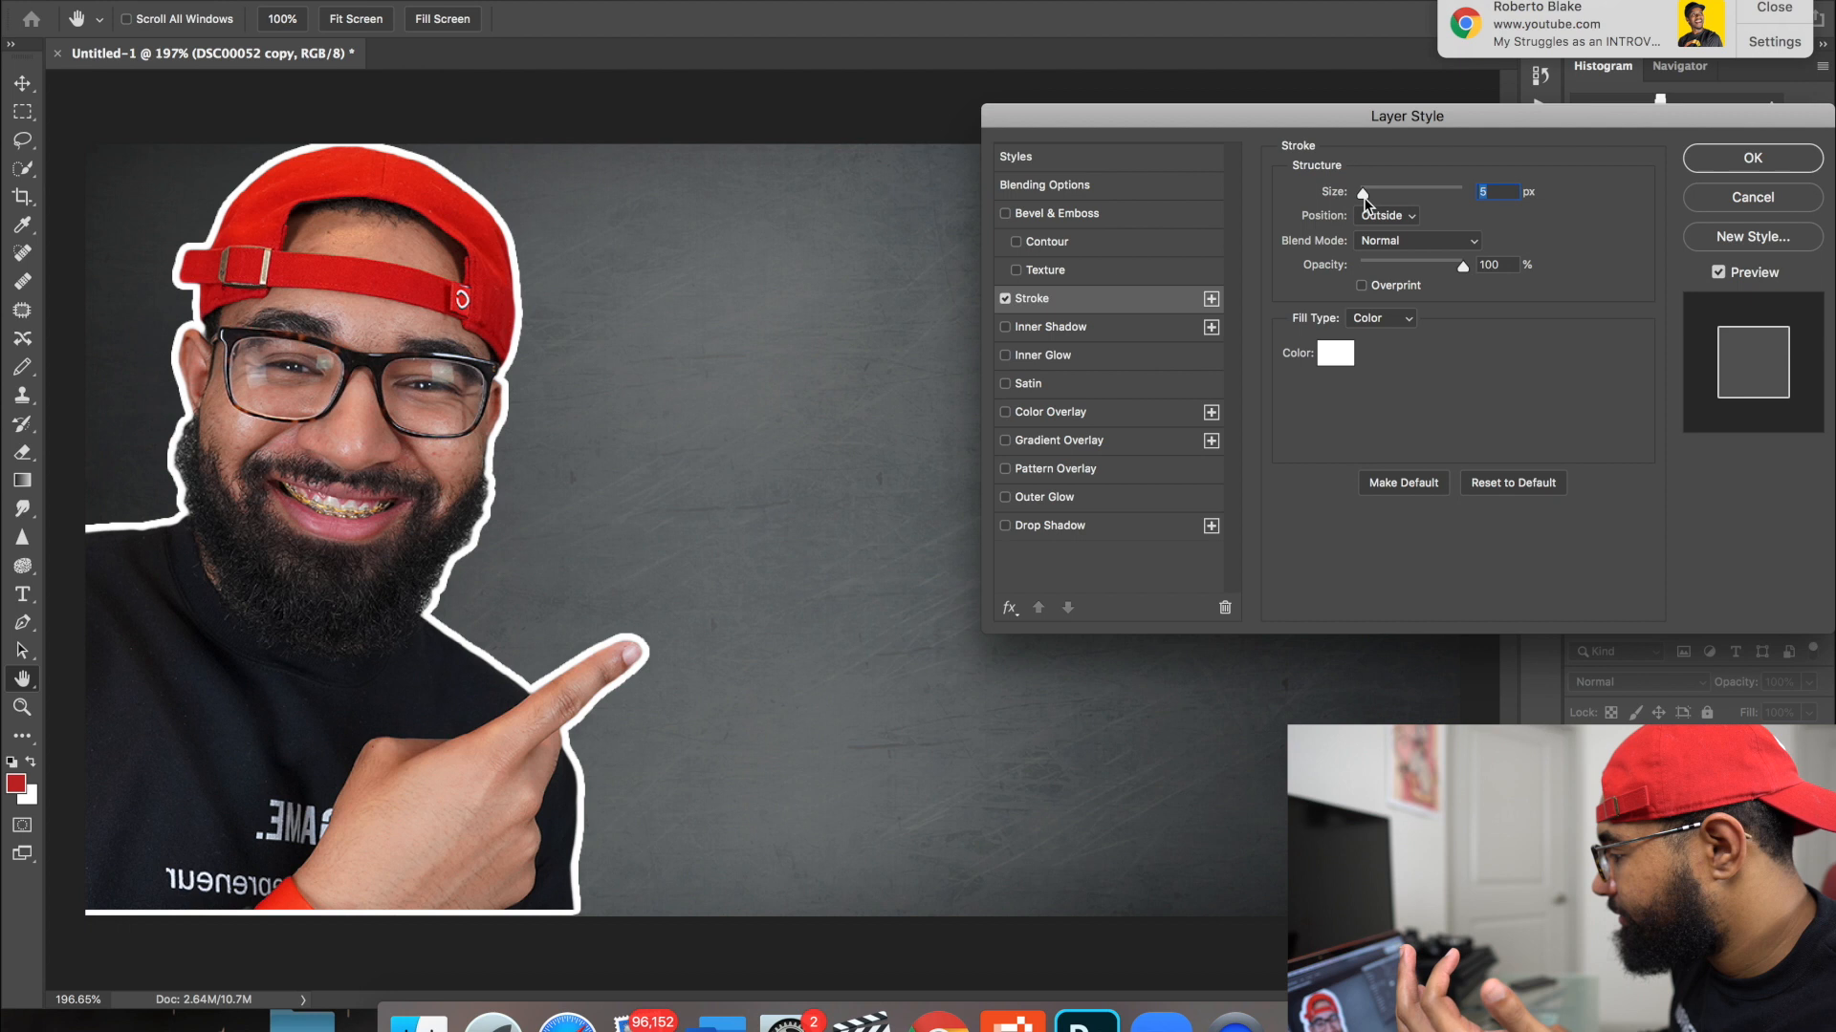
left_click_drag(1361, 191, 1419, 192)
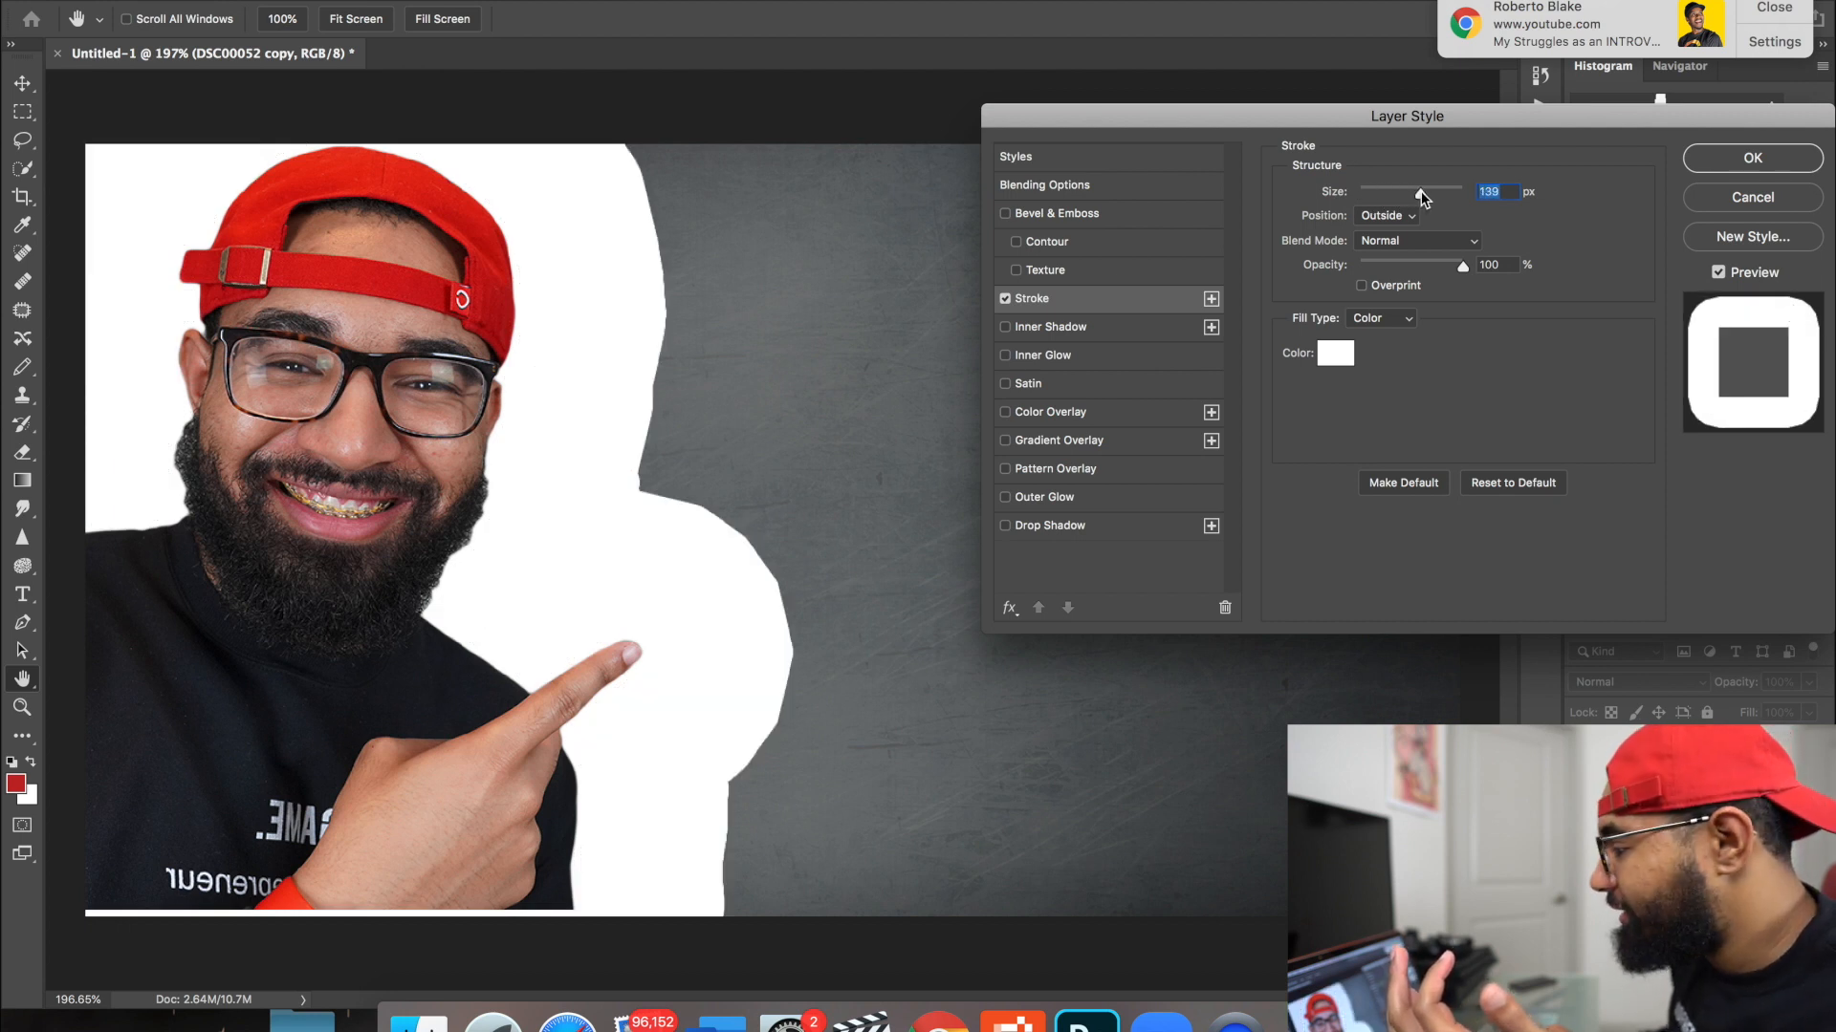
left_click_drag(1417, 191, 1357, 191)
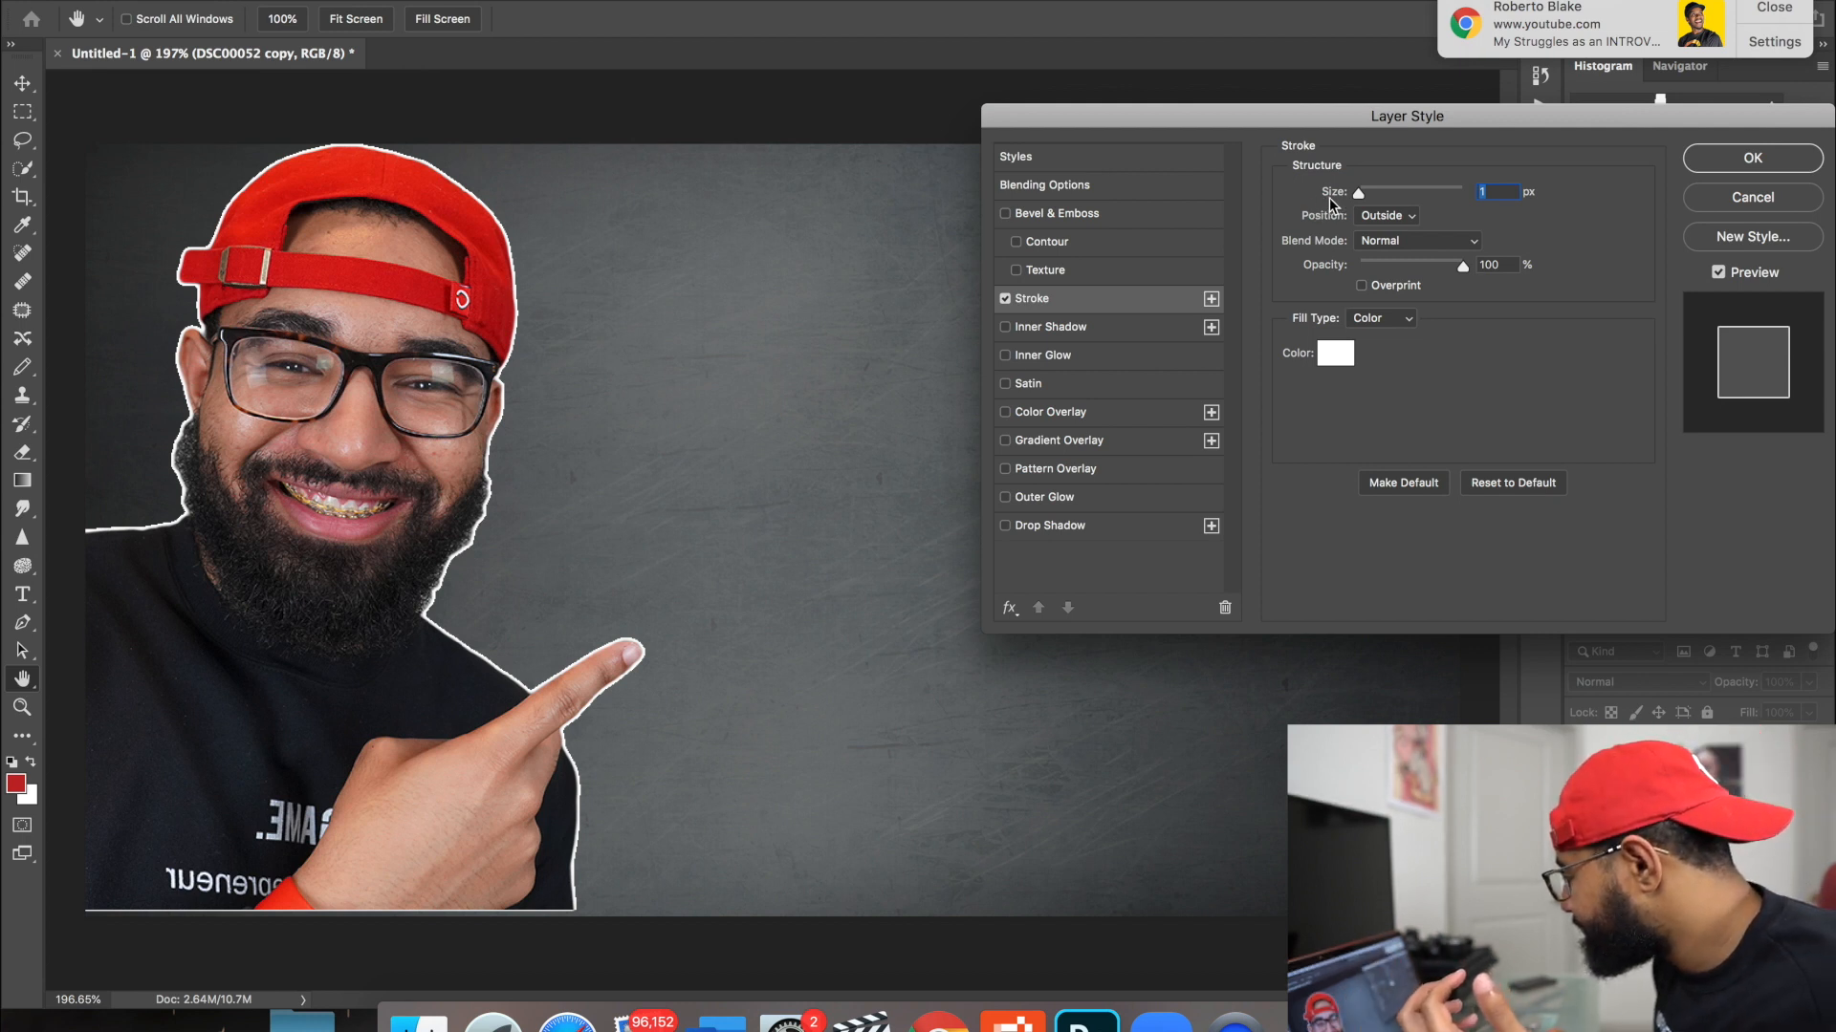
left_click_drag(1357, 192, 1378, 193)
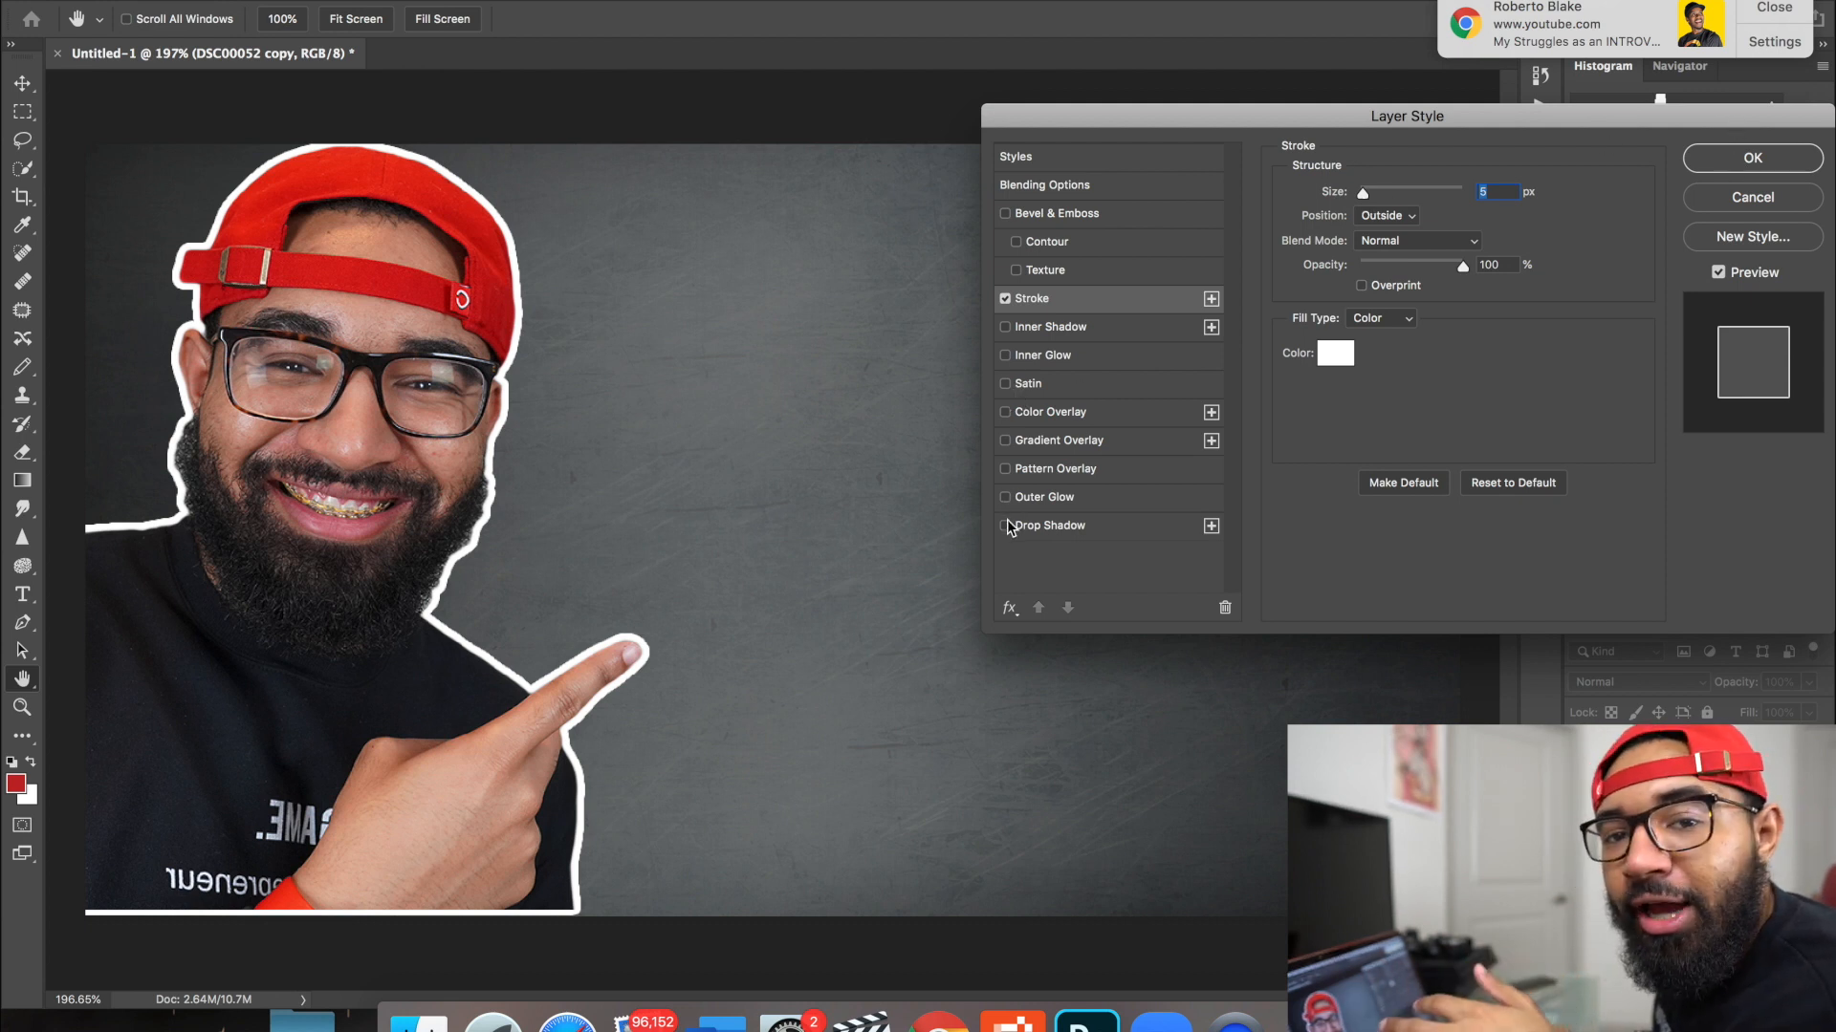
mouse_move(1011, 529)
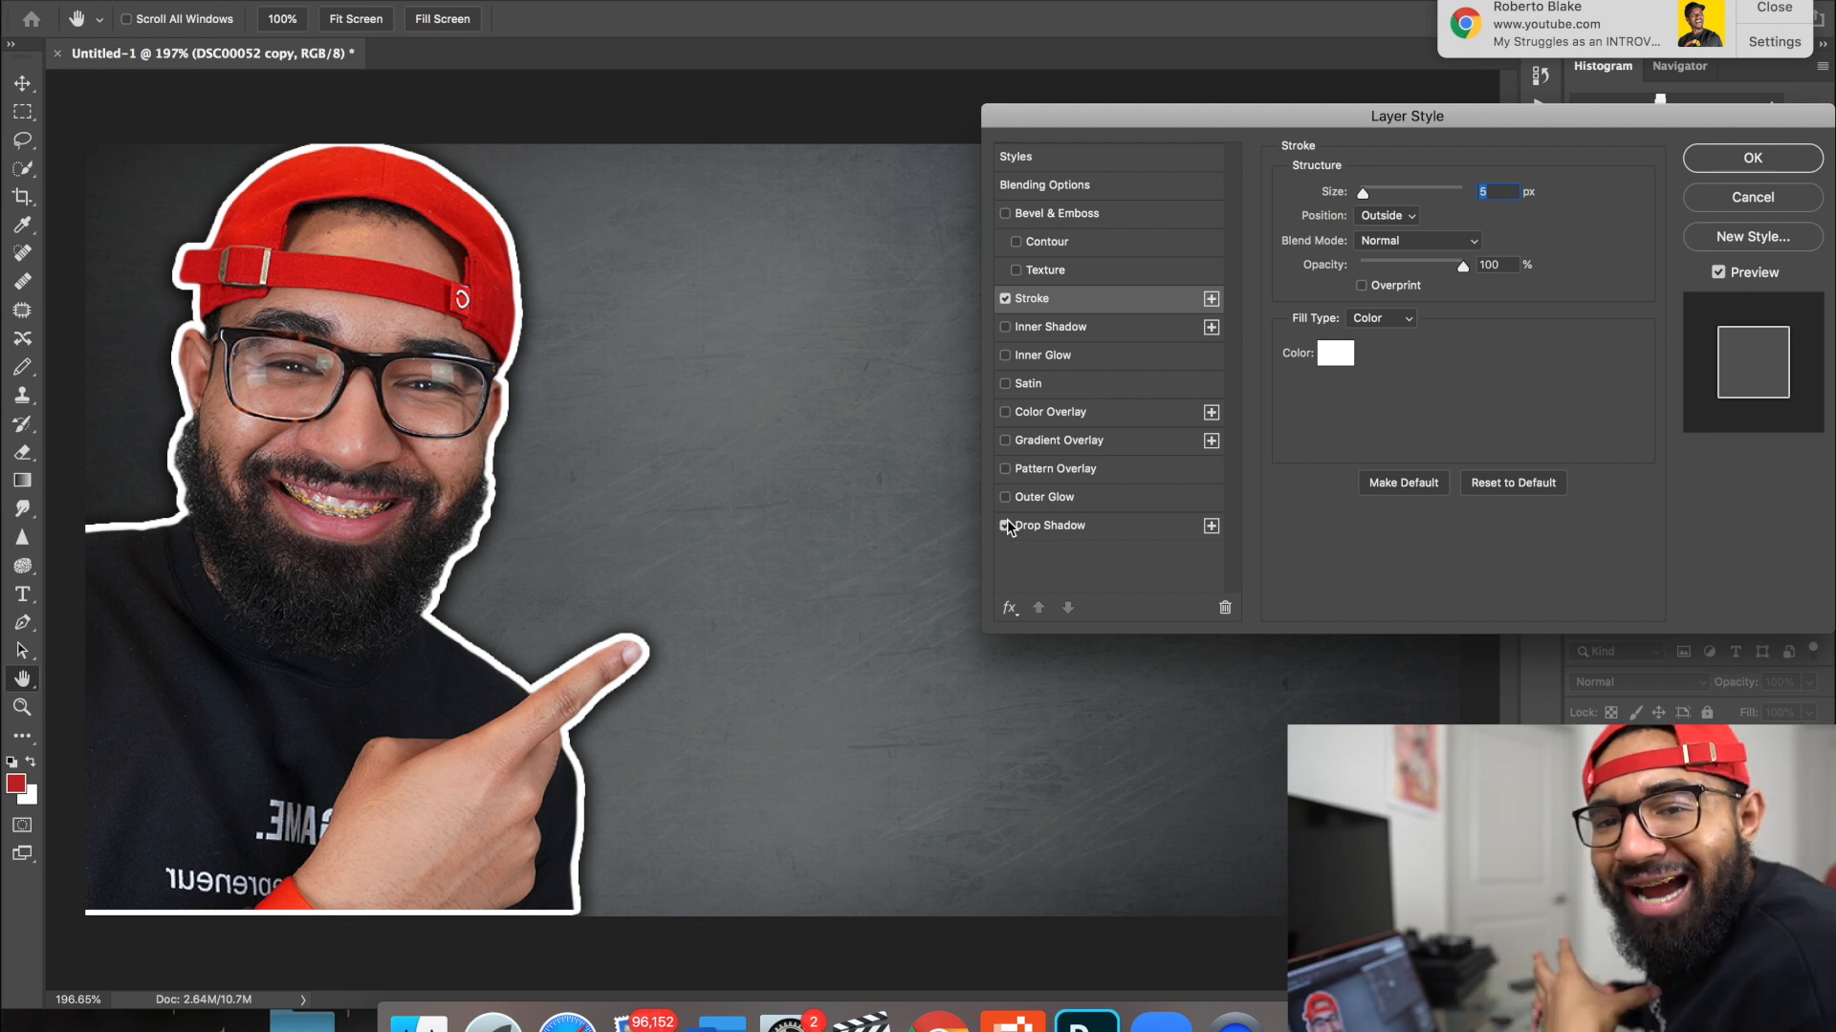
Step: Apply the 5 px Outside white Stroke by confirming Layer Style with OK
left_click(1005, 526)
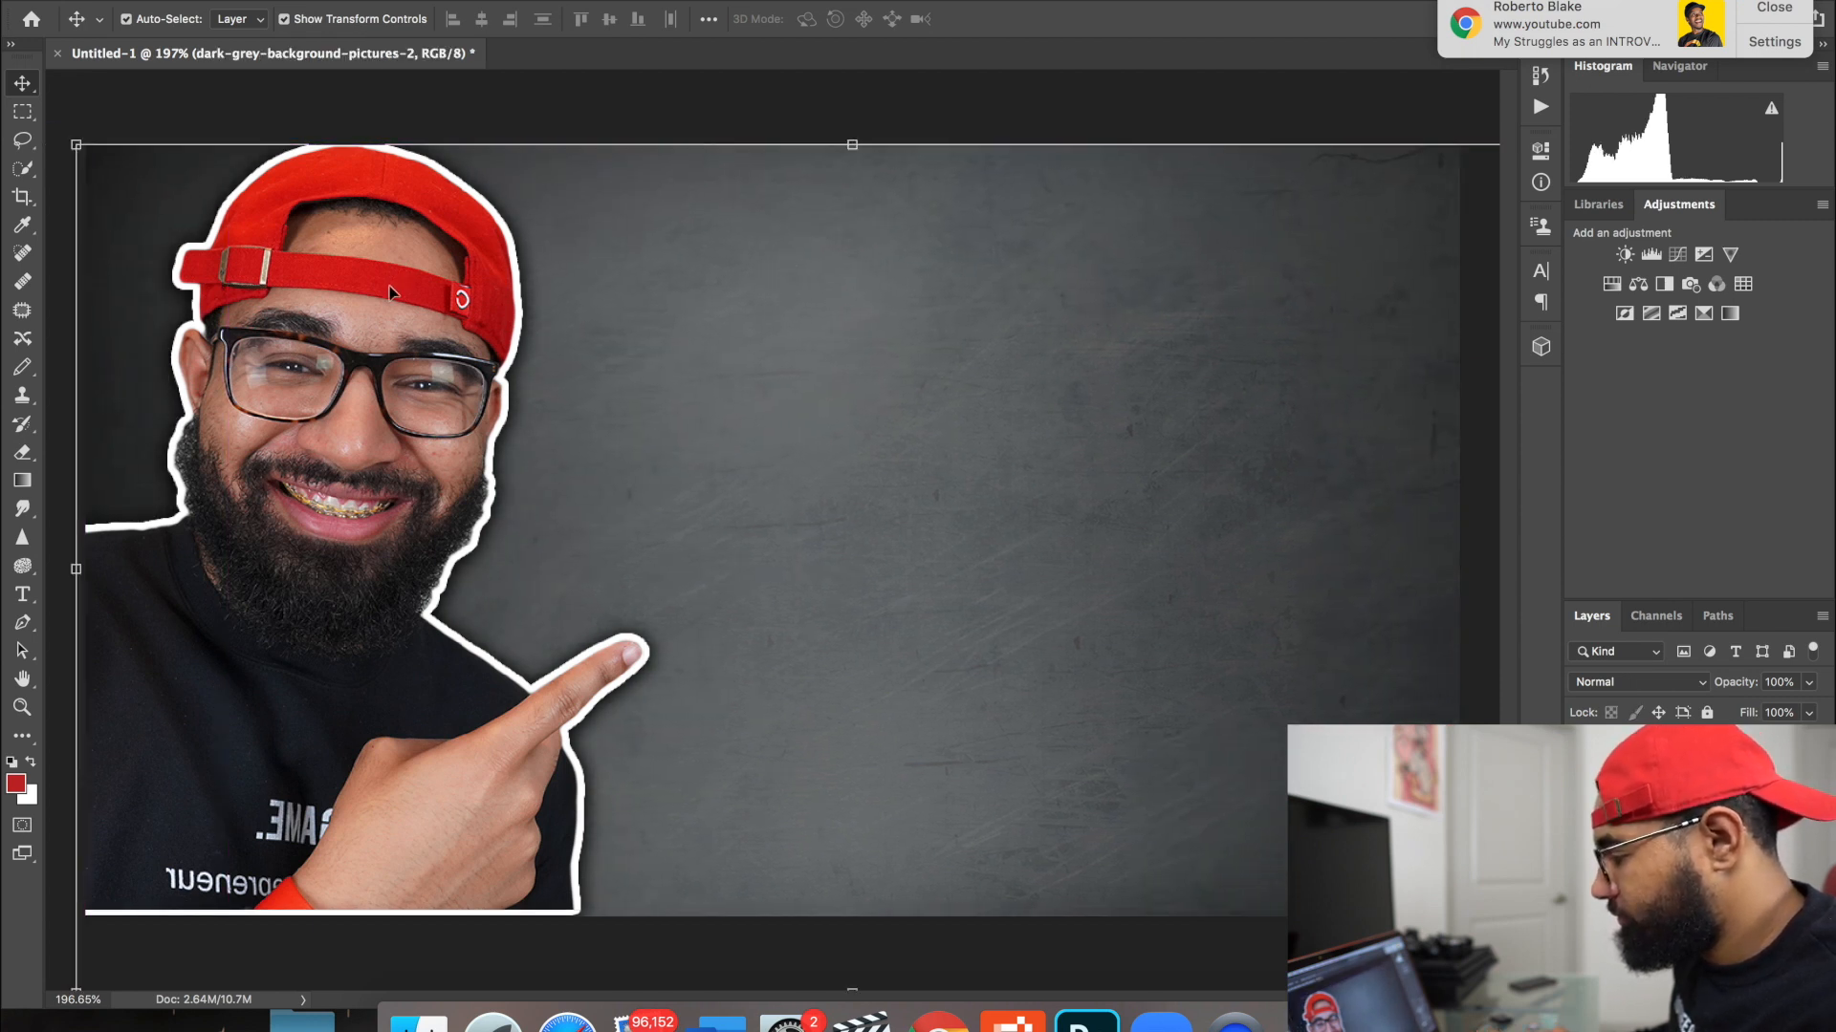
Step: Nudge the outlined portrait into place against the backdrop's left edge
left_click_drag(392, 292, 374, 307)
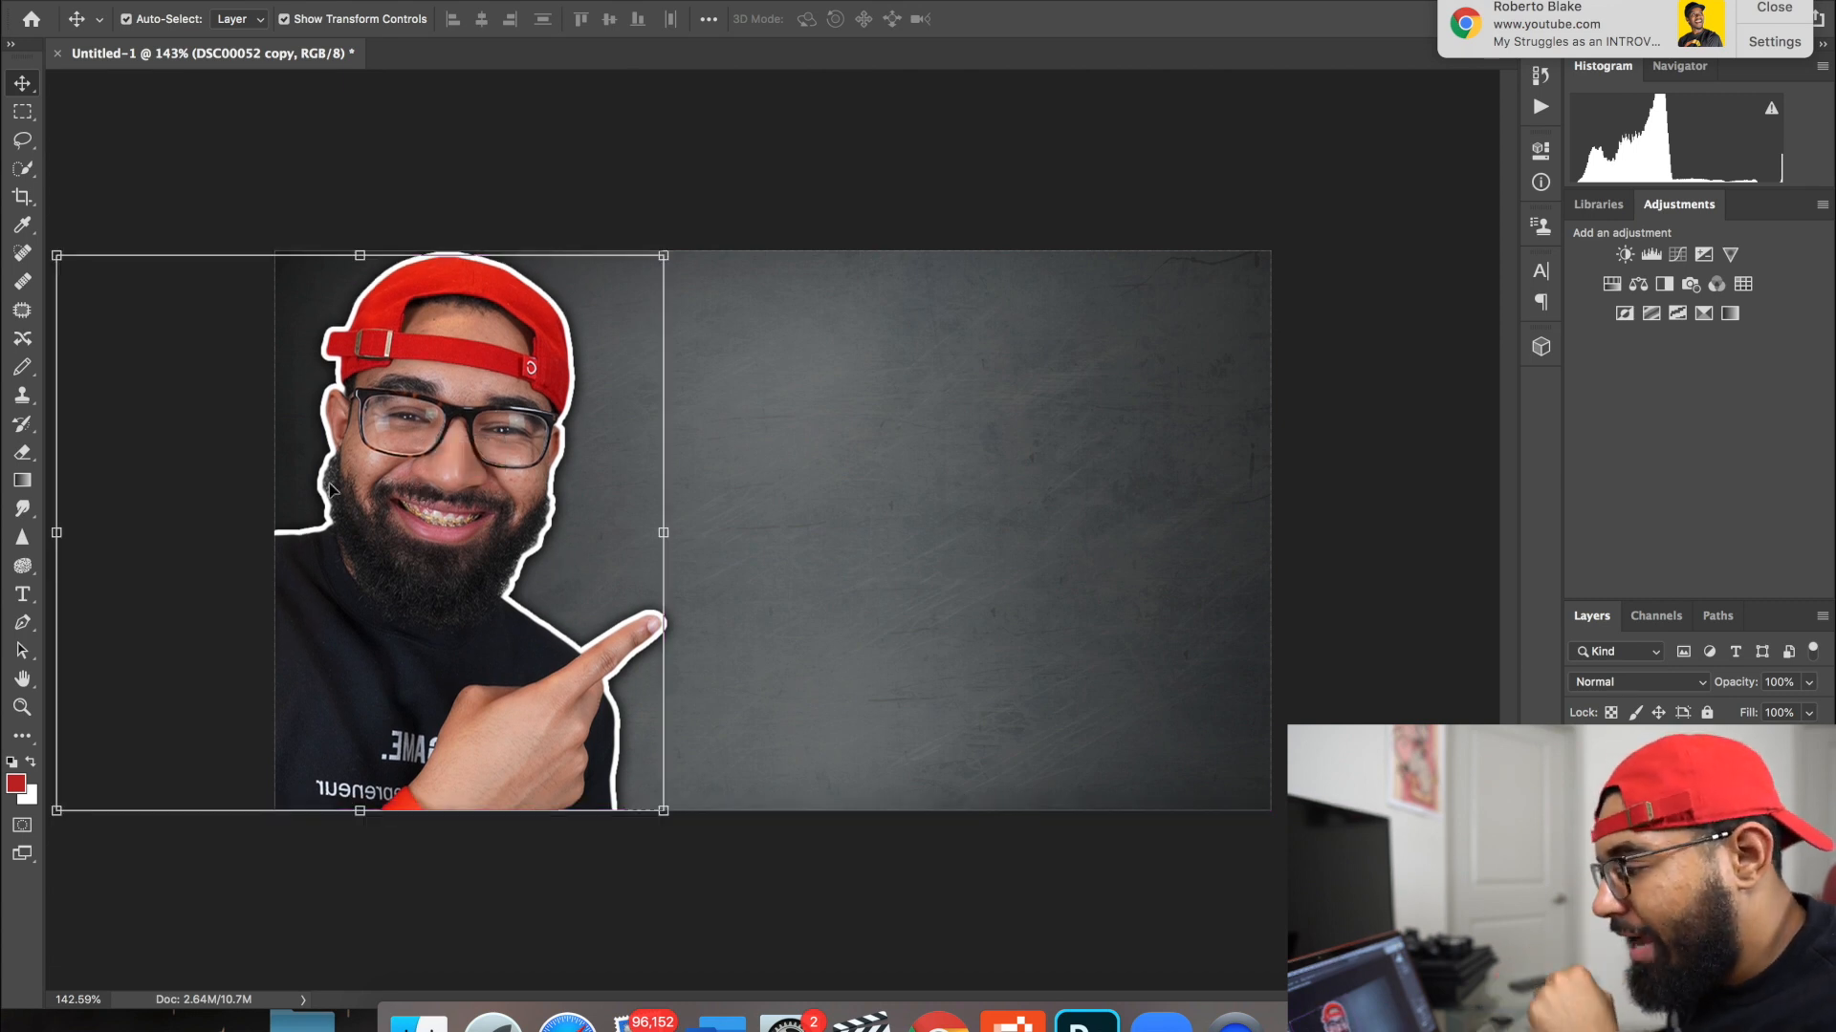
mouse_move(21, 596)
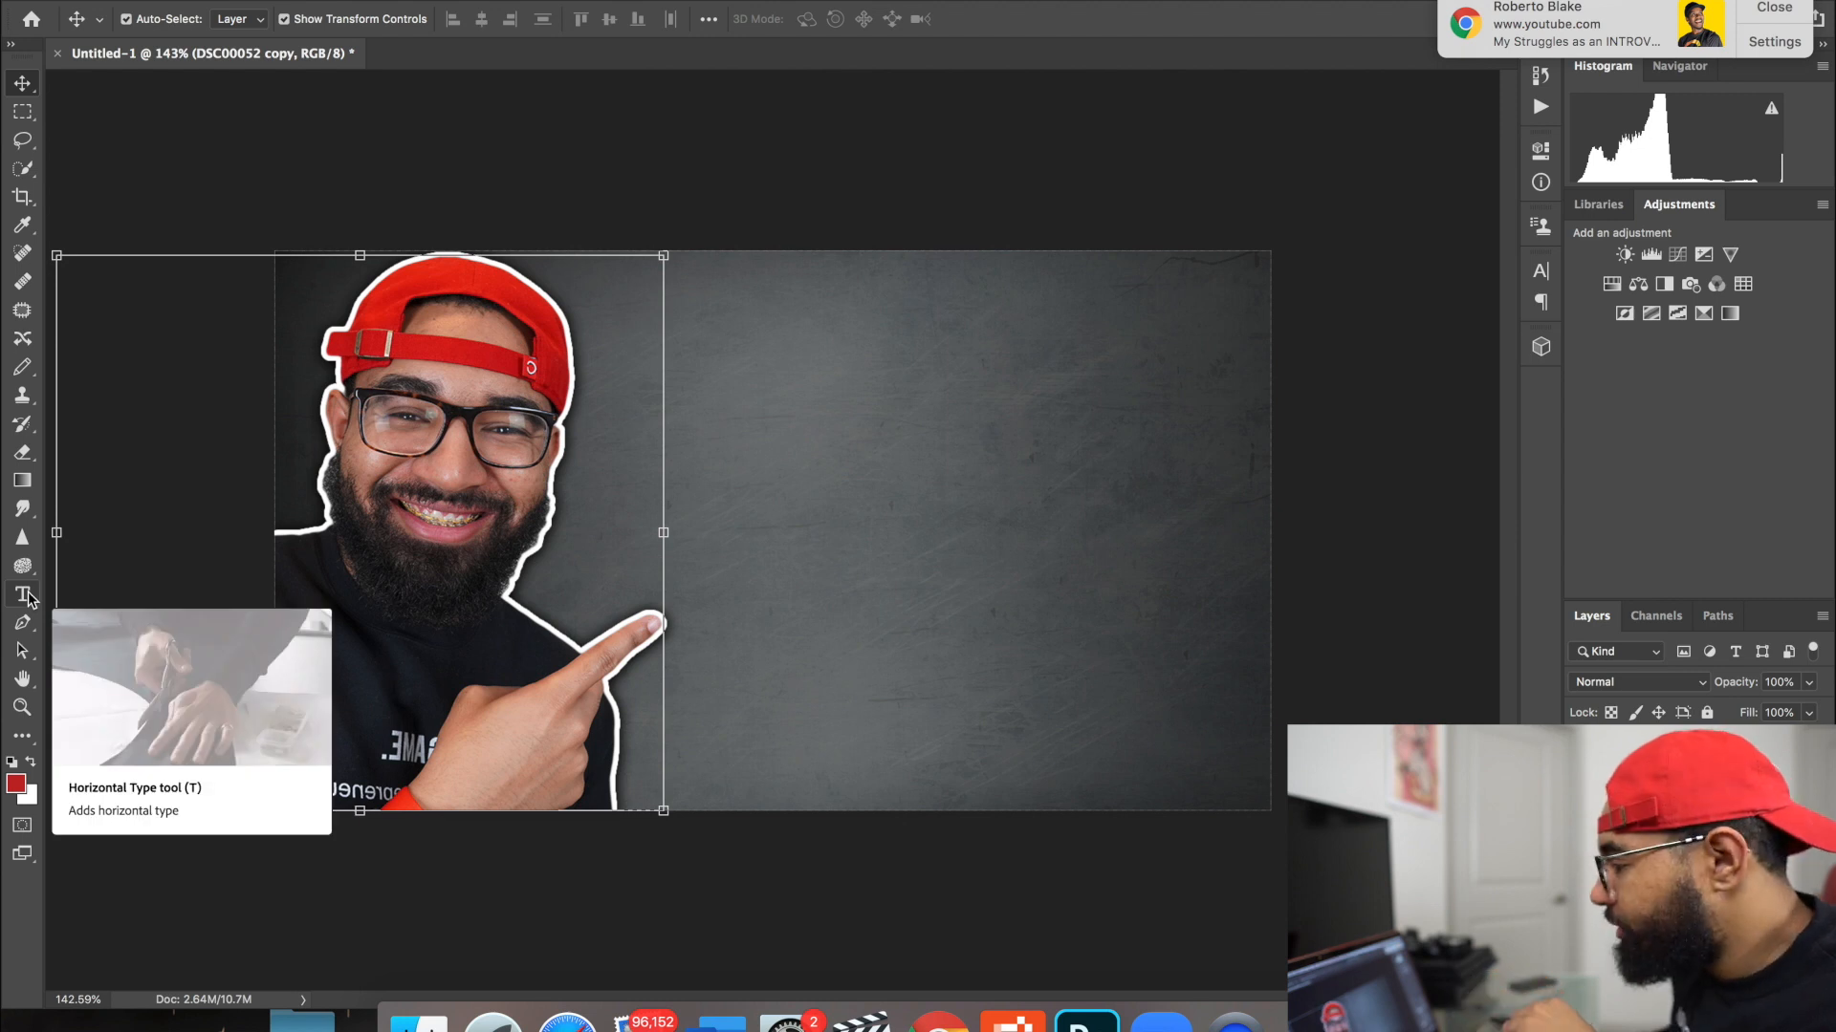
Step: Choose the Horizontal Type tool set to FatFrank Heavy, 30 pt, red
left_click(22, 594)
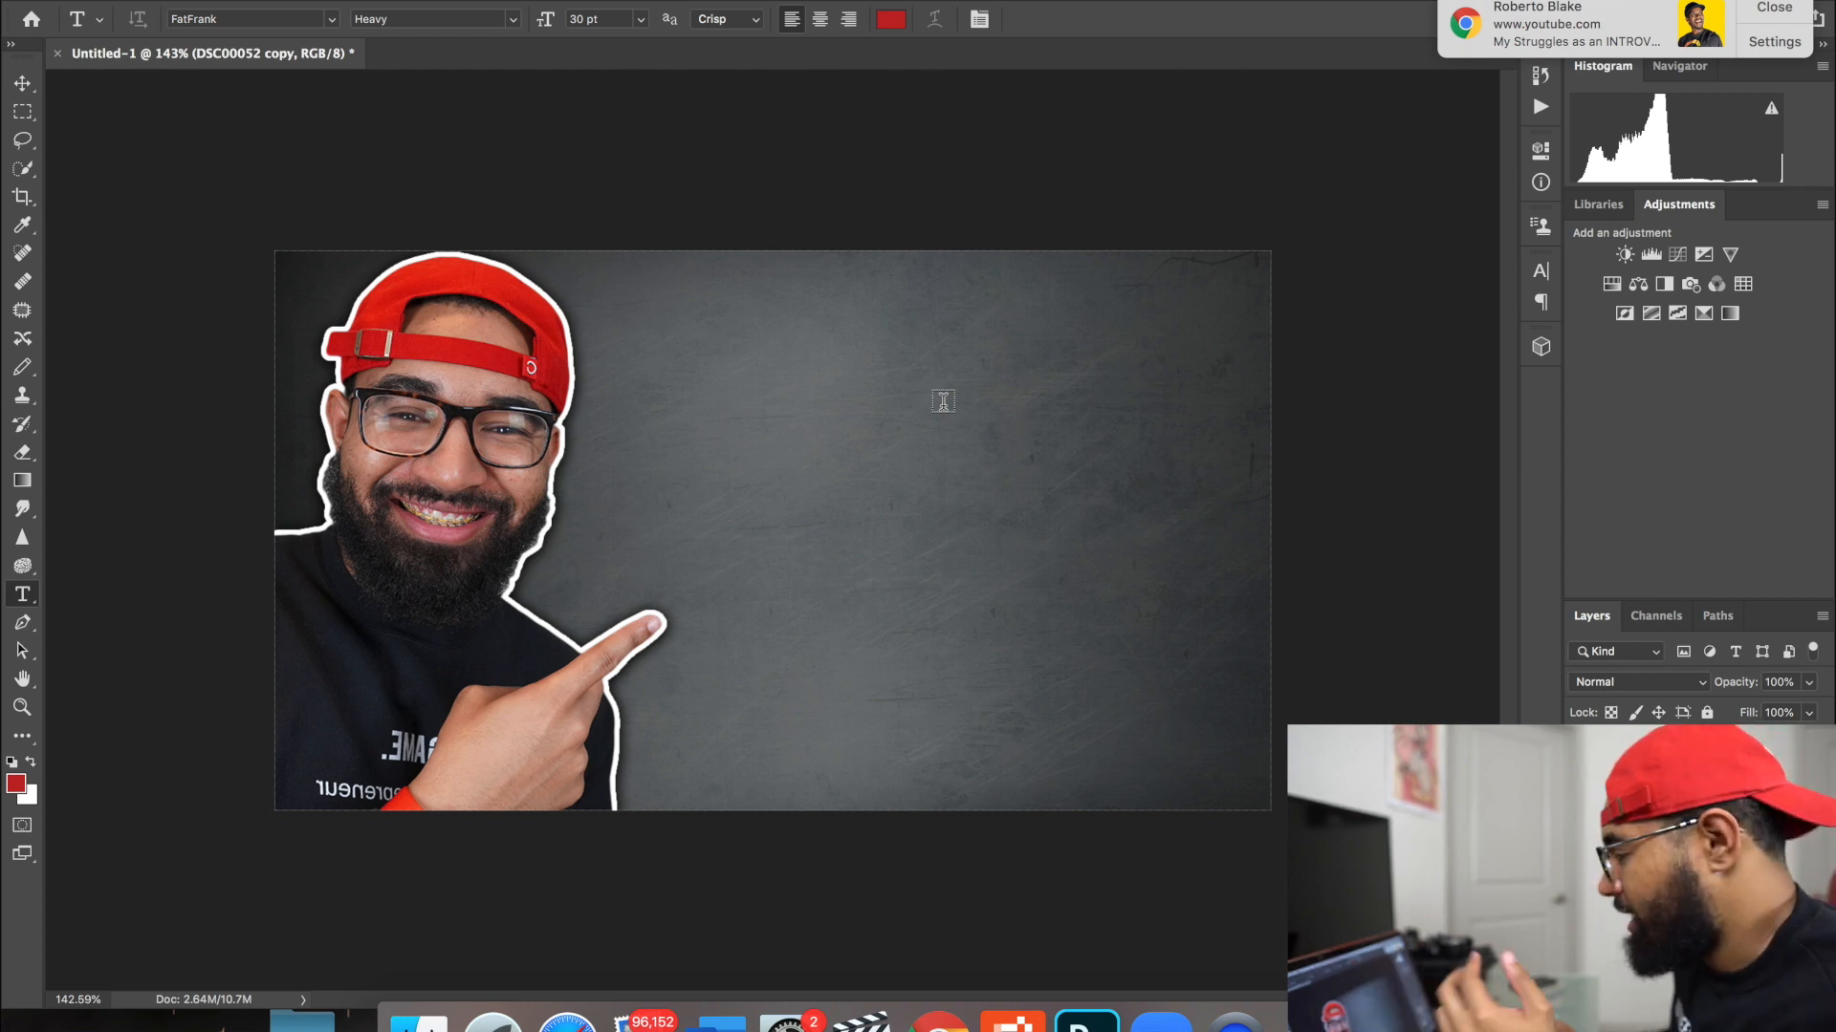
Step: Type 'CREATE', 'BOMB' and 'THUMBNAILS' on three lines and commit the text
type("LOREM")
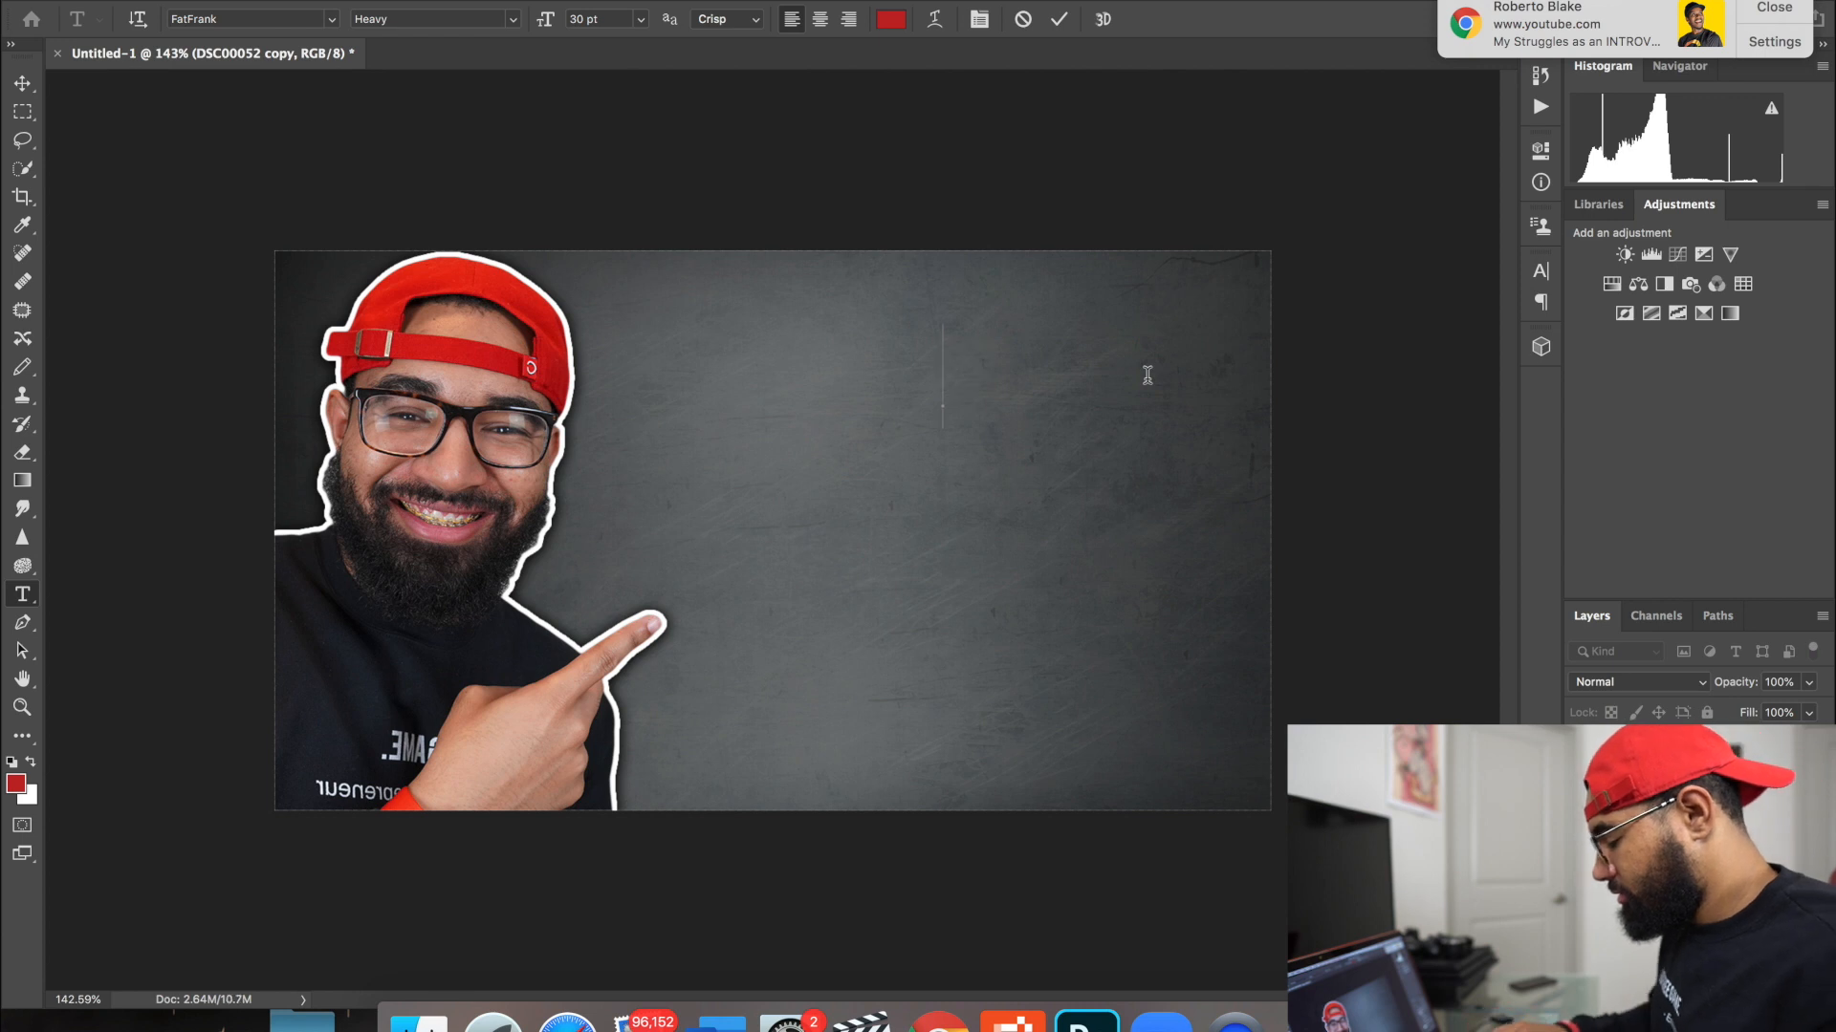
type("CREATE")
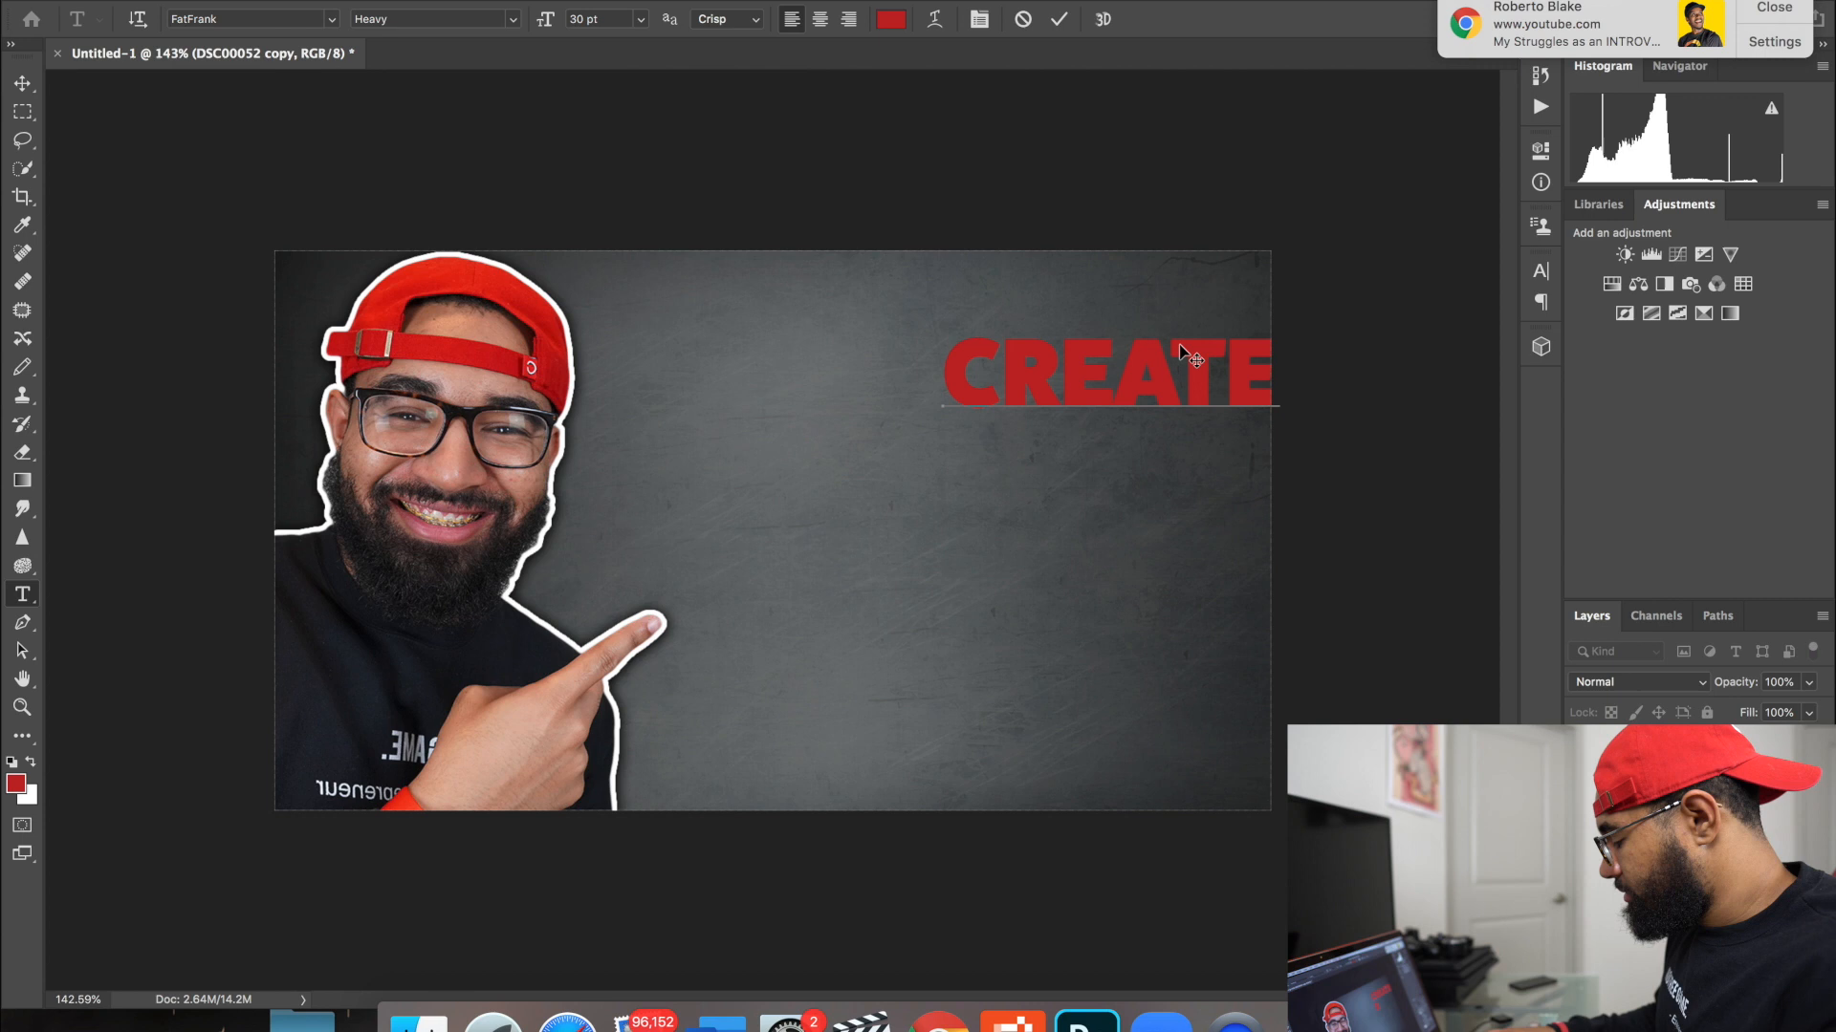
type("BOMB")
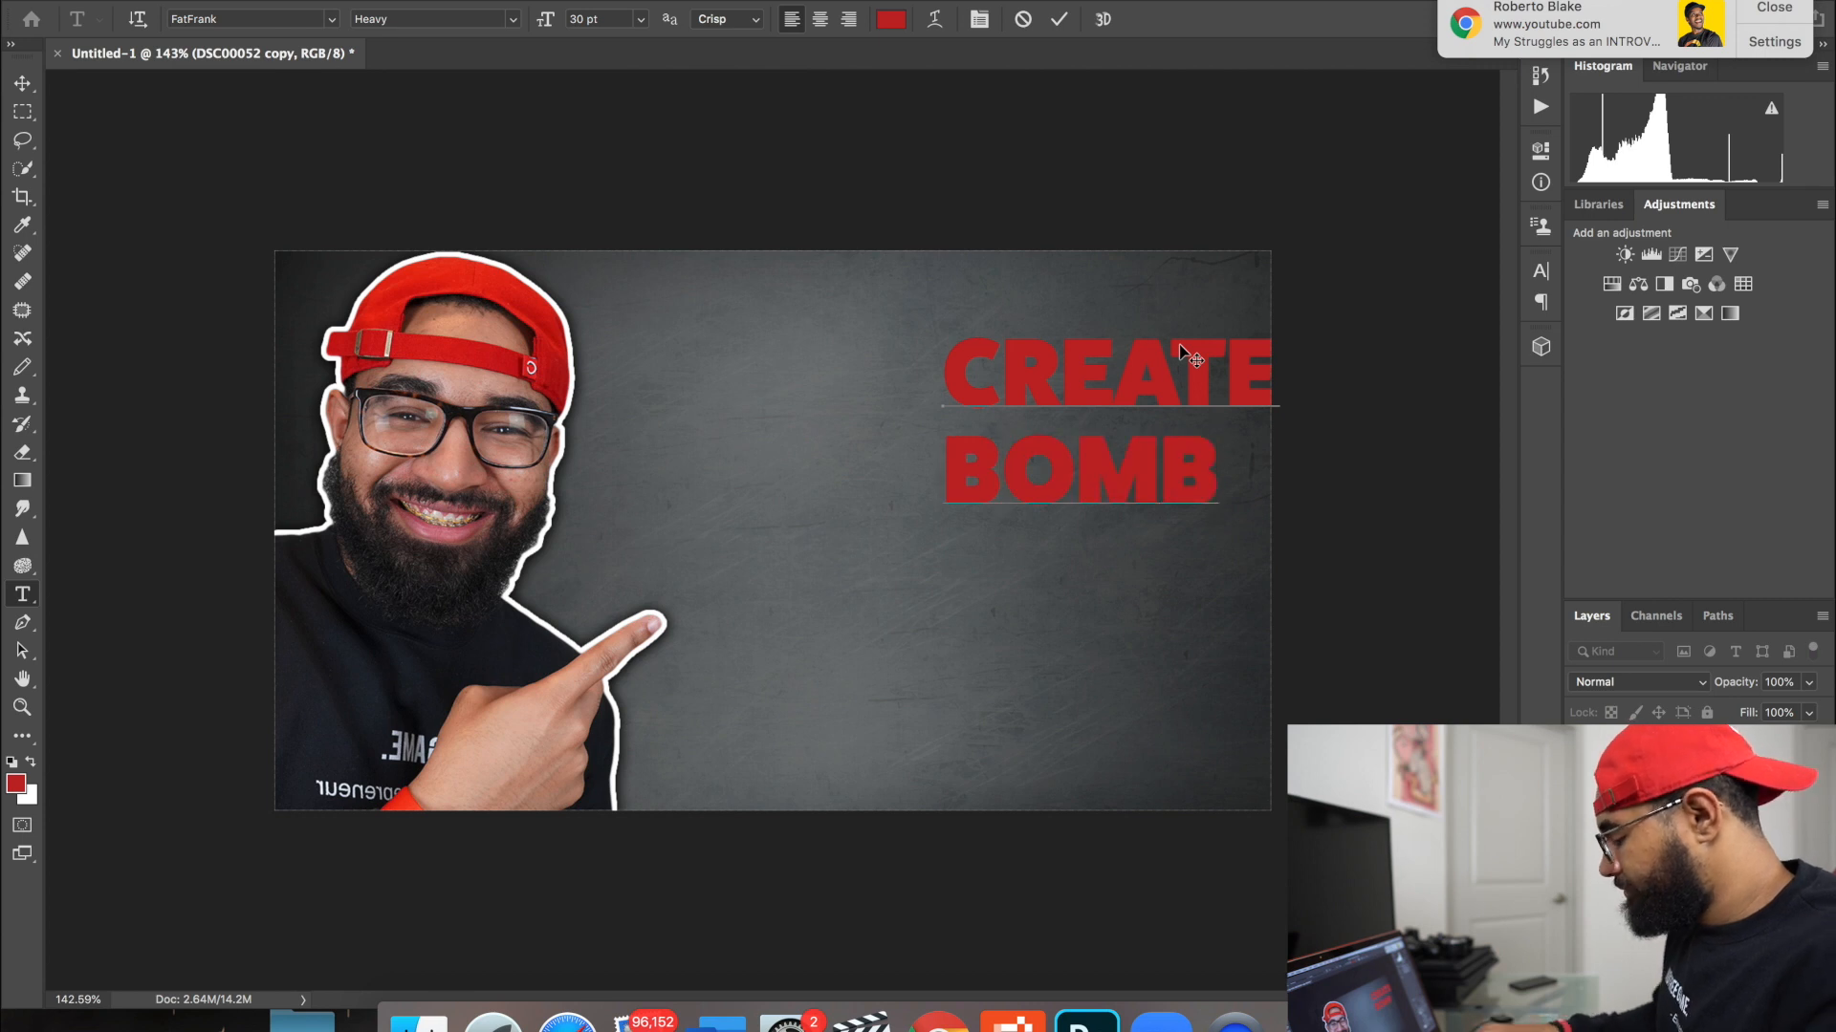
type("TH")
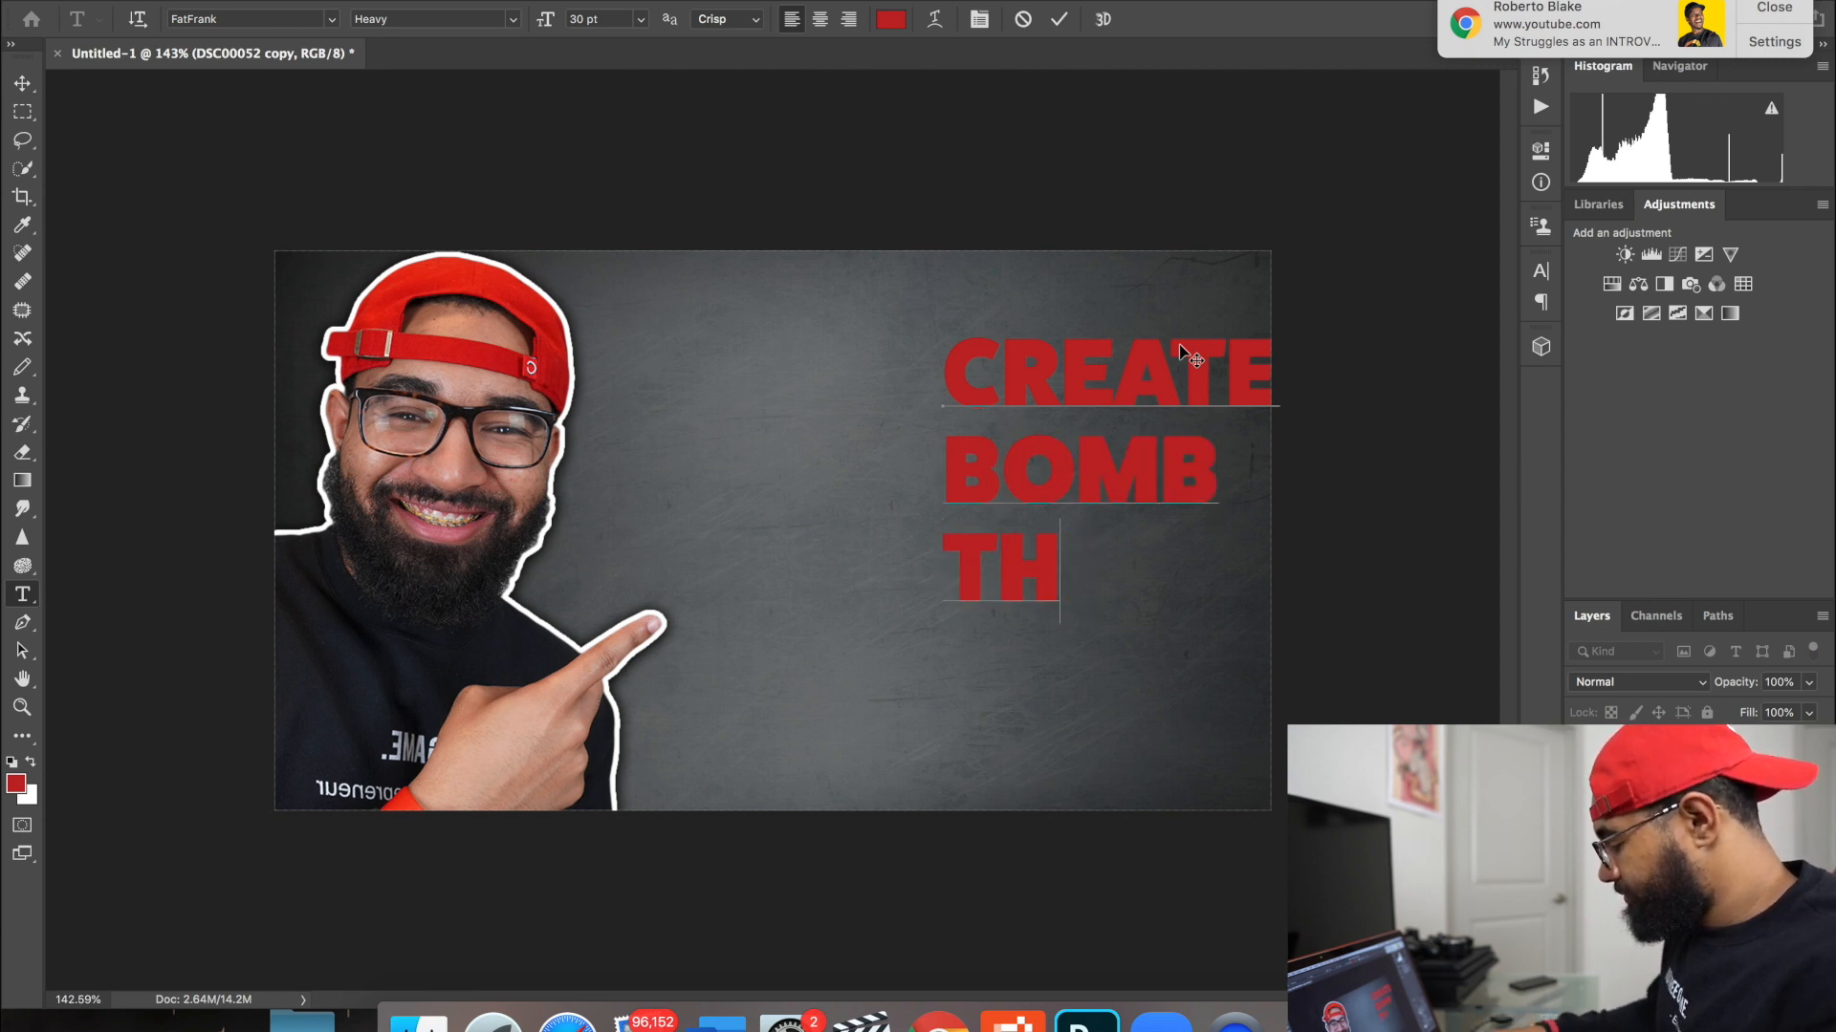
type("UMB")
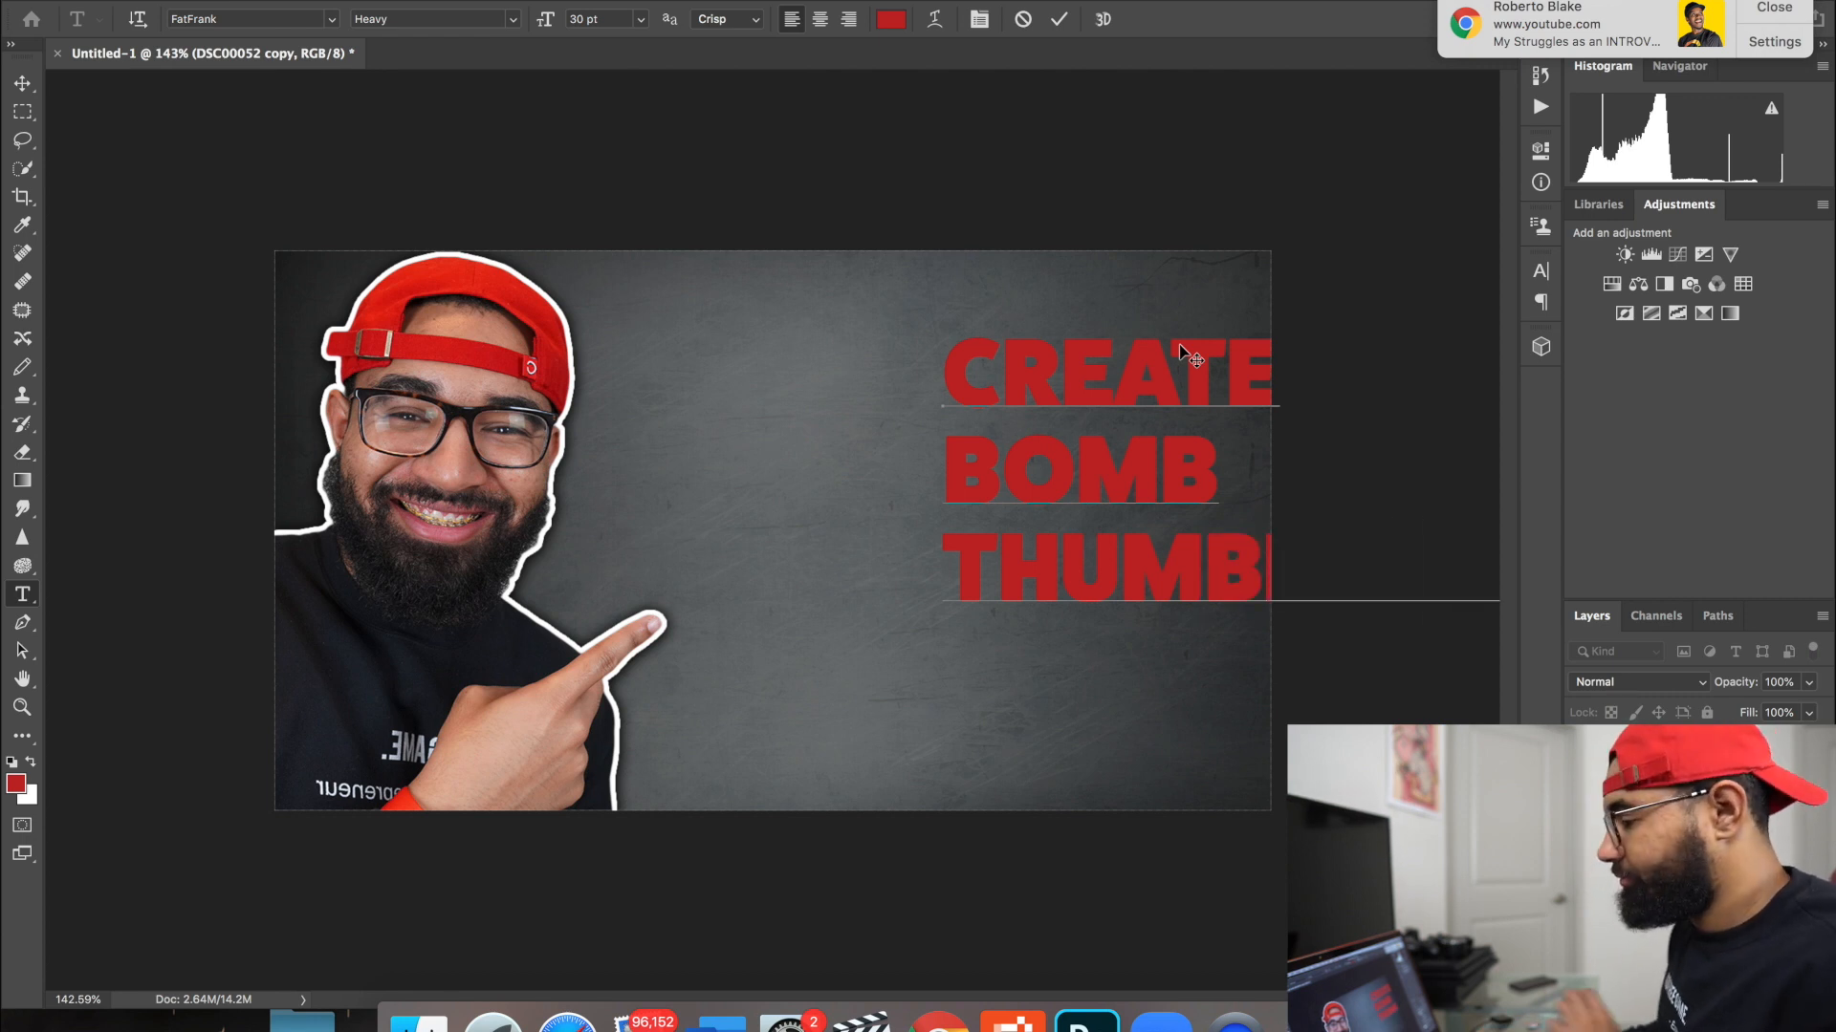
left_click(22, 90)
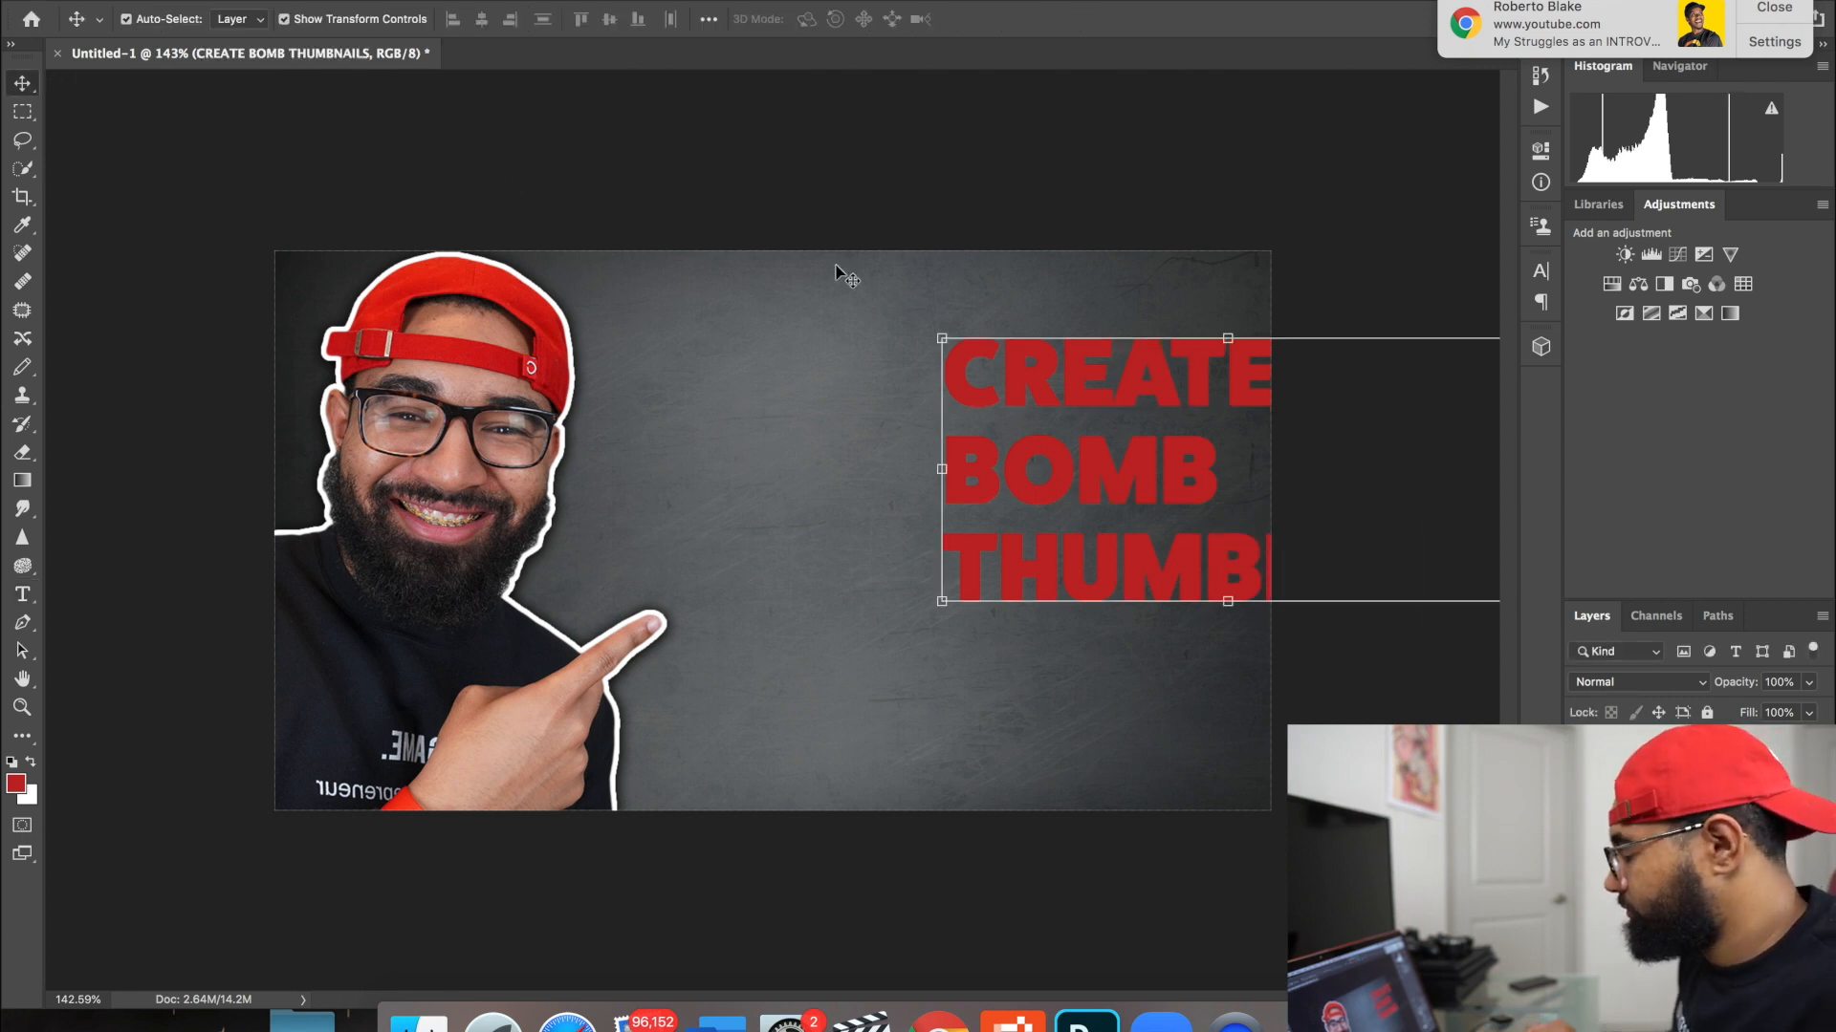
Step: Move the red headline fully onto the canvas and center-align its three lines
left_click_drag(1101, 468, 825, 469)
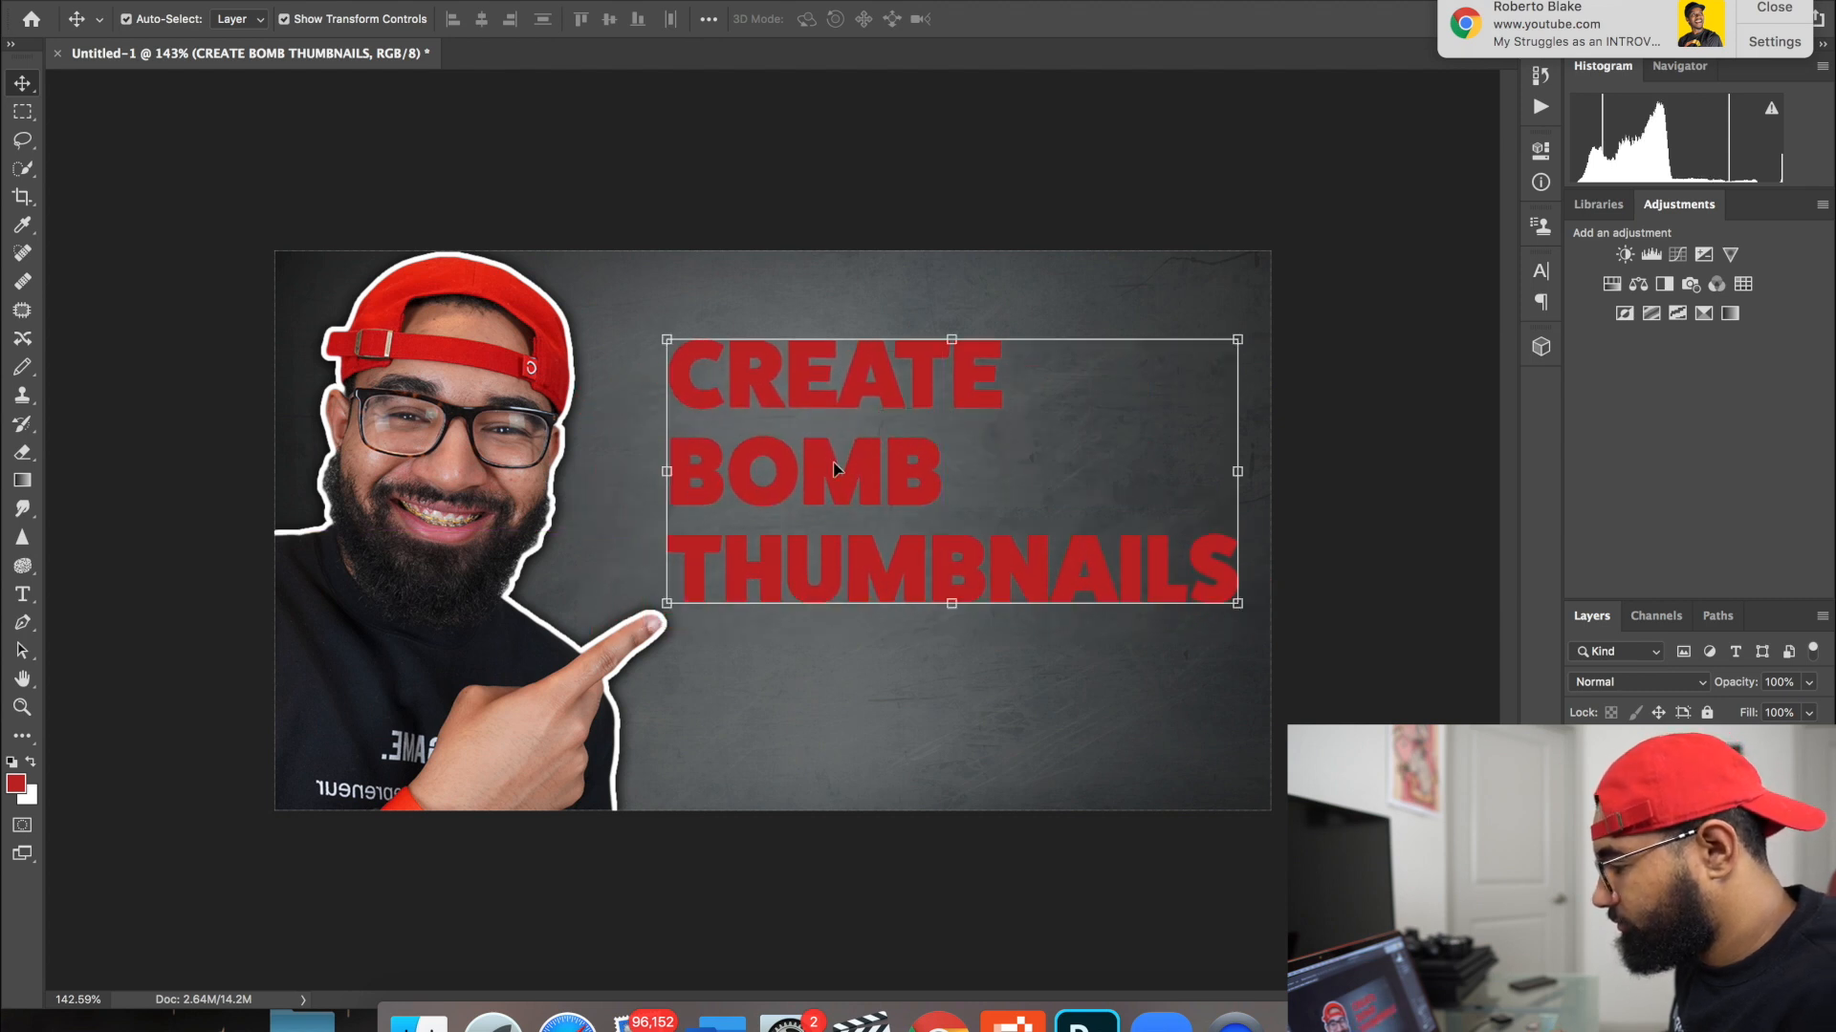
left_click(21, 594)
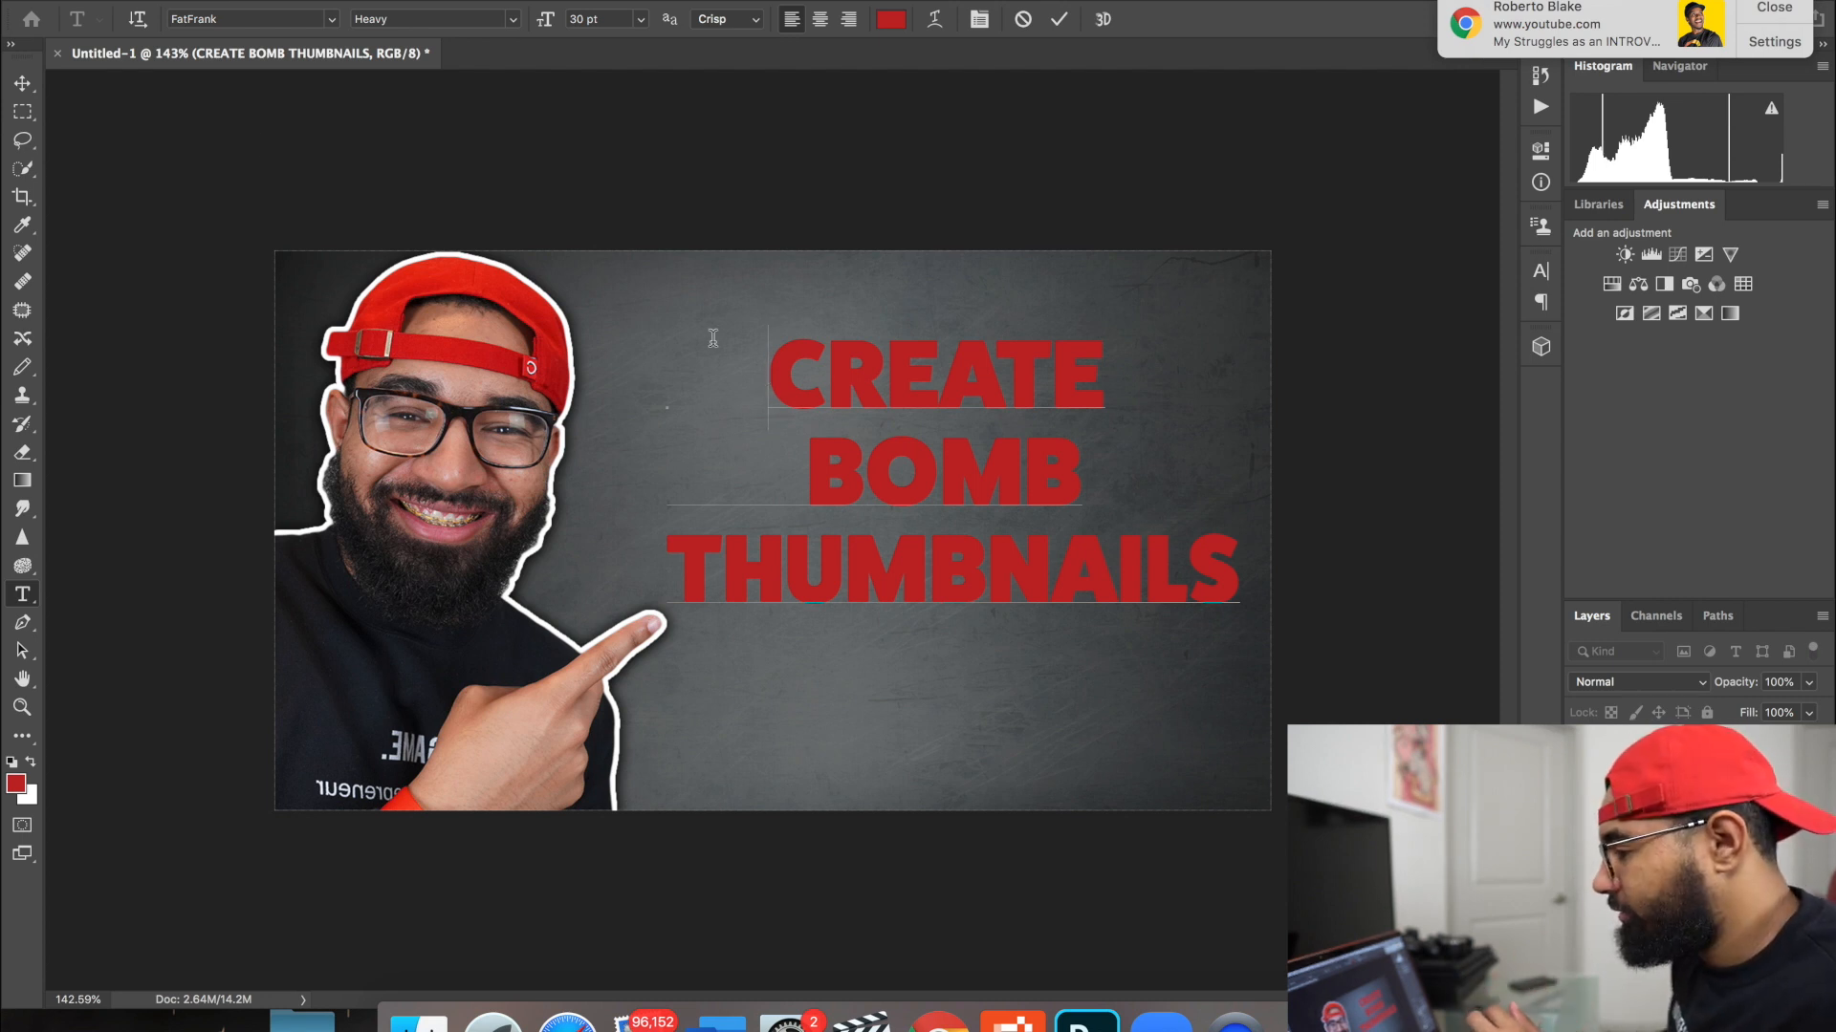
left_click(18, 88)
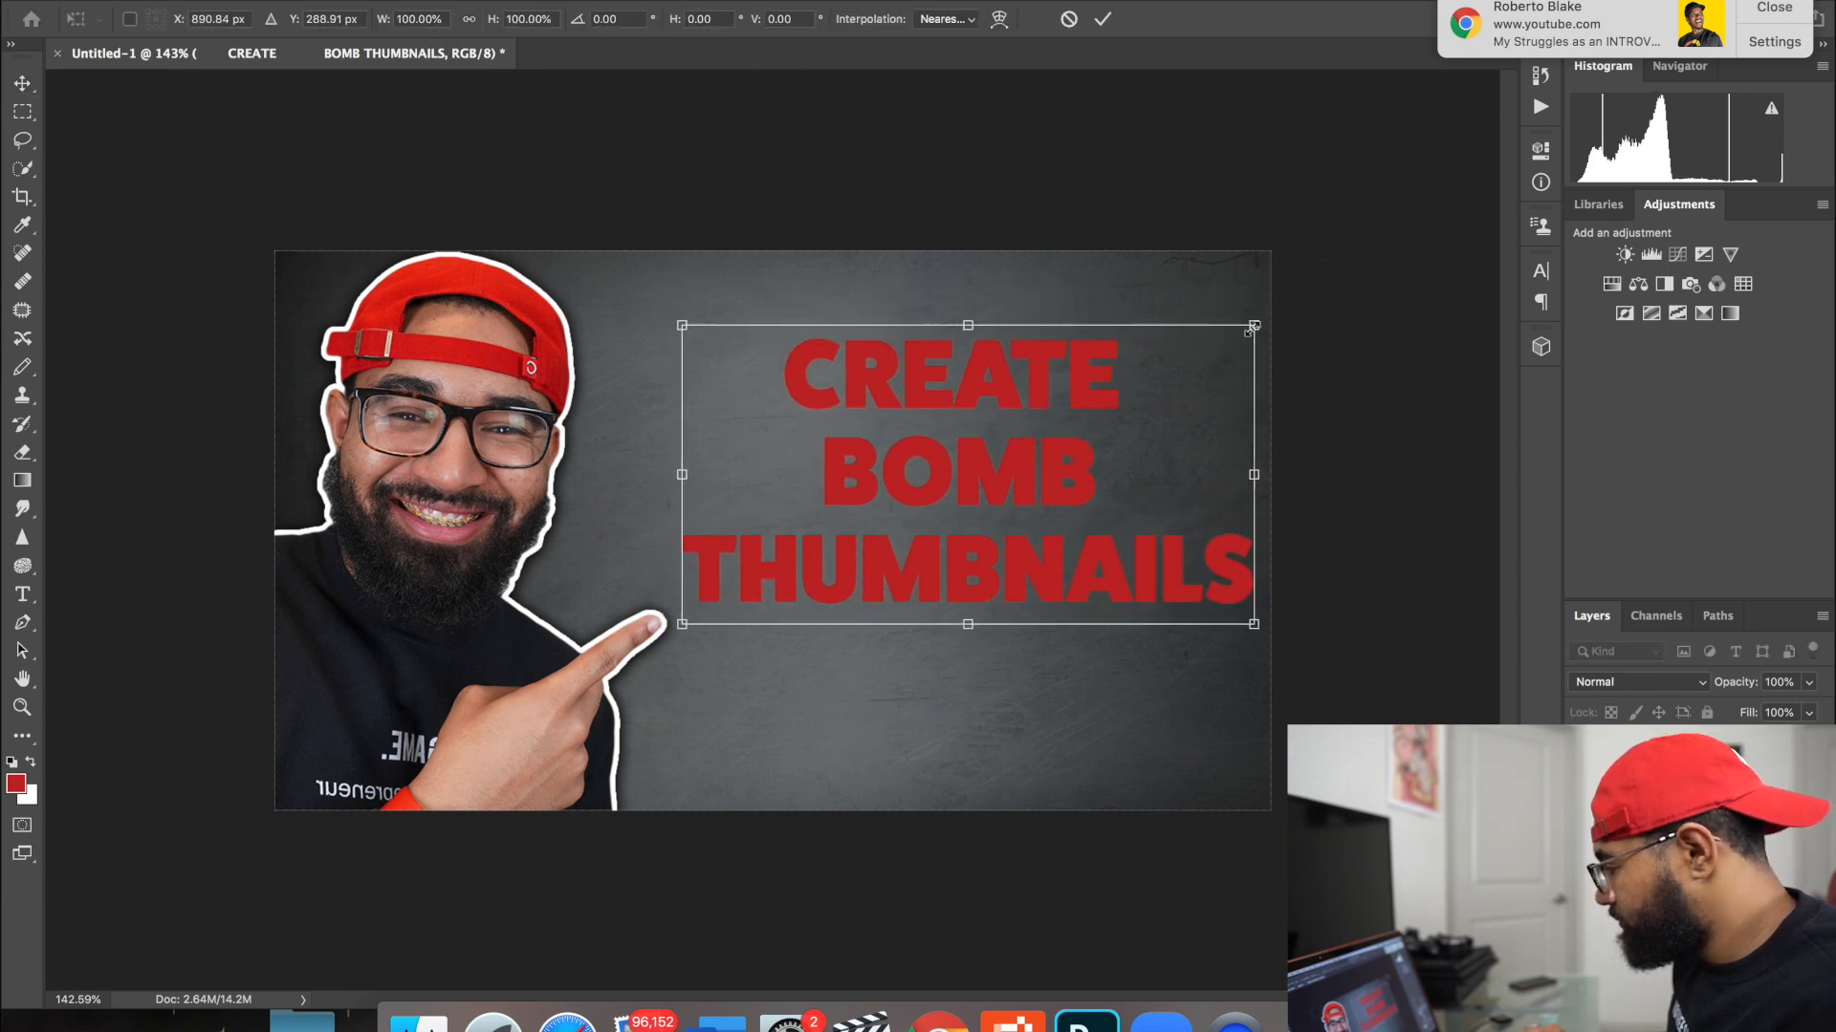
Step: Free-transform the headline larger and taller, stretching it toward the right and bottom edges
left_click_drag(1252, 325, 1245, 329)
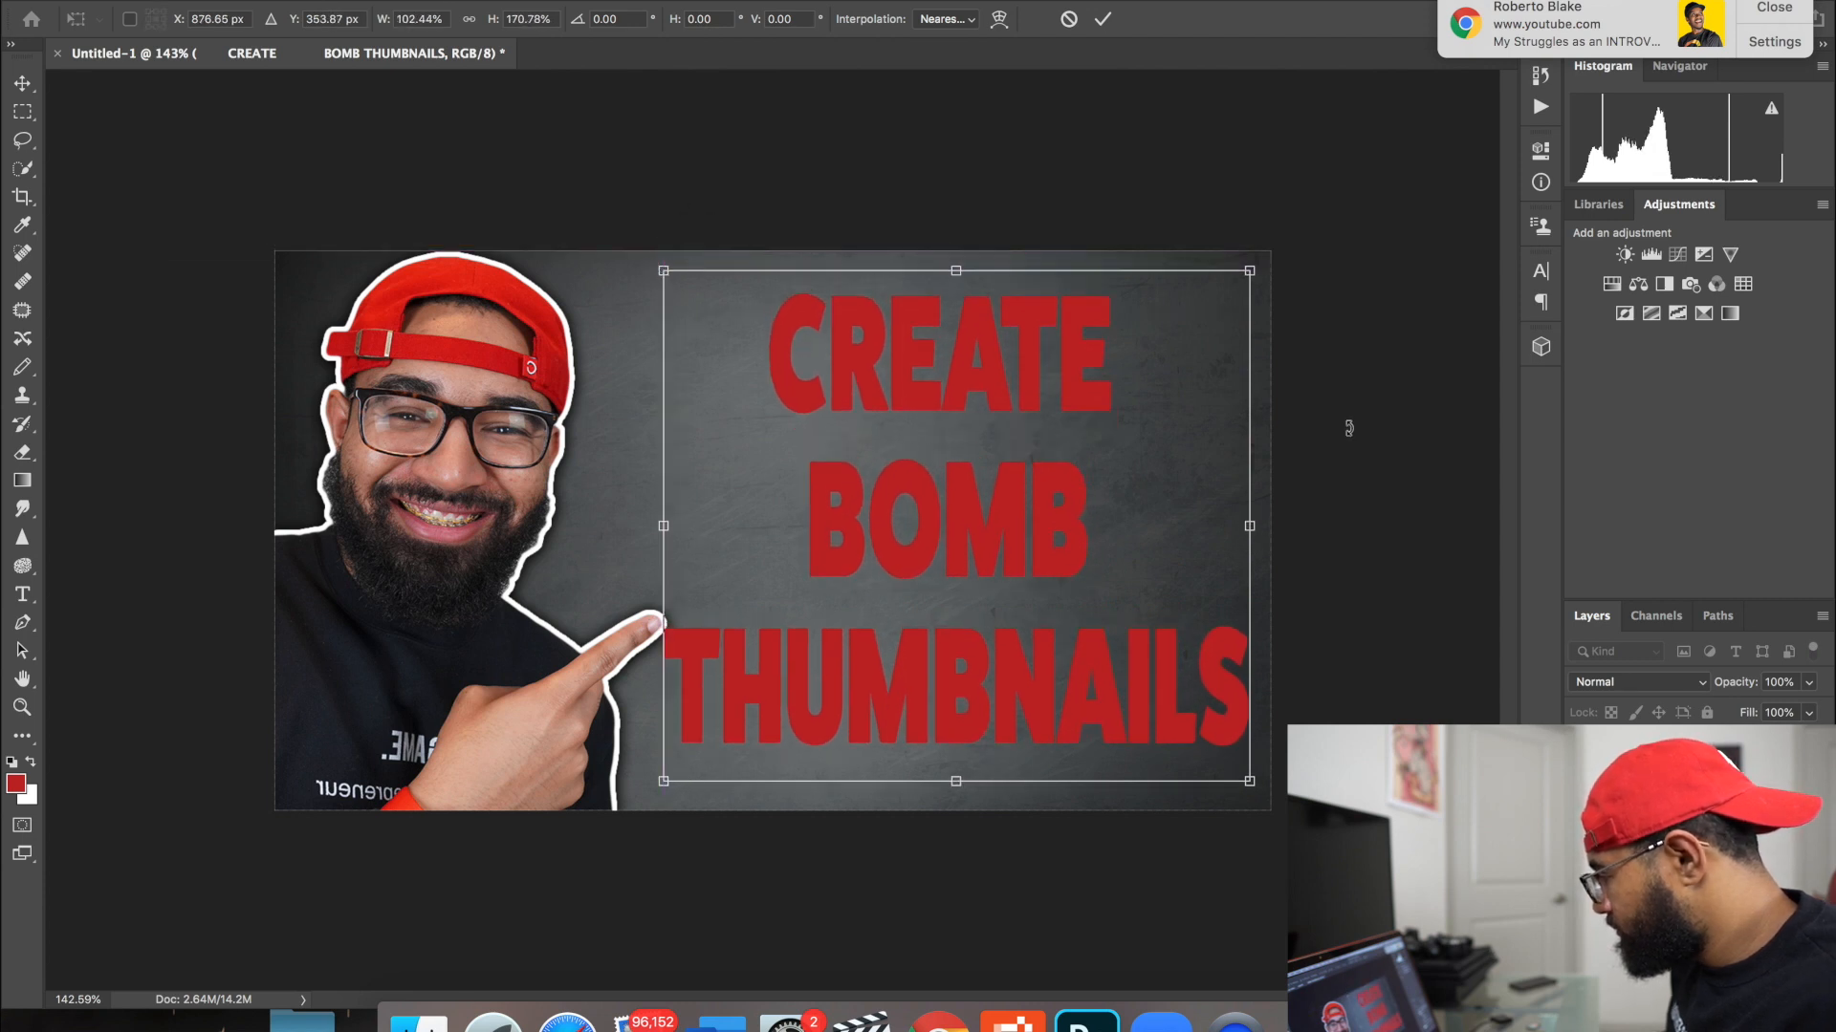
left_click_drag(1248, 271, 1293, 265)
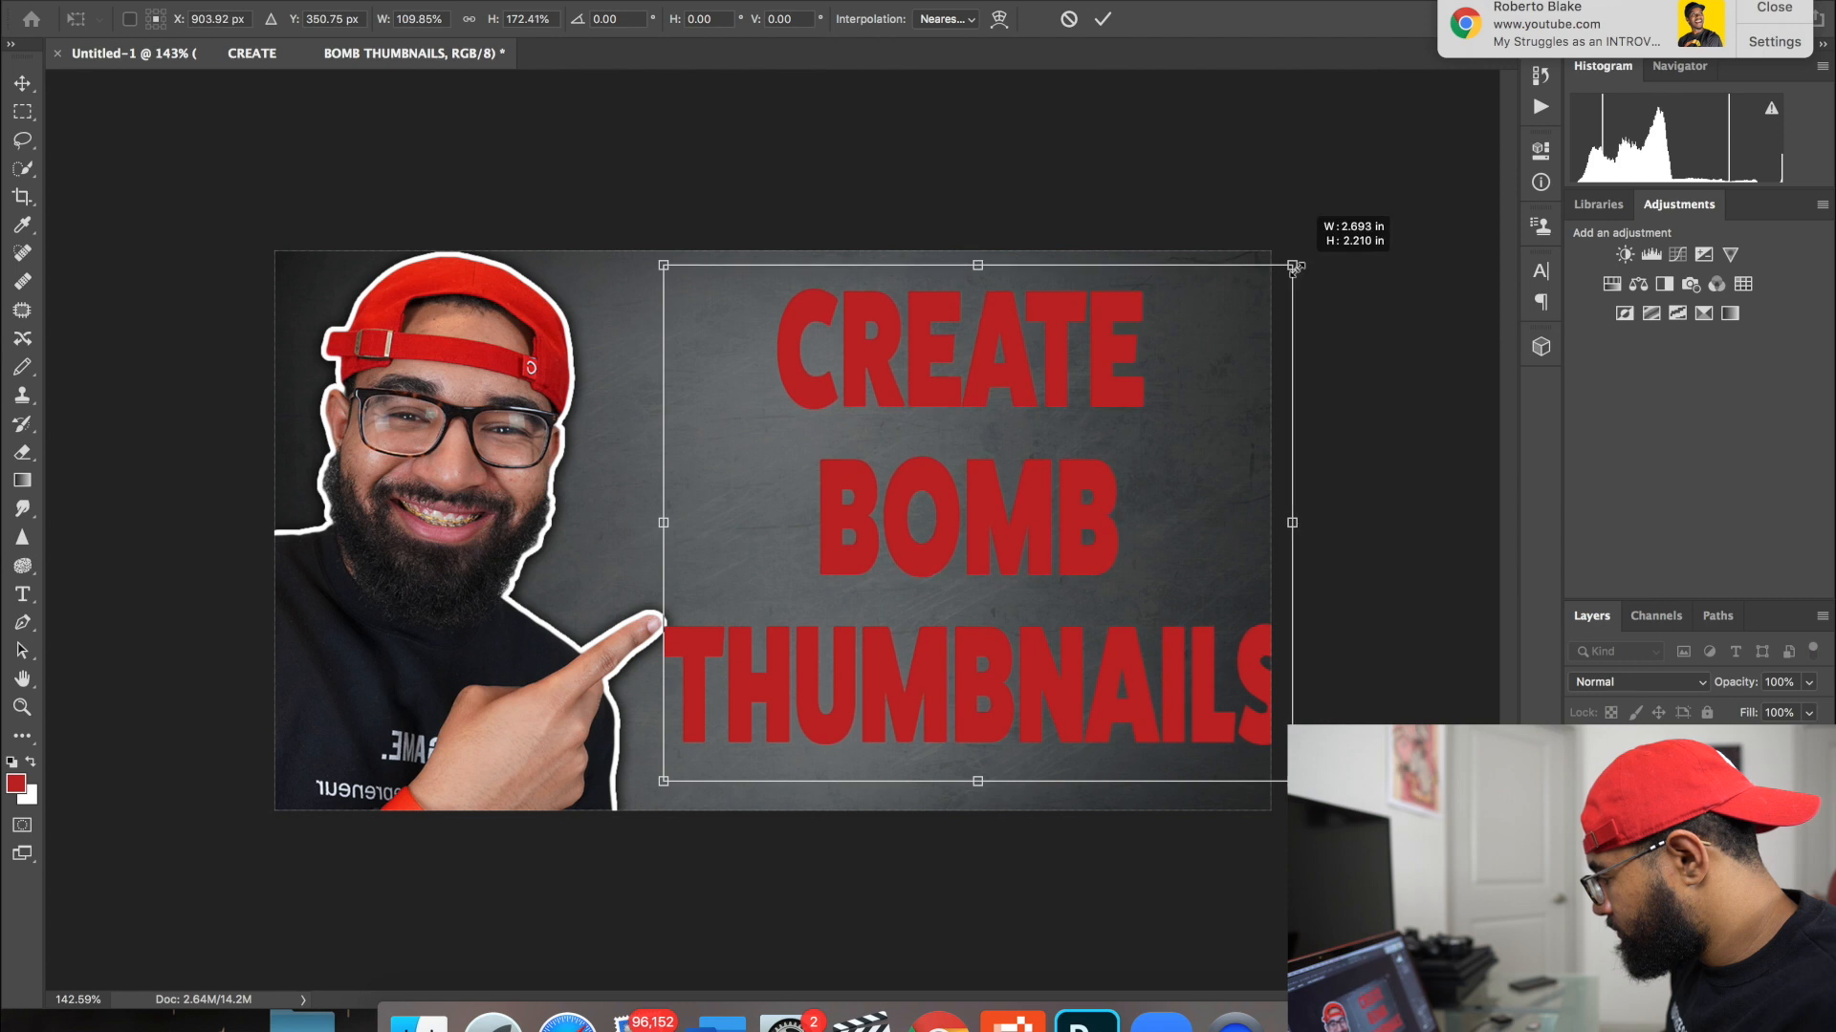
left_click_drag(1293, 266, 1256, 291)
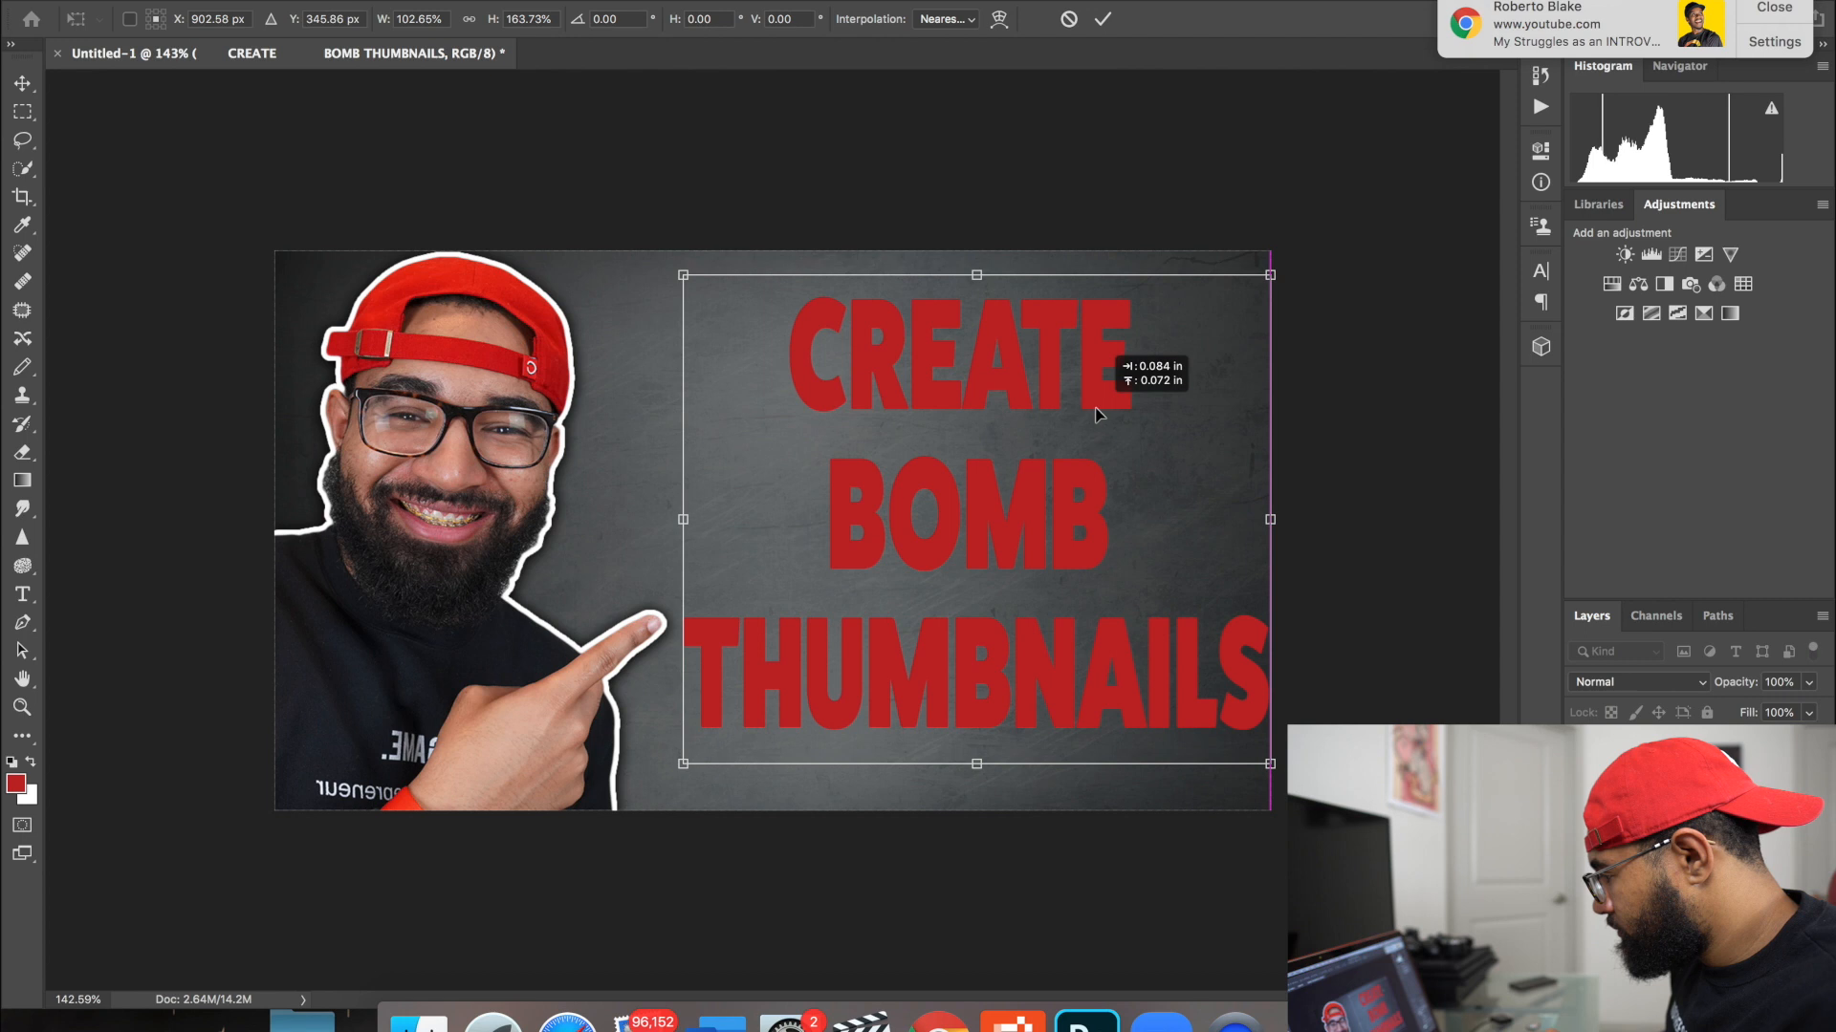
left_click_drag(977, 275, 976, 255)
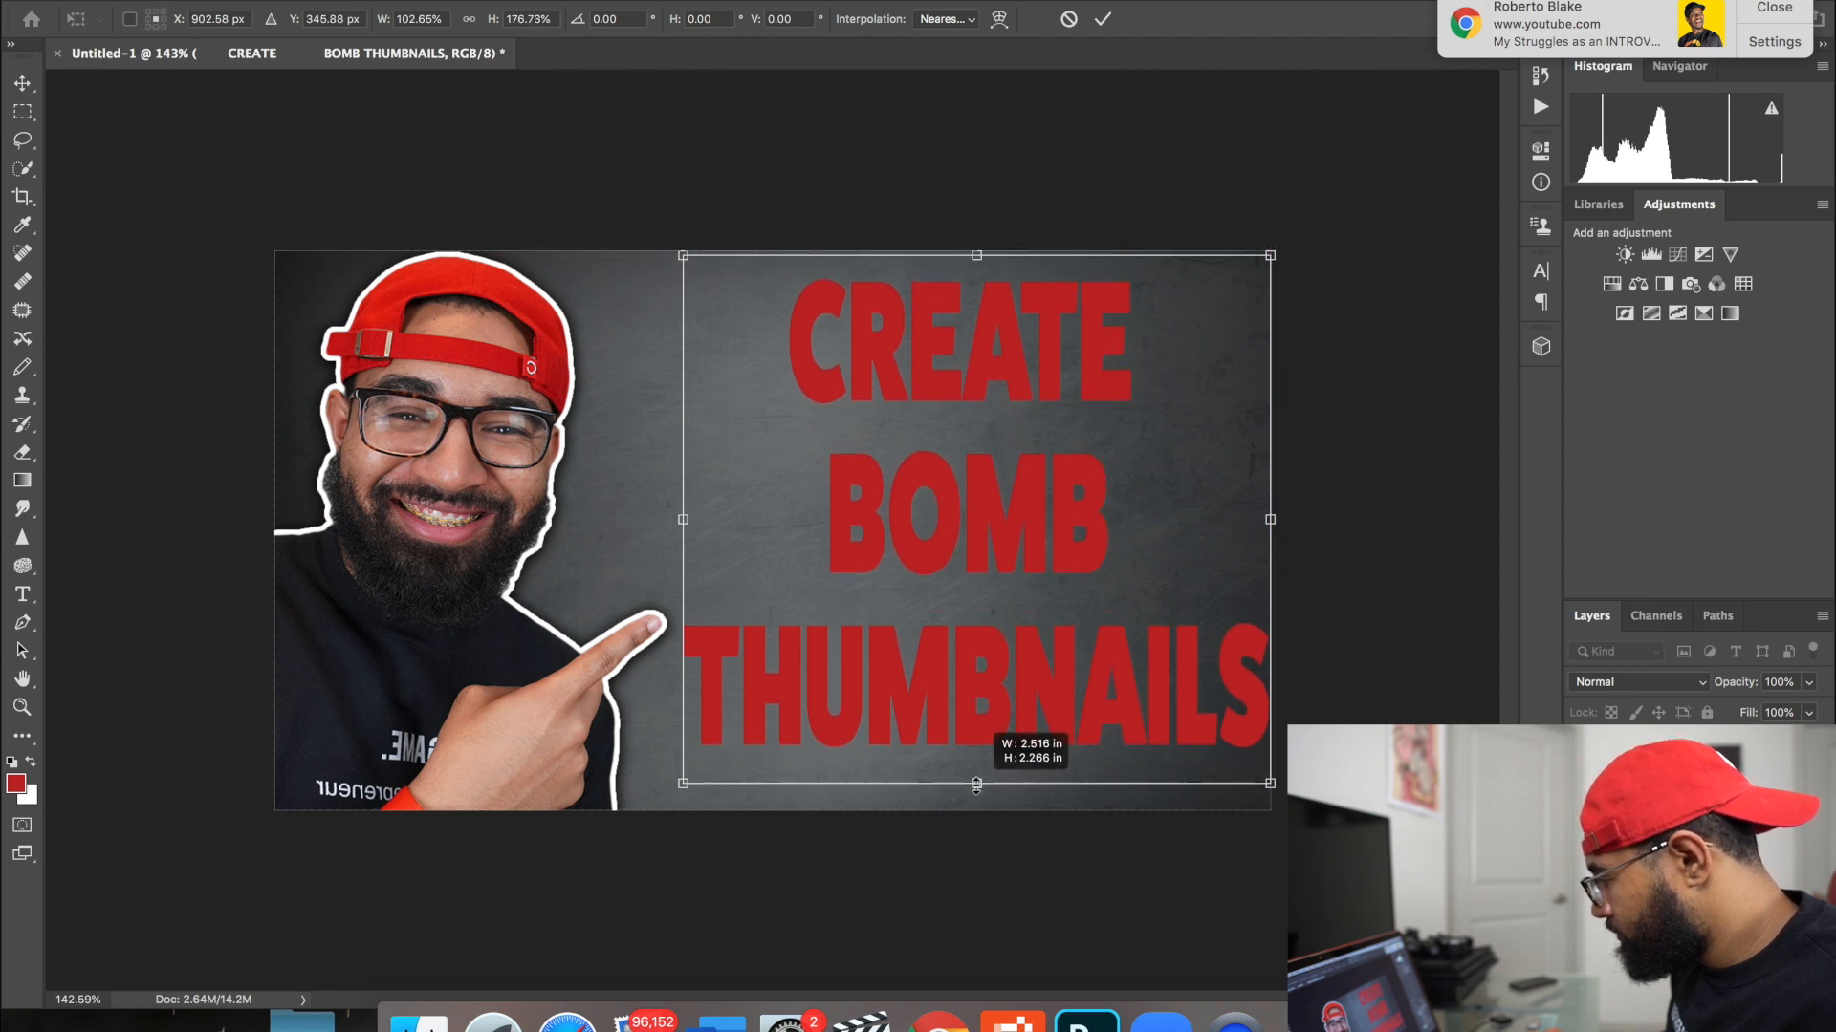
left_click_drag(976, 784, 976, 790)
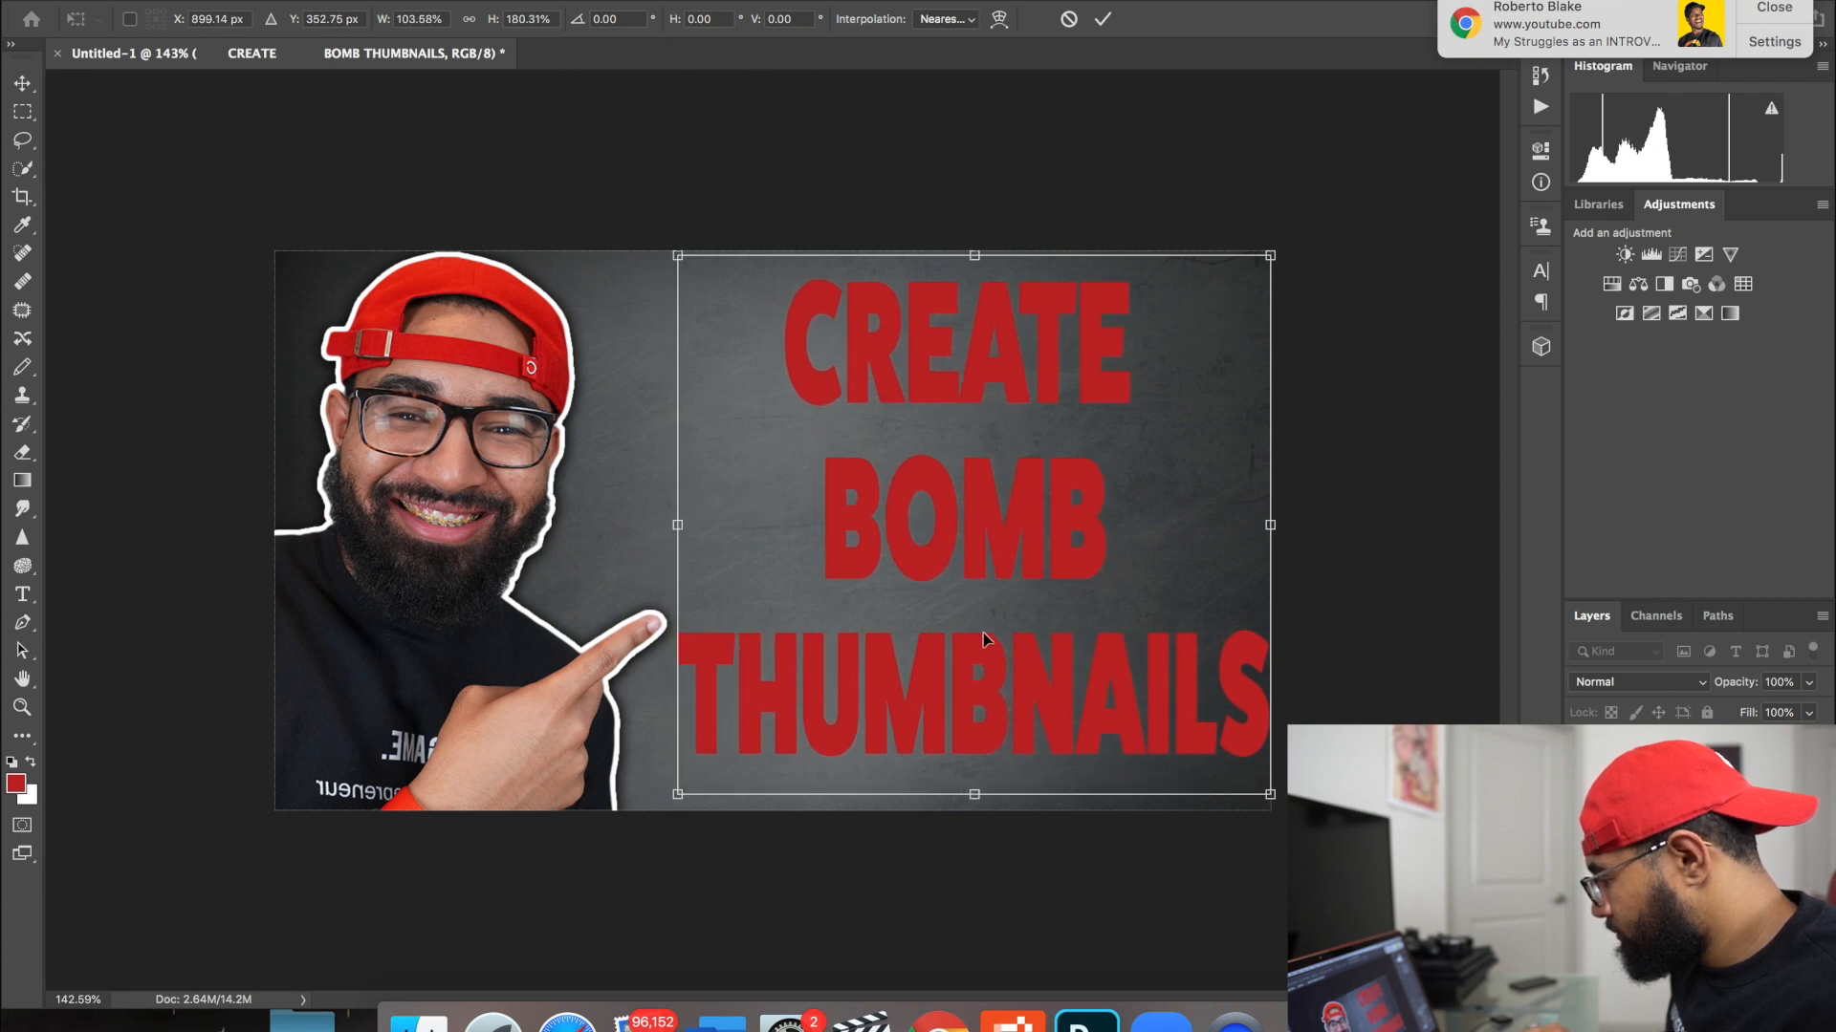
left_click_drag(984, 640, 972, 647)
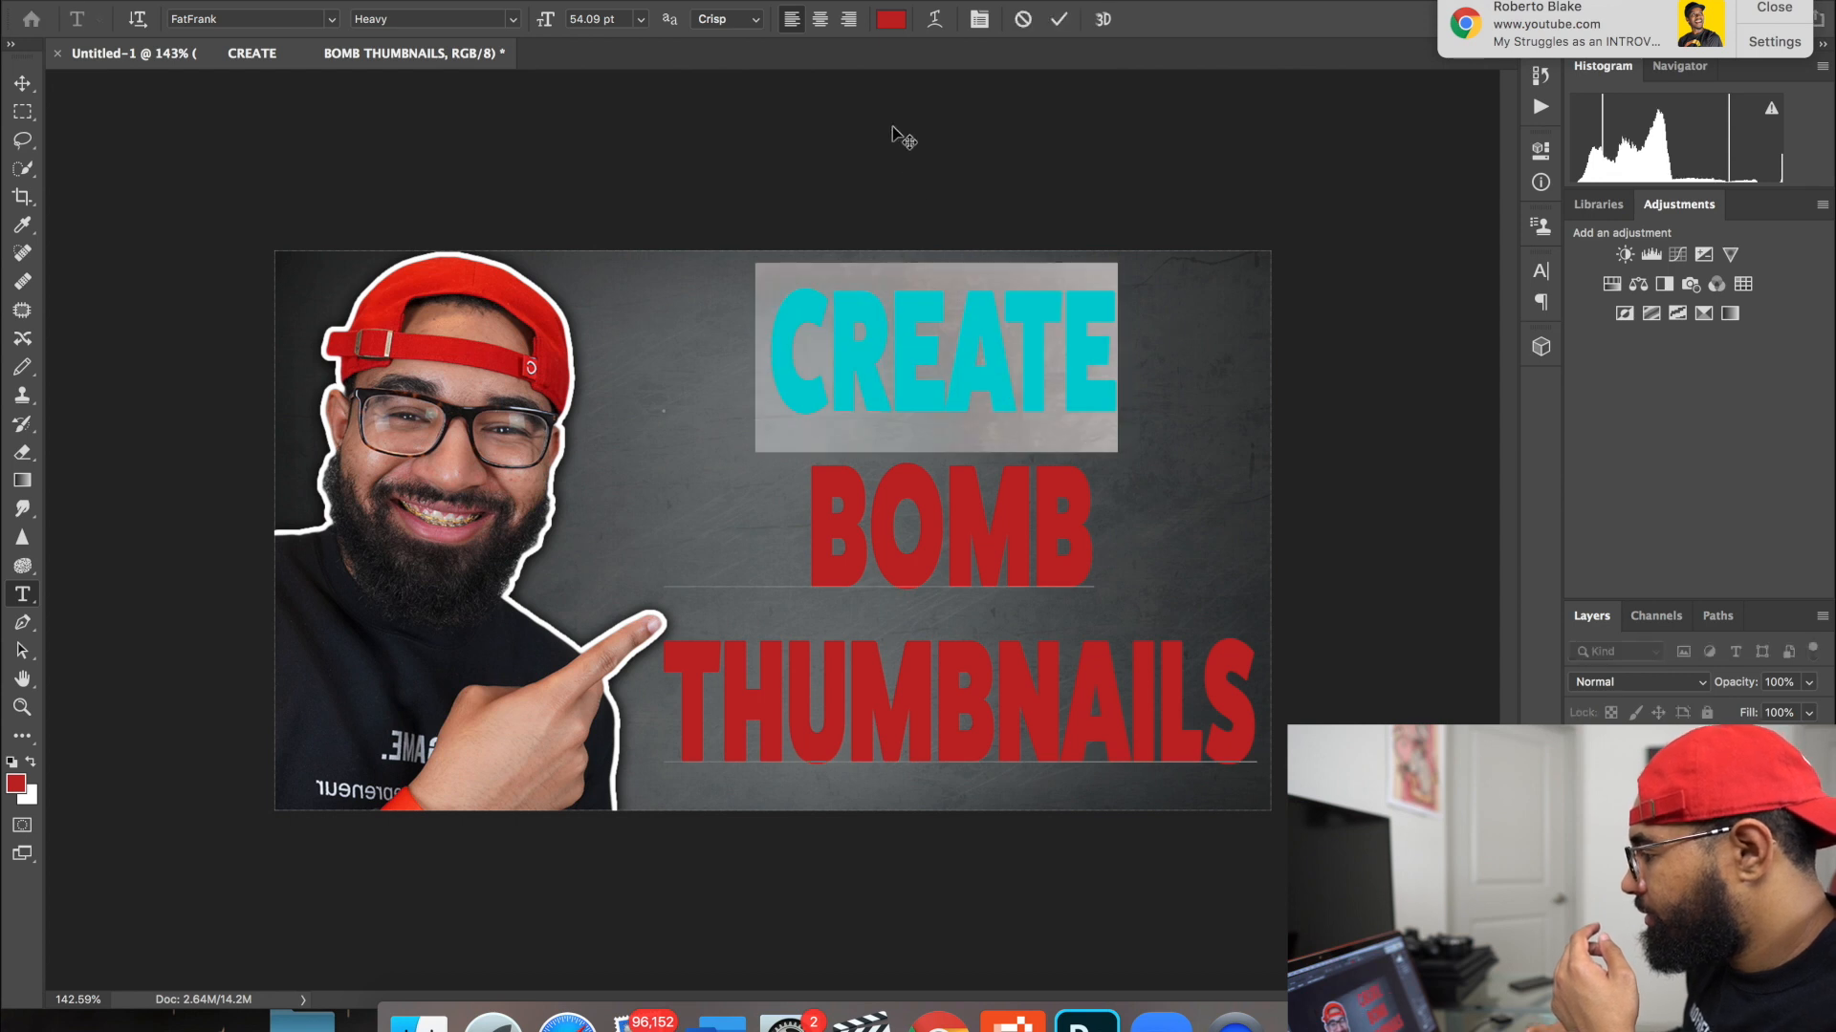
Step: Set the text colour of CREATE, BOMB and THUMBNAILS to white
left_click(890, 19)
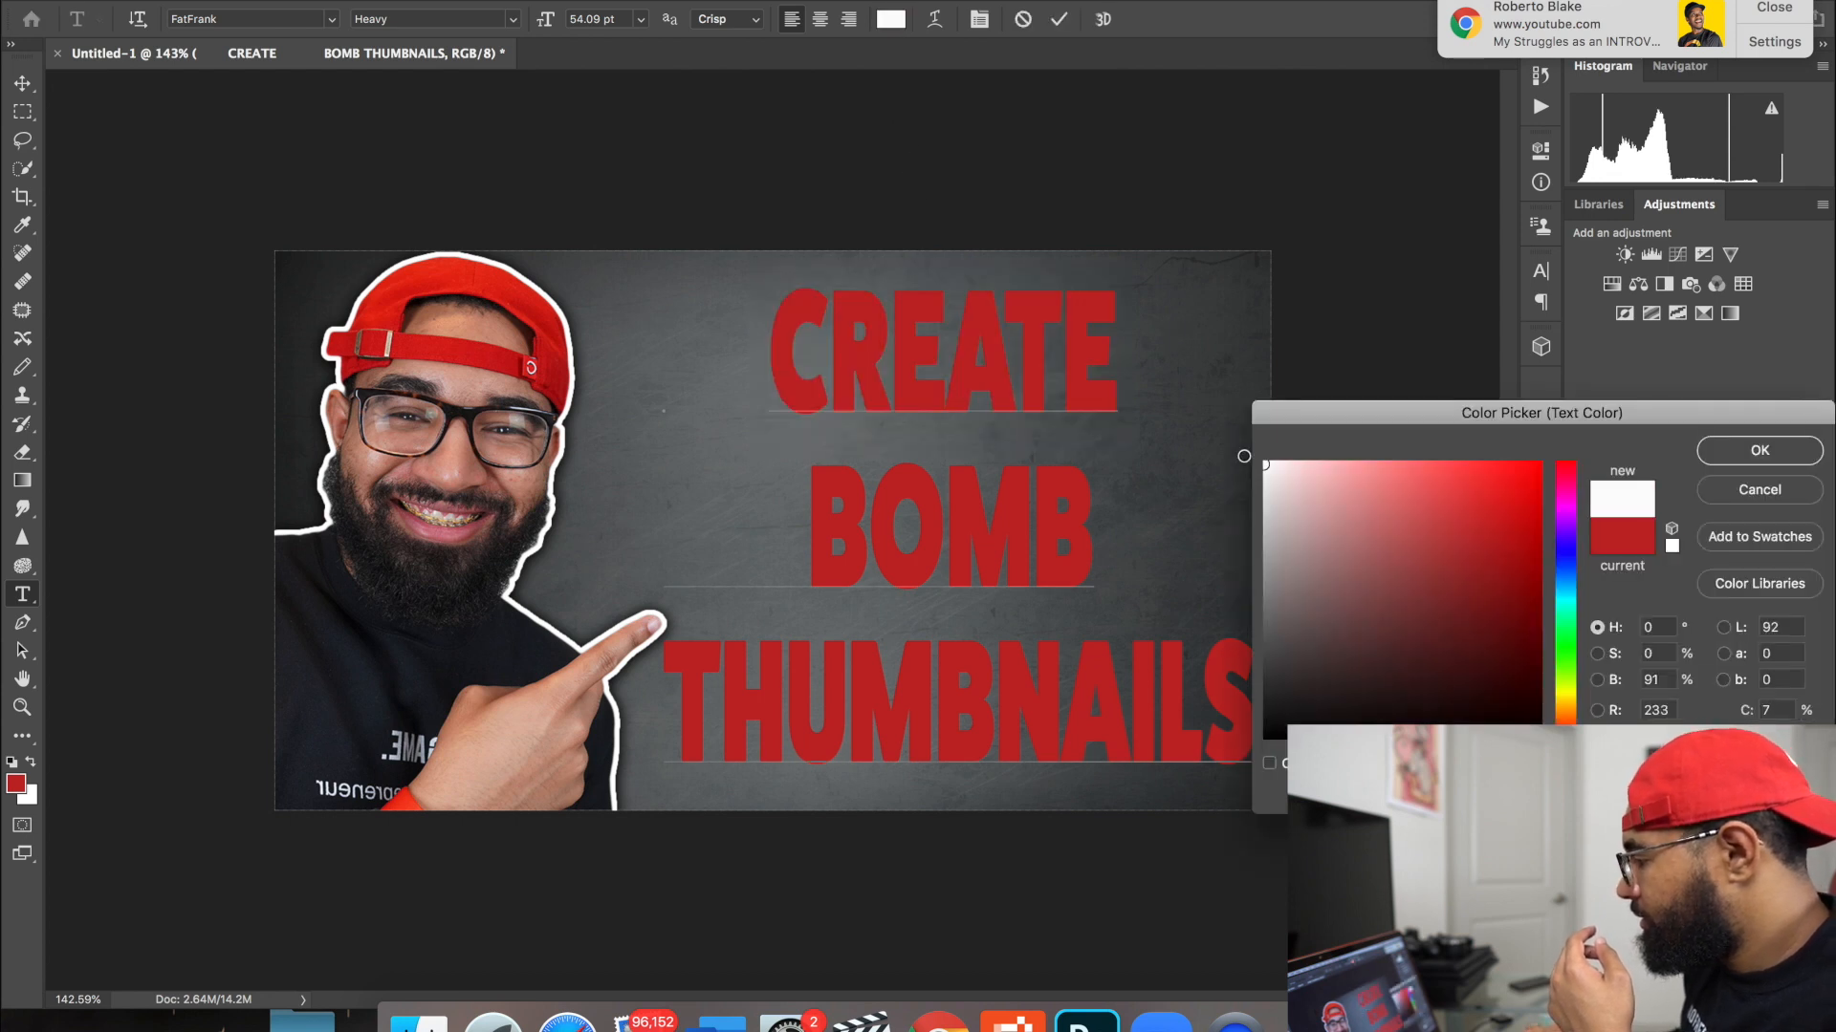
left_click(1759, 450)
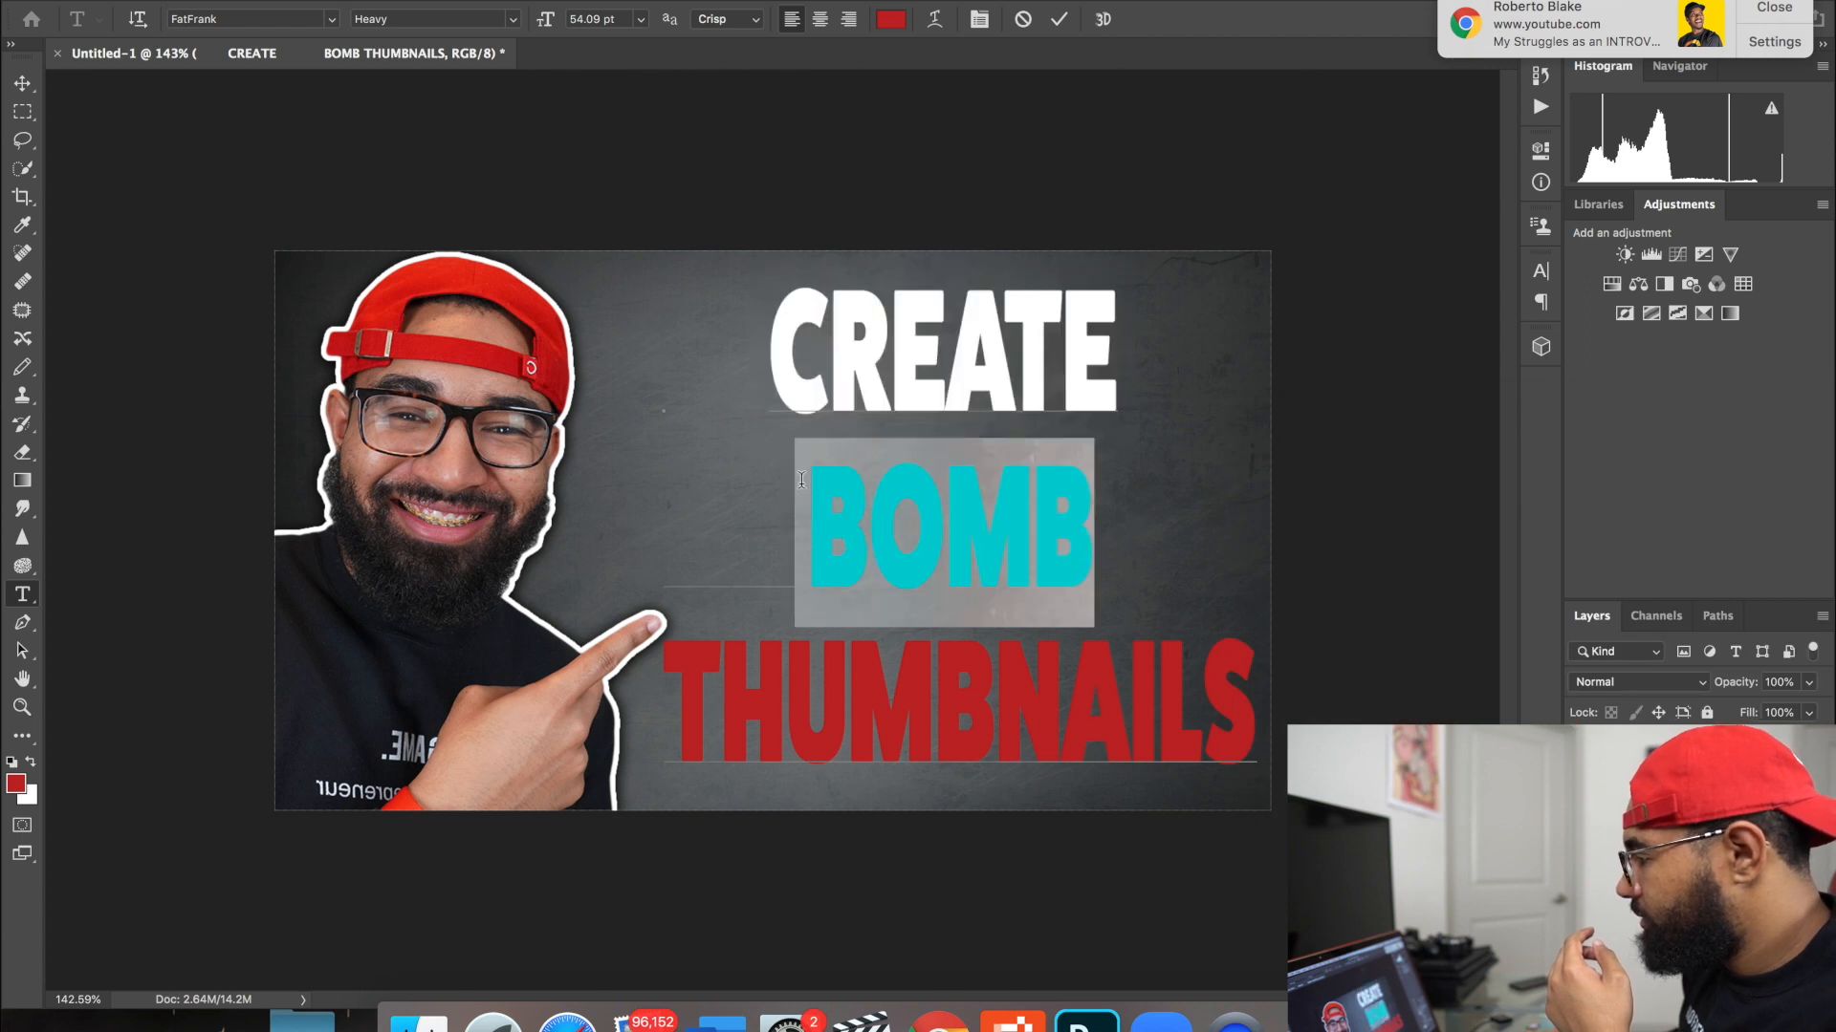
left_click(886, 19)
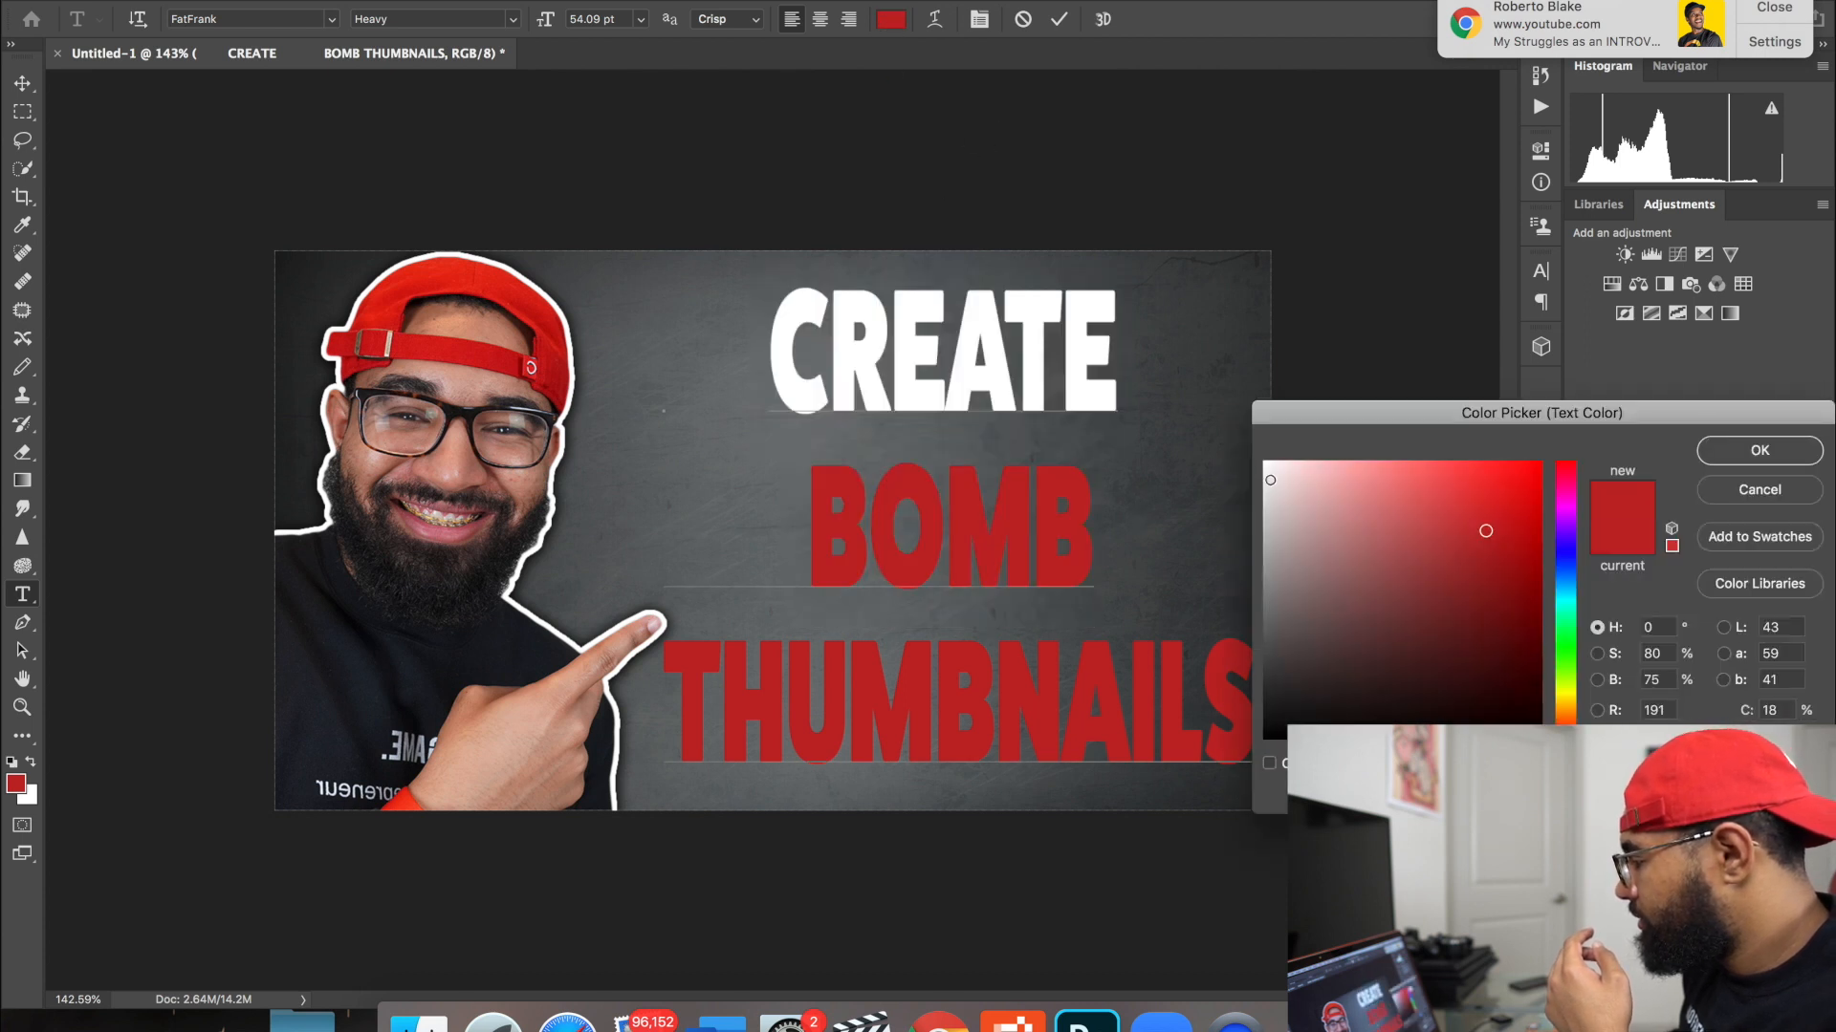
left_click(1759, 451)
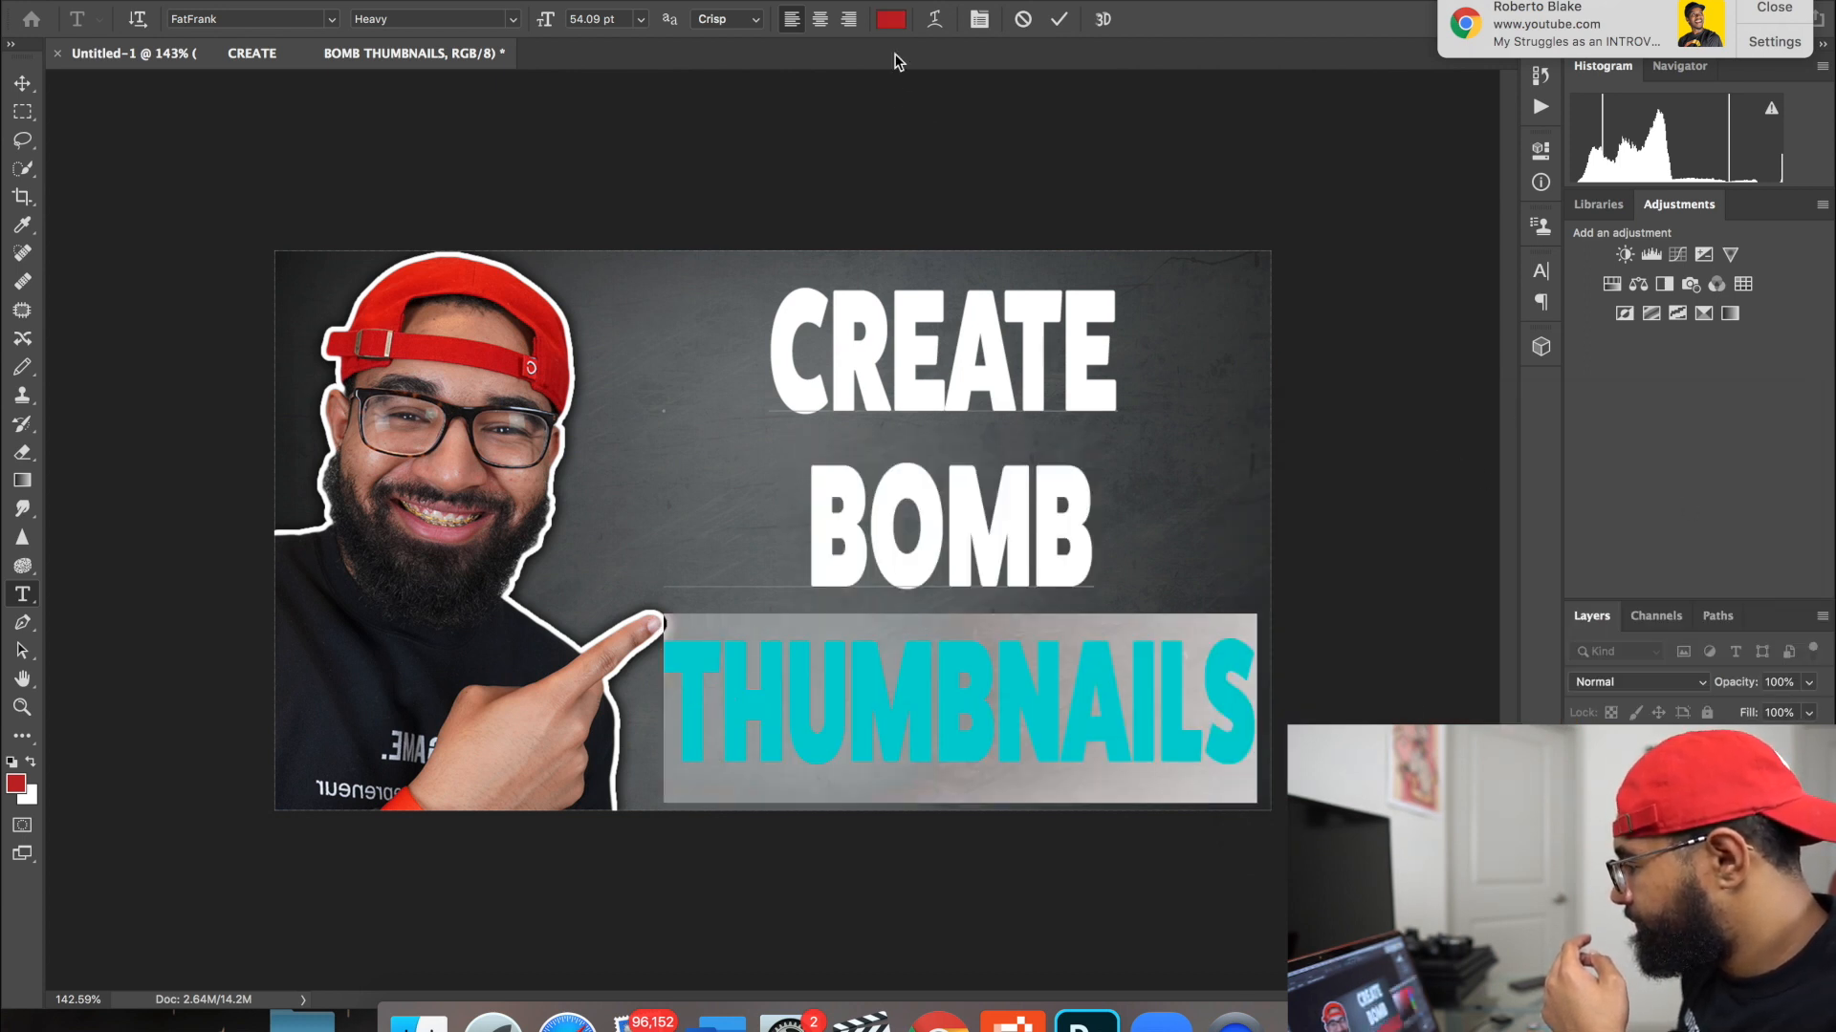
left_click(893, 19)
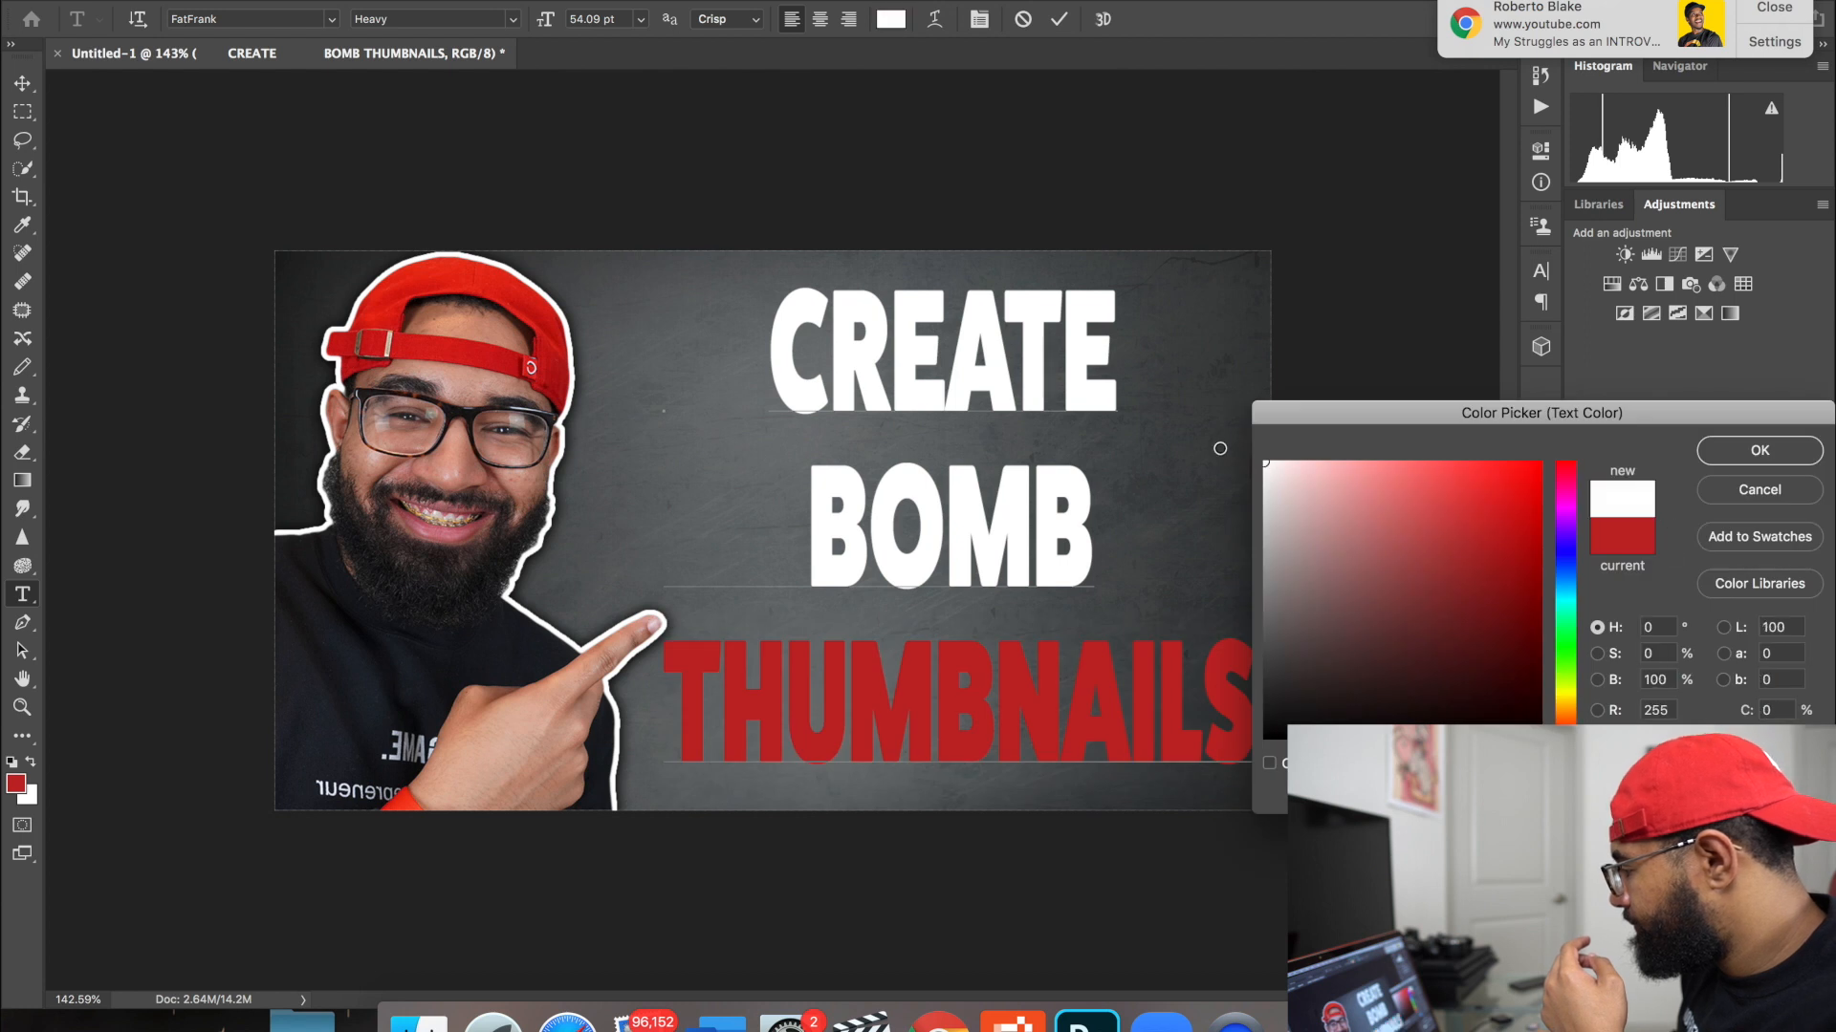
left_click(1758, 450)
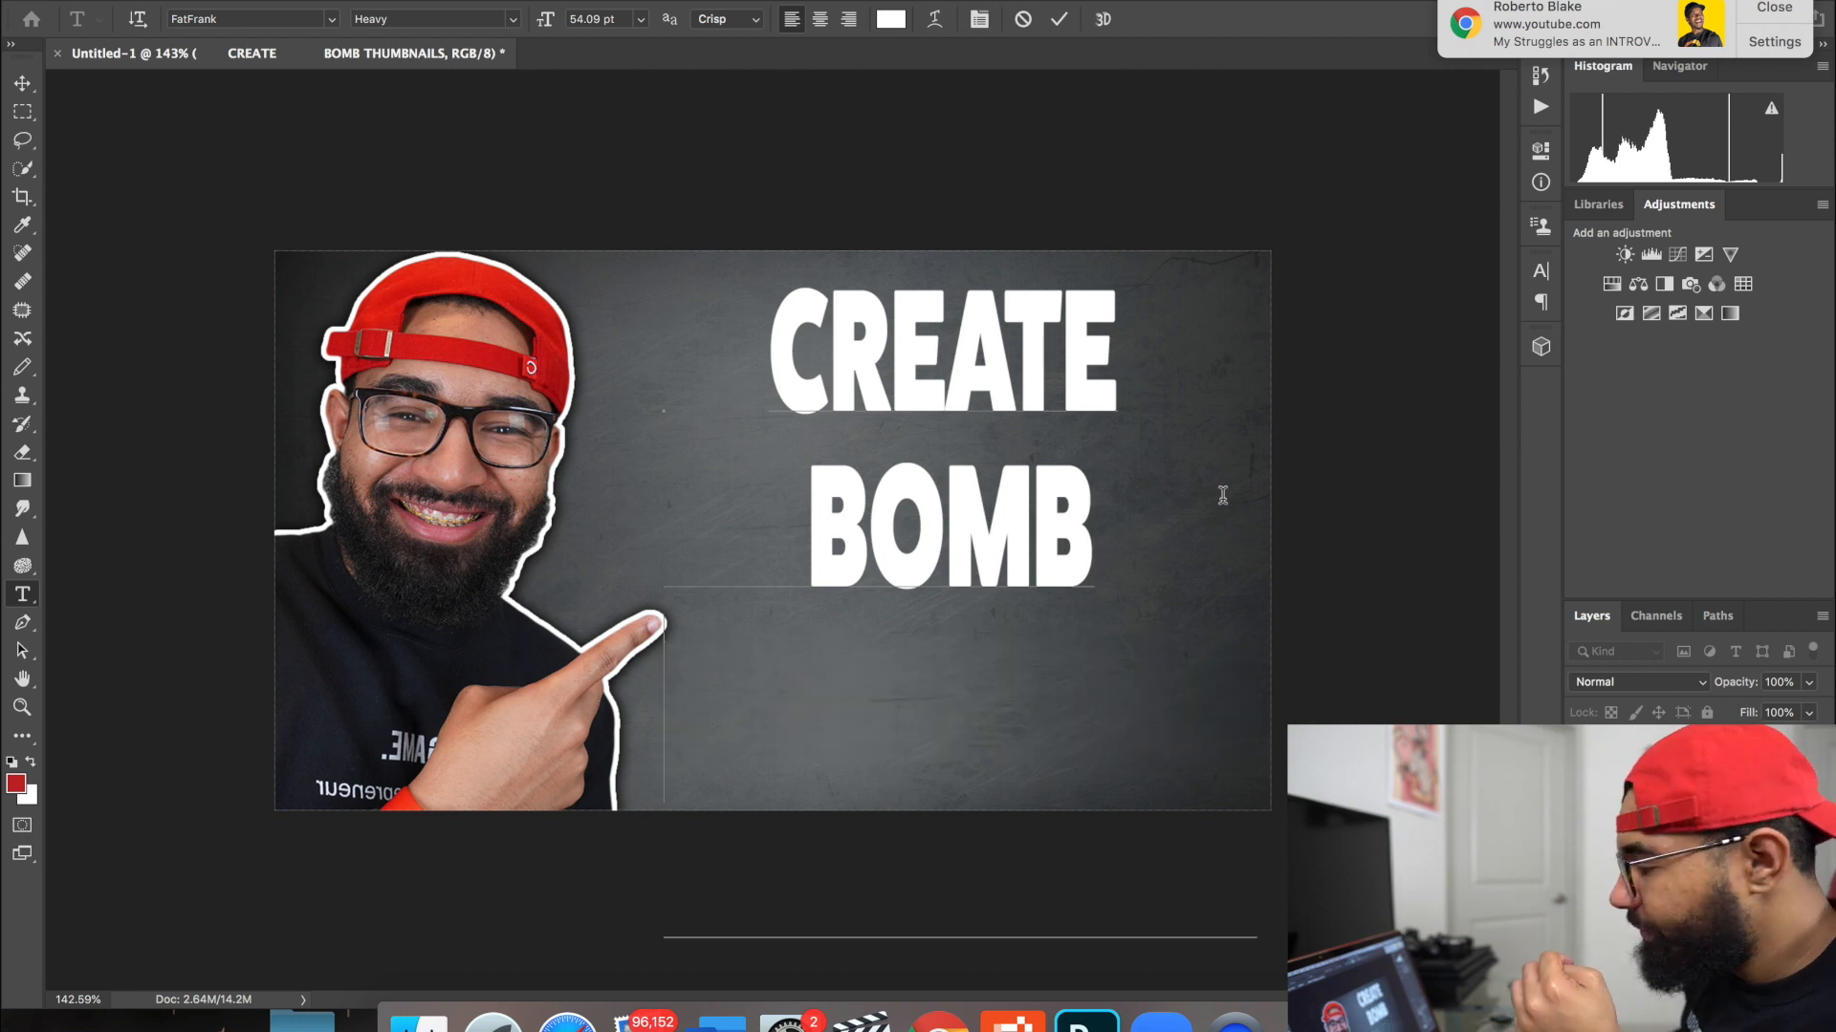
mouse_move(214, 111)
type("THUMBNAILS")
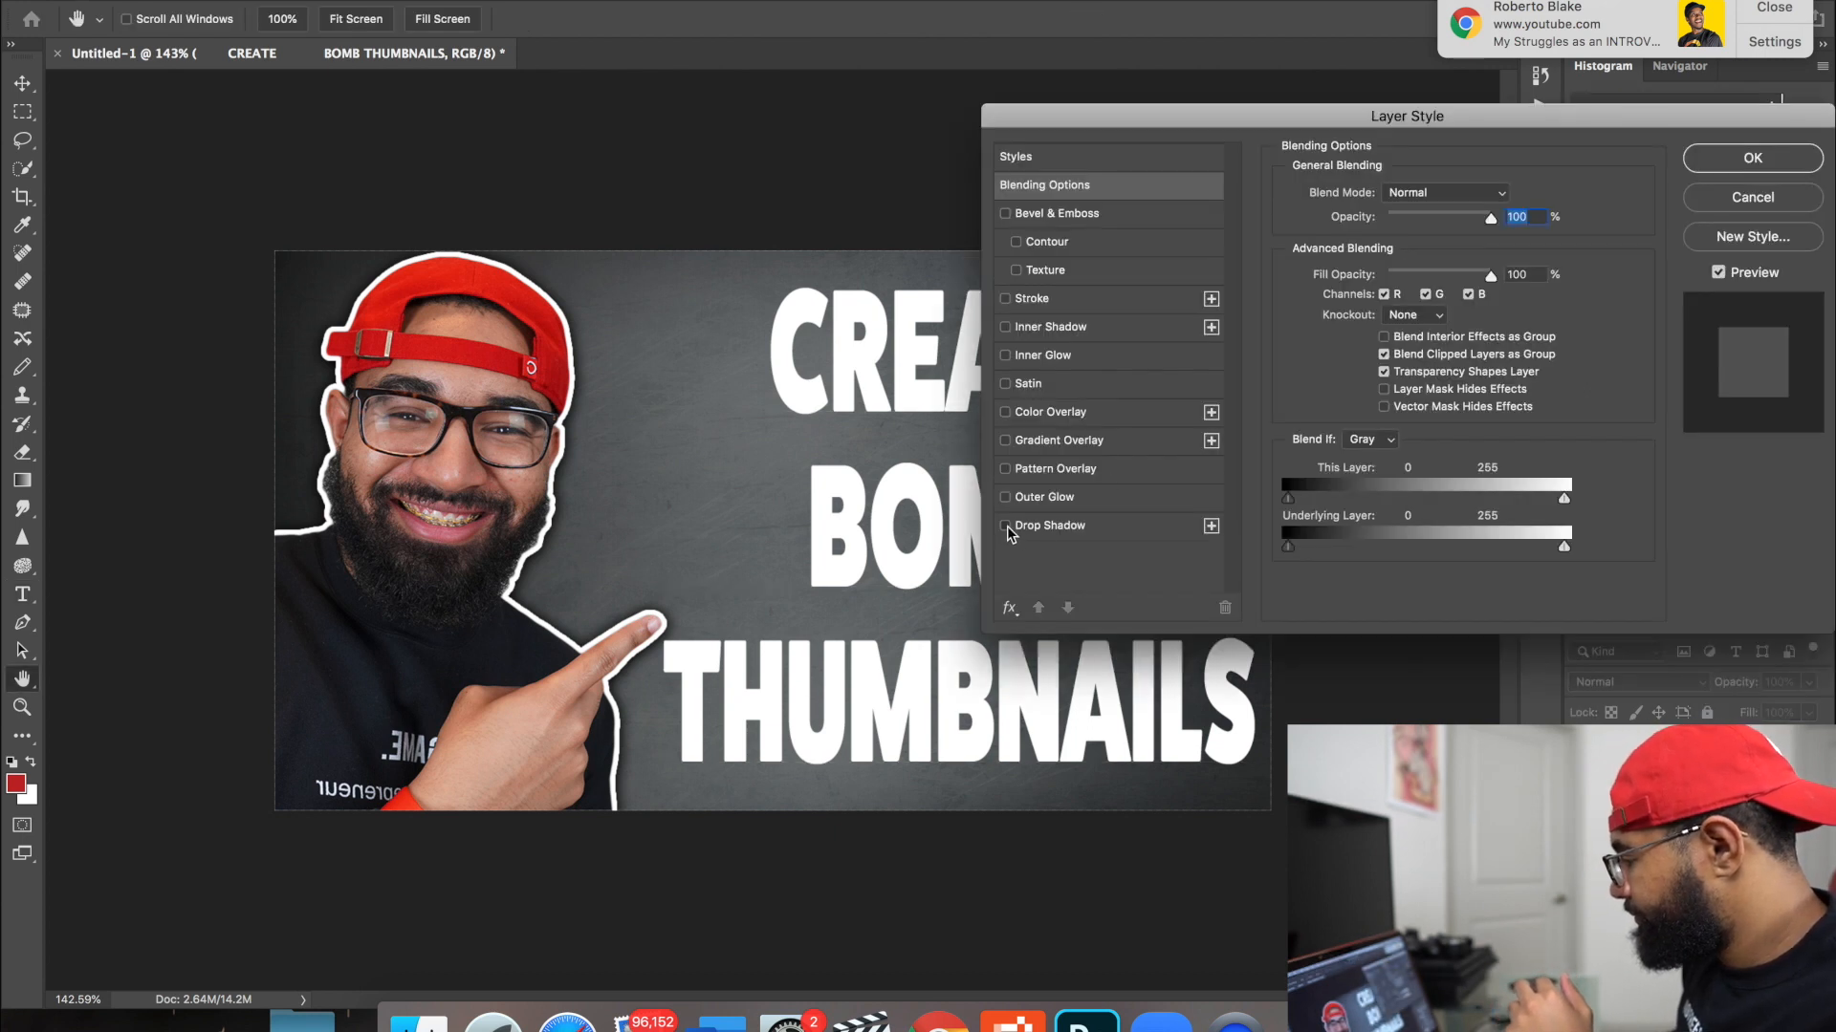
Step: Enable Drop Shadow in the text layer's Layer Style and apply it
left_click(1004, 526)
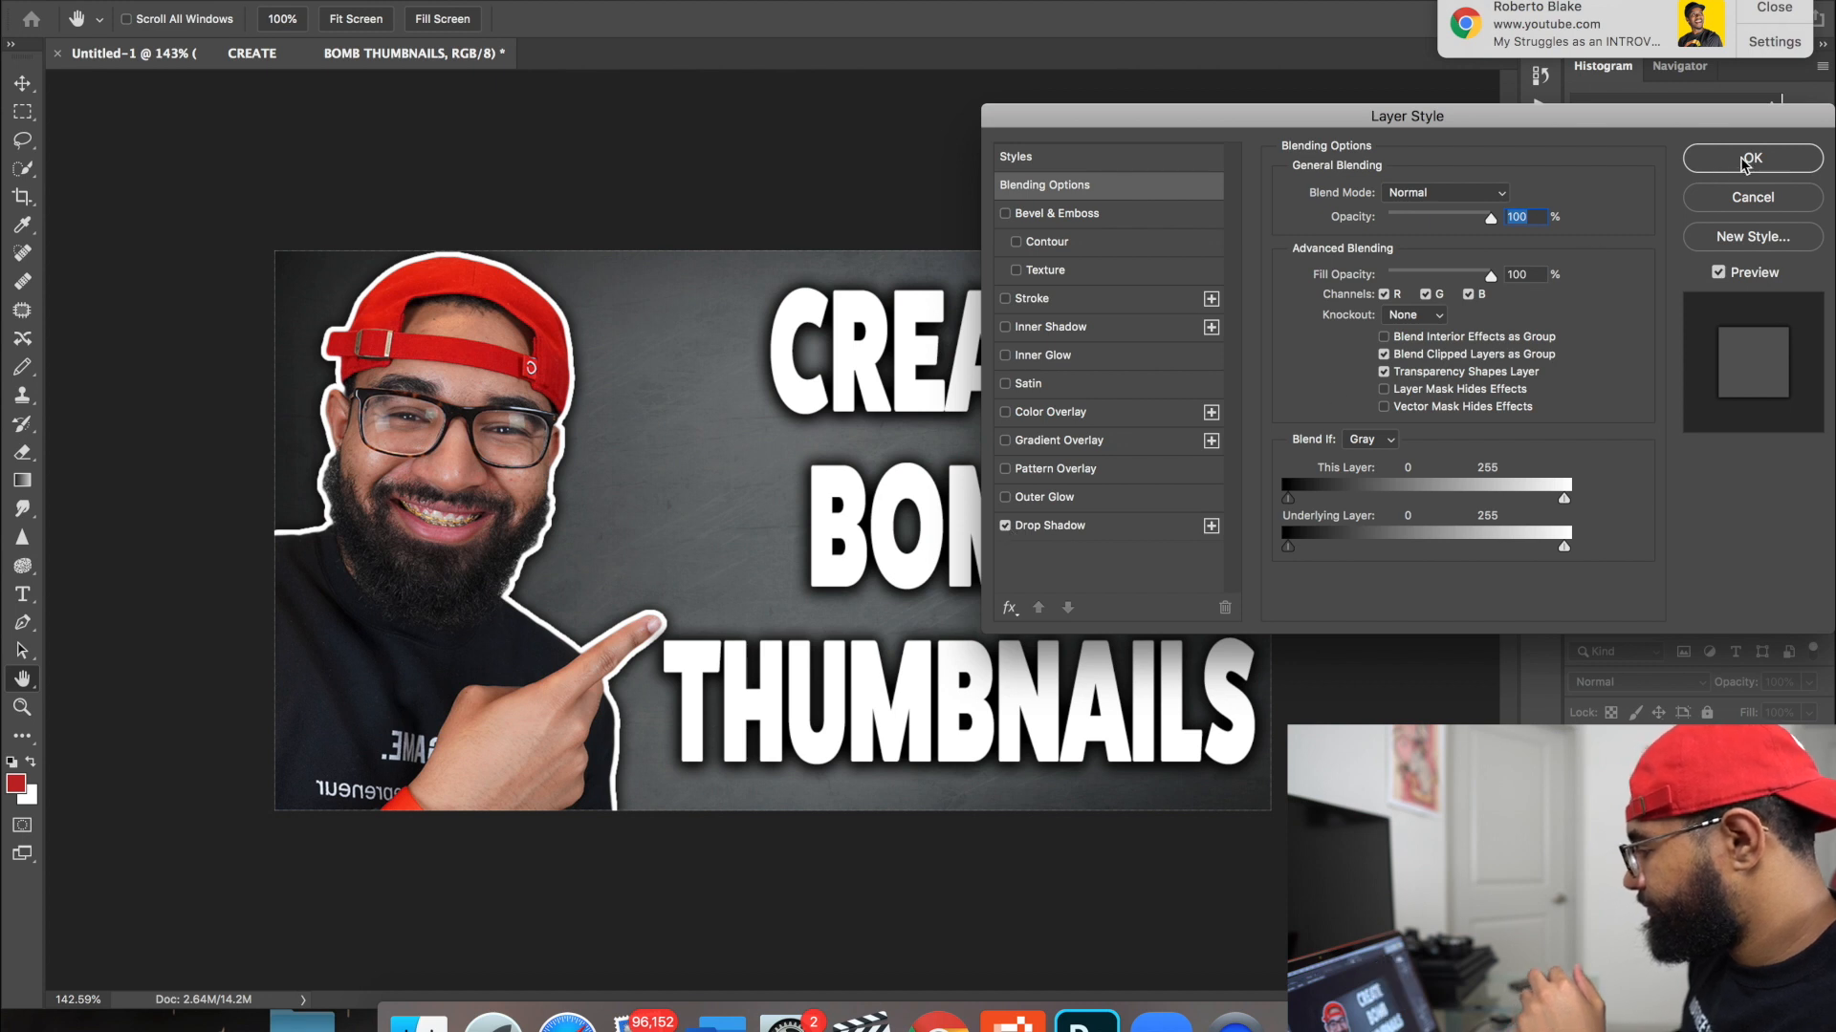
left_click(1752, 158)
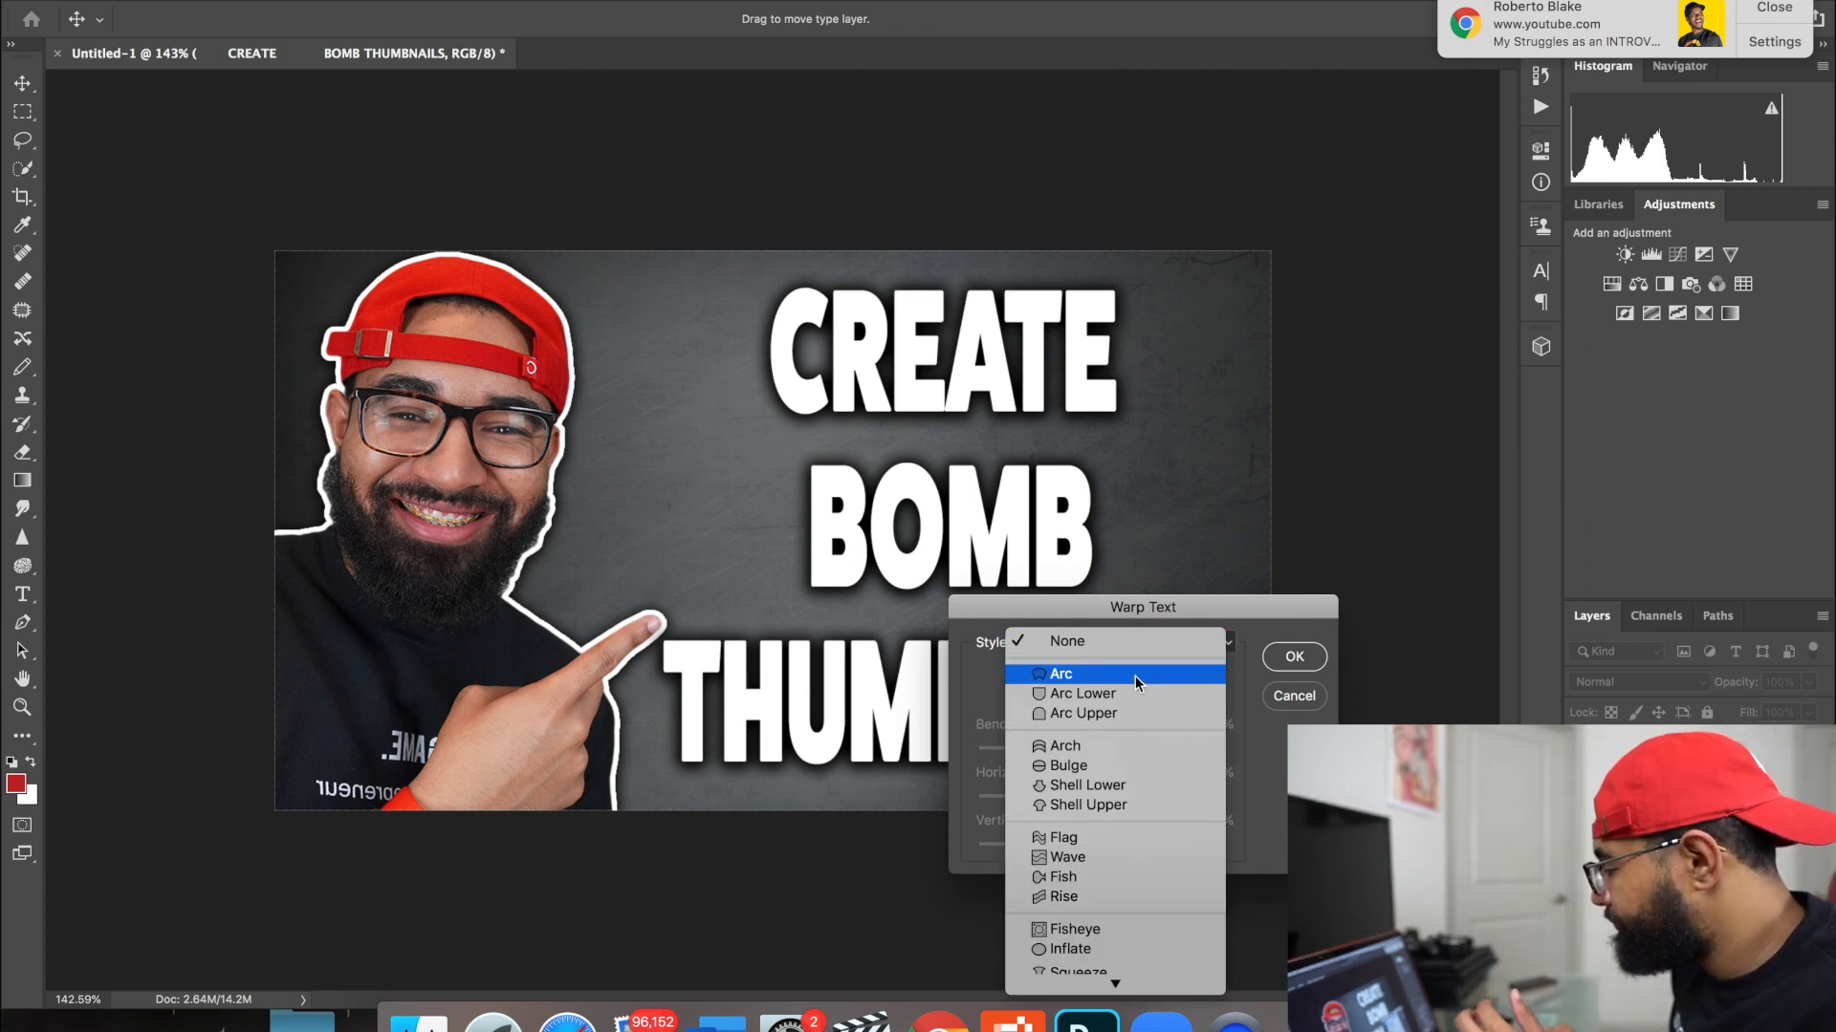
Step: Apply an Arc warp to the title, adjusting bend and horizontal distortion
left_click(1062, 674)
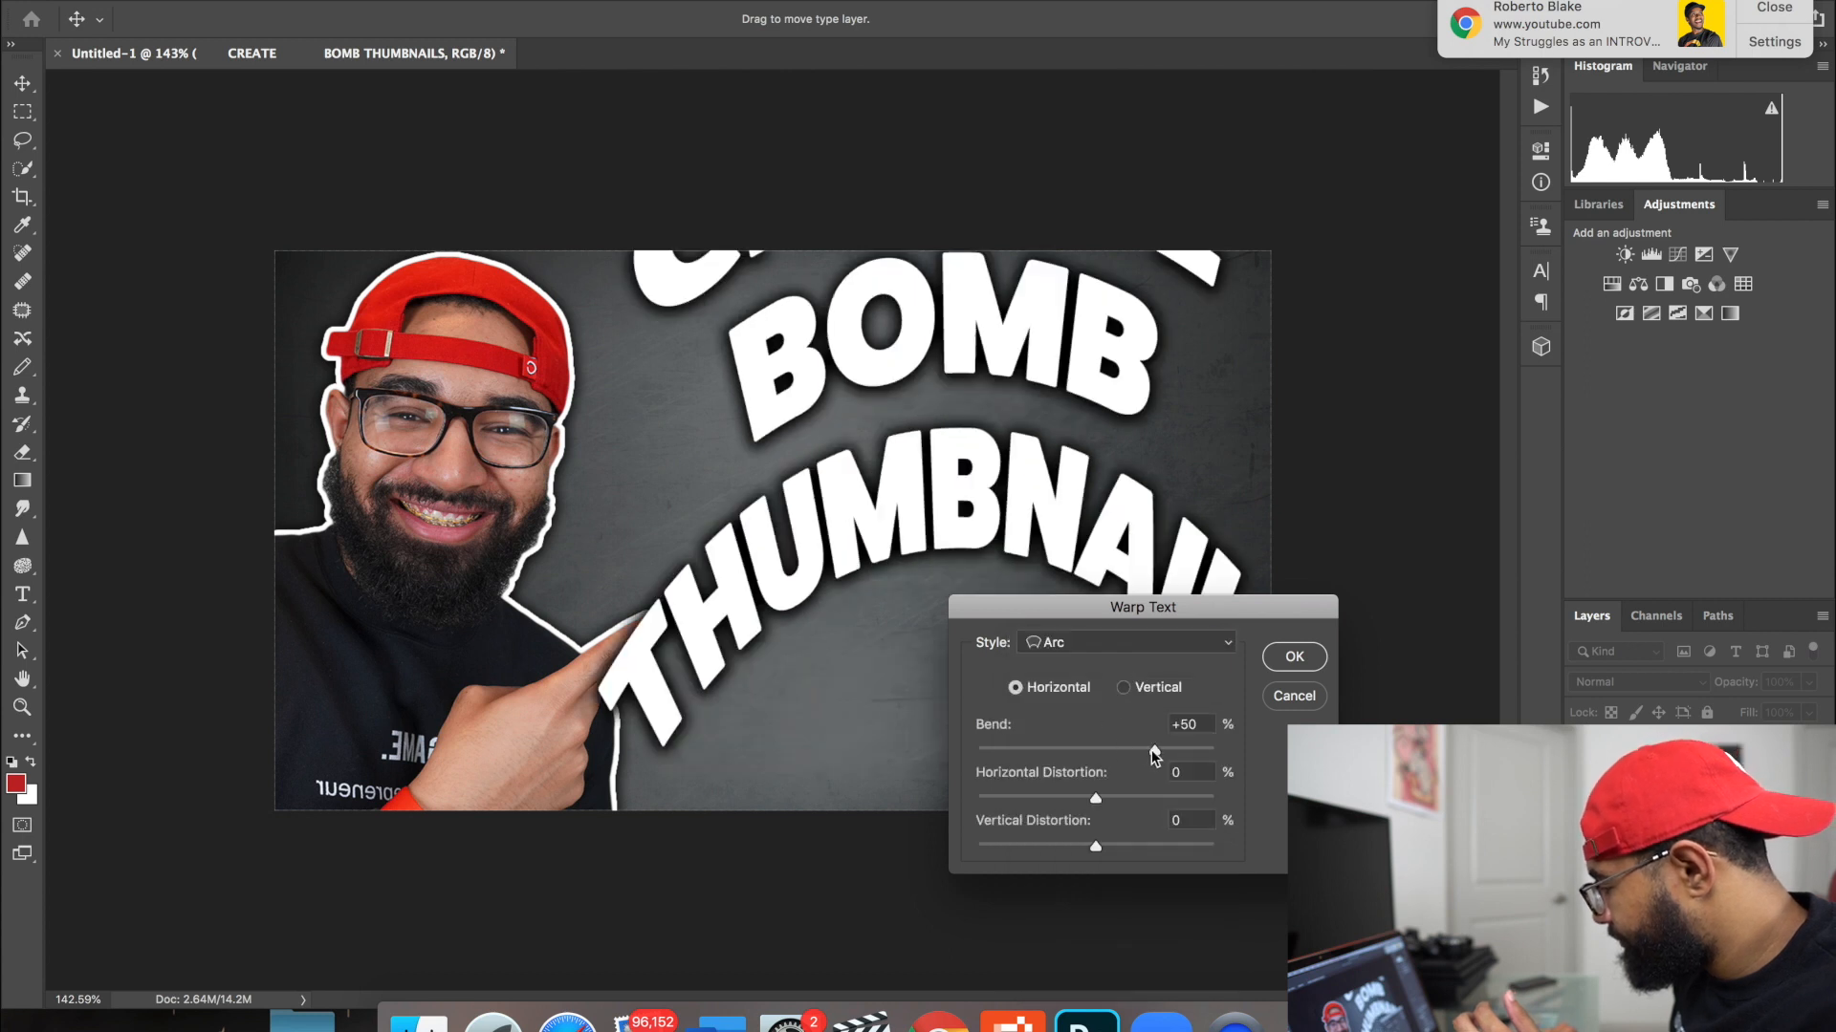
left_click_drag(1153, 749, 1095, 750)
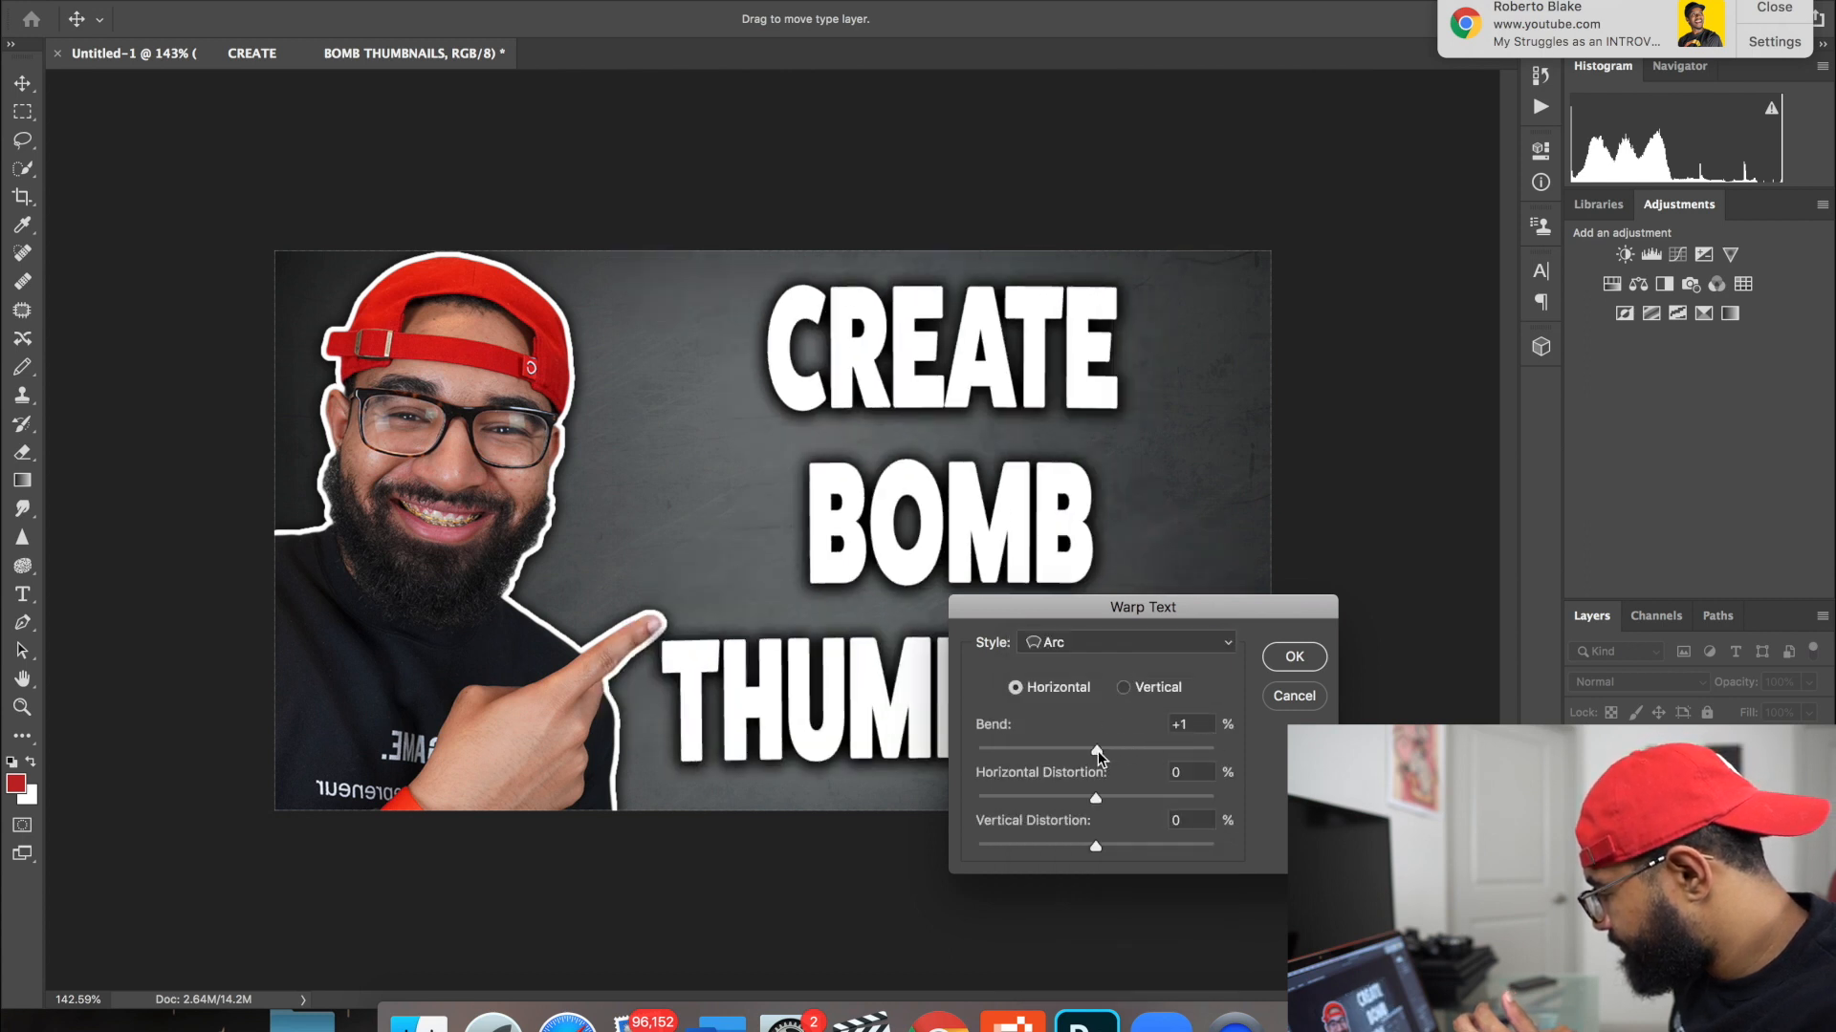
left_click_drag(1096, 798, 1213, 797)
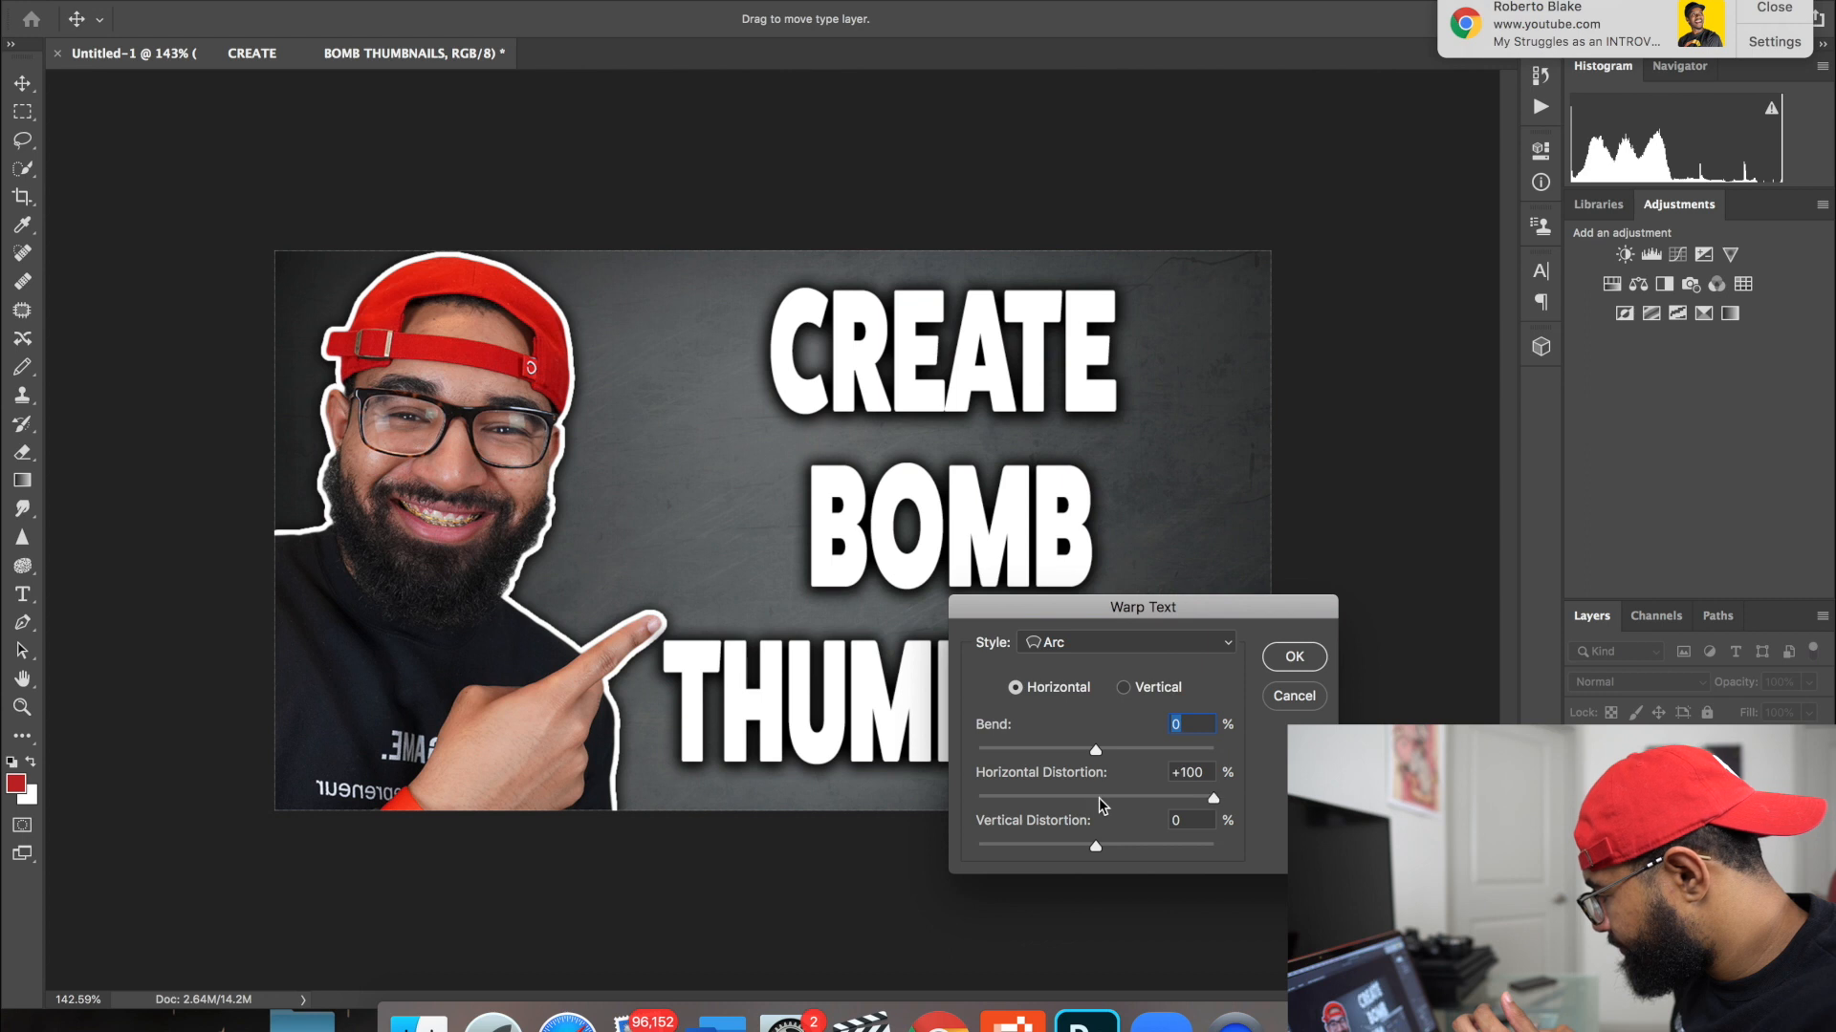
left_click_drag(1211, 798, 1101, 798)
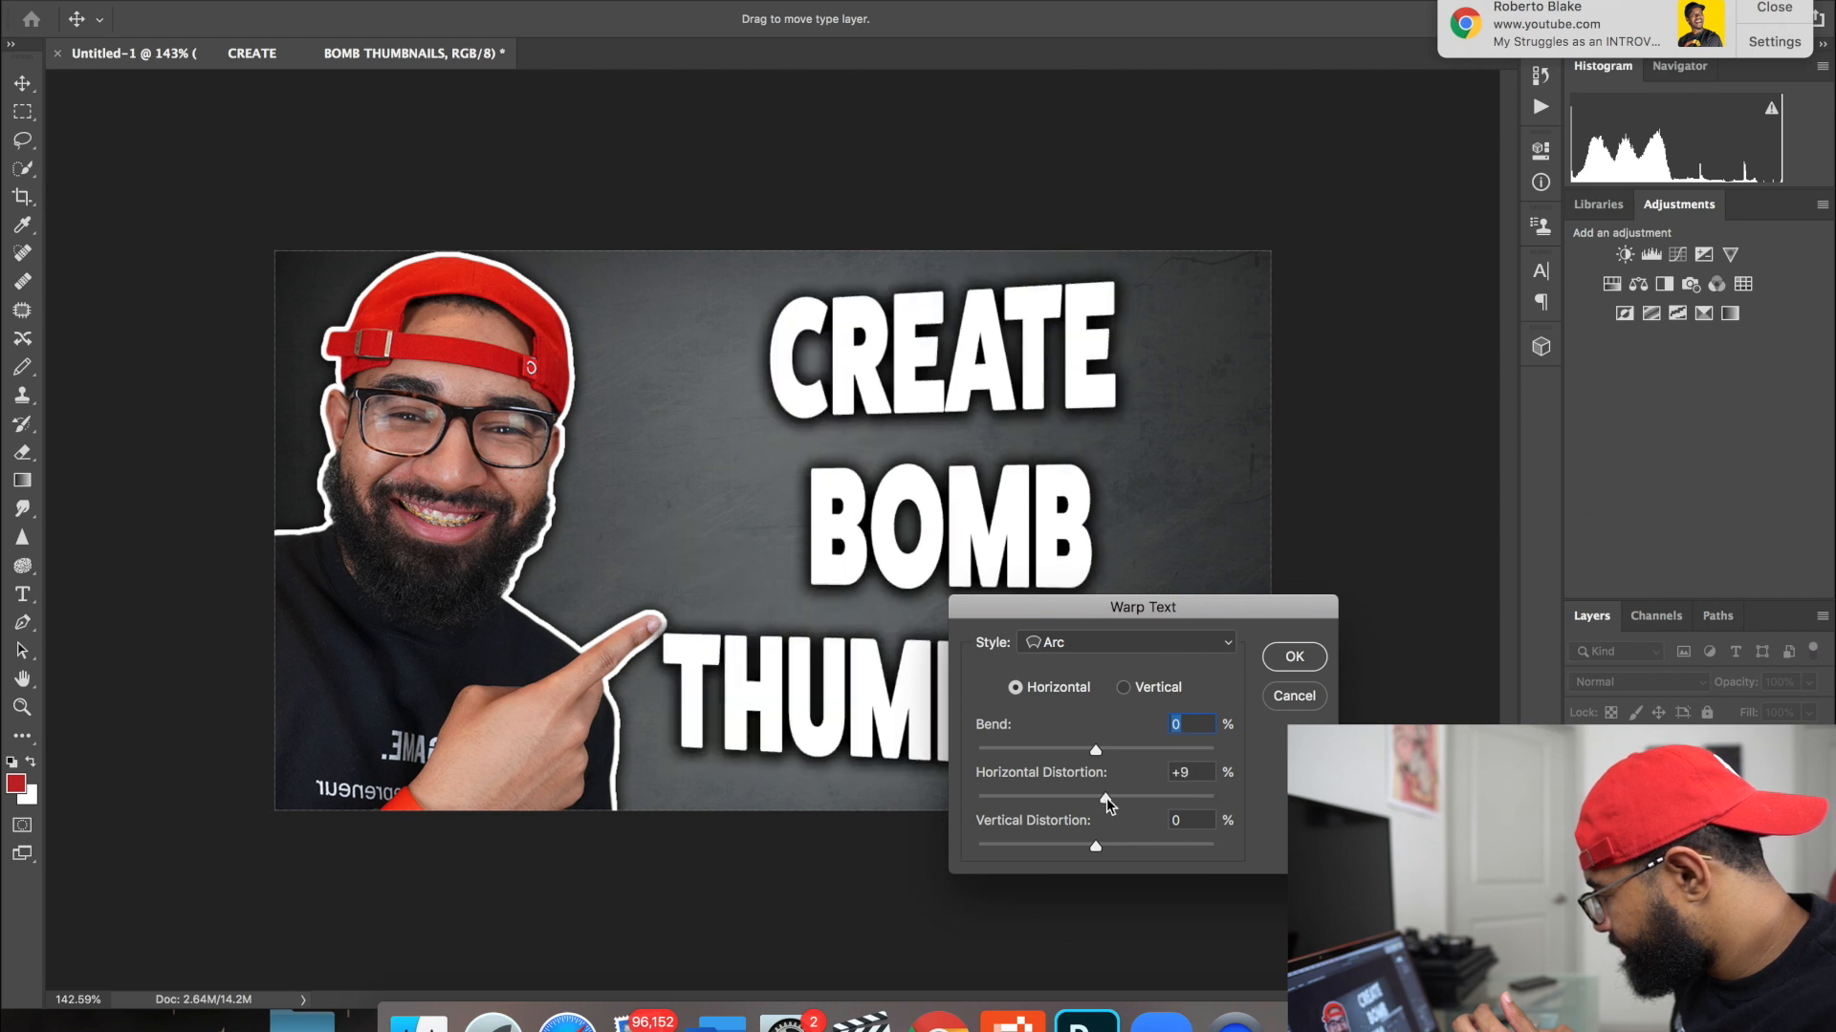
left_click_drag(1100, 797, 1094, 797)
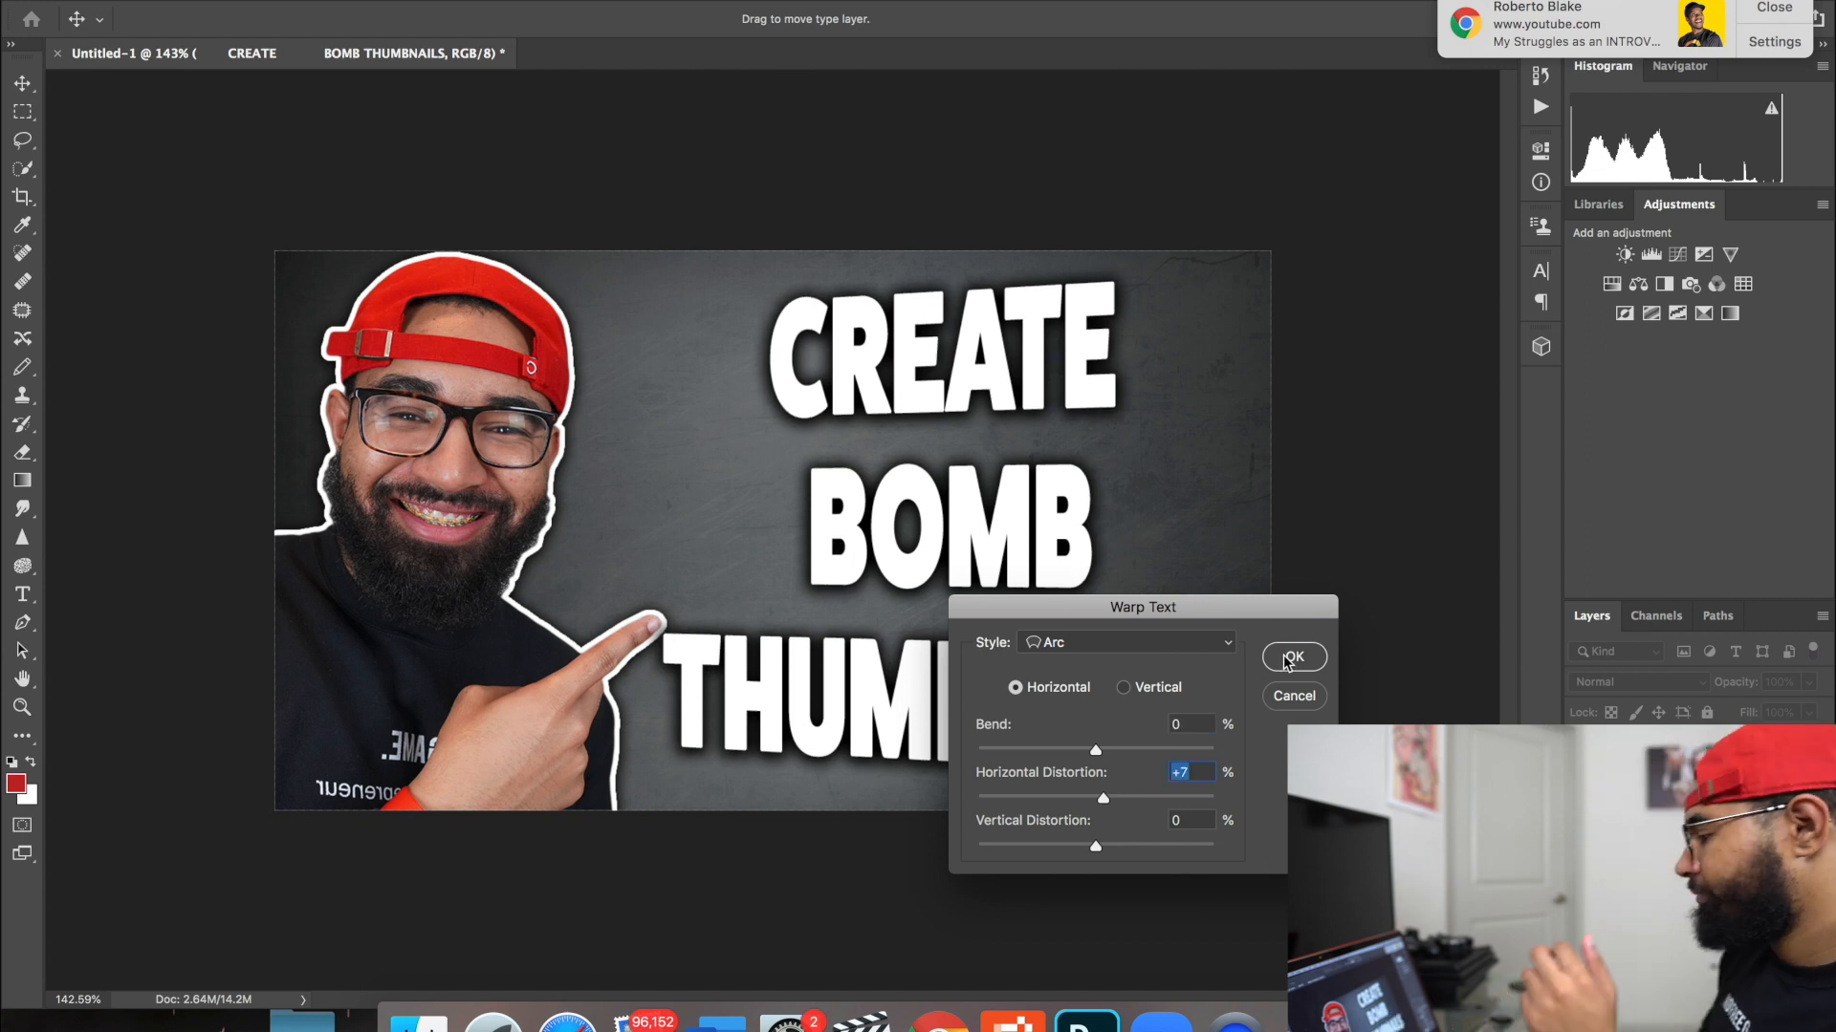
left_click(1293, 656)
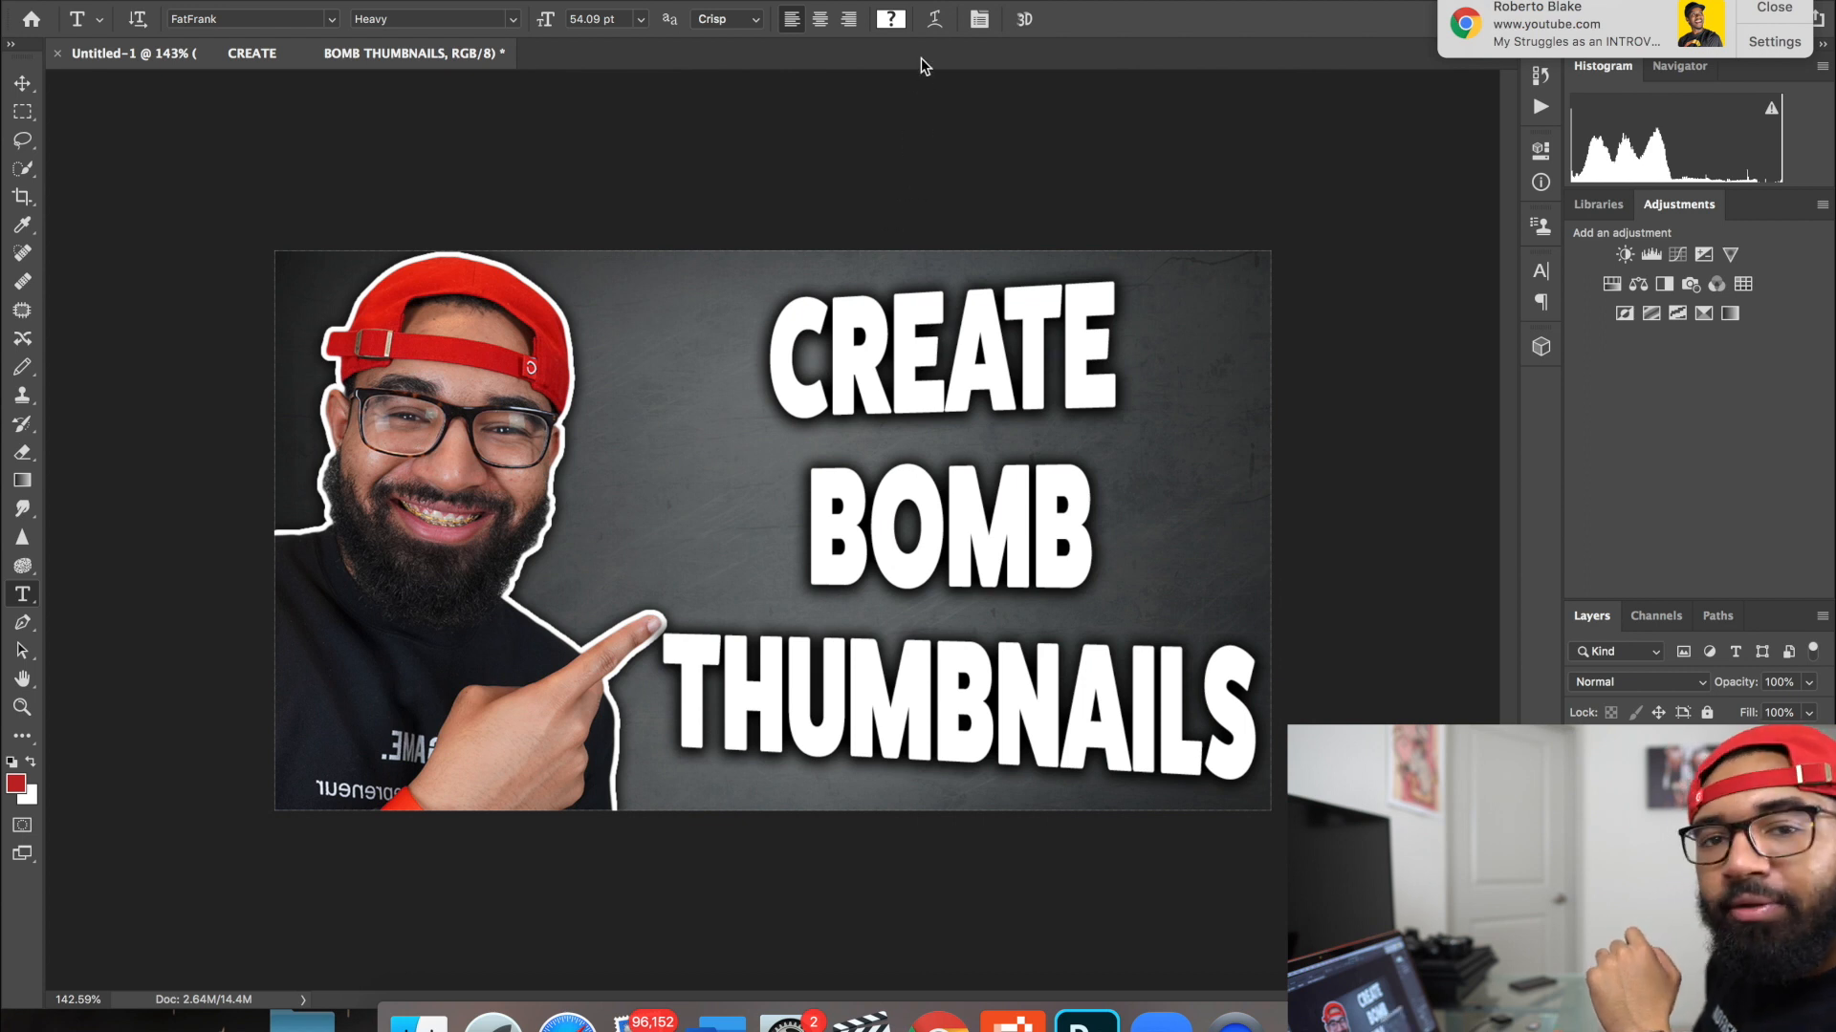
Step: Refine the Arc warp's horizontal distortion to +4 and apply it
left_click(890, 19)
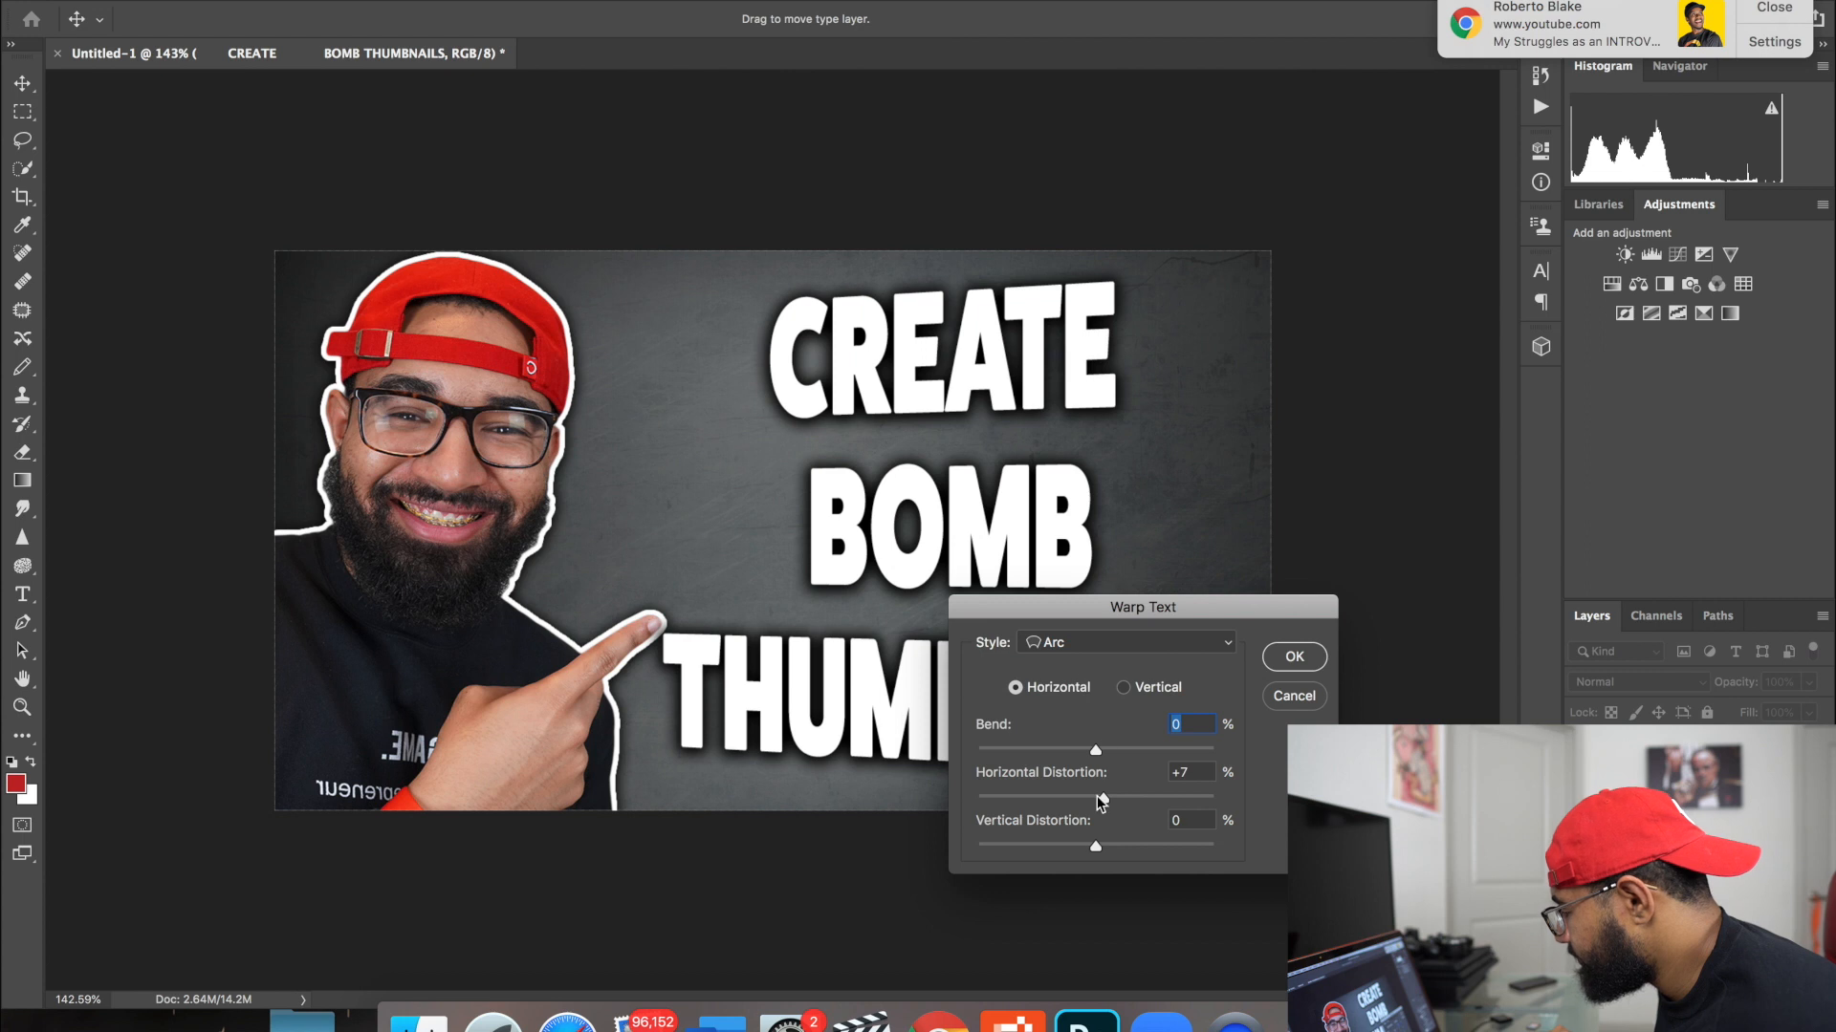
left_click_drag(1104, 798, 1096, 798)
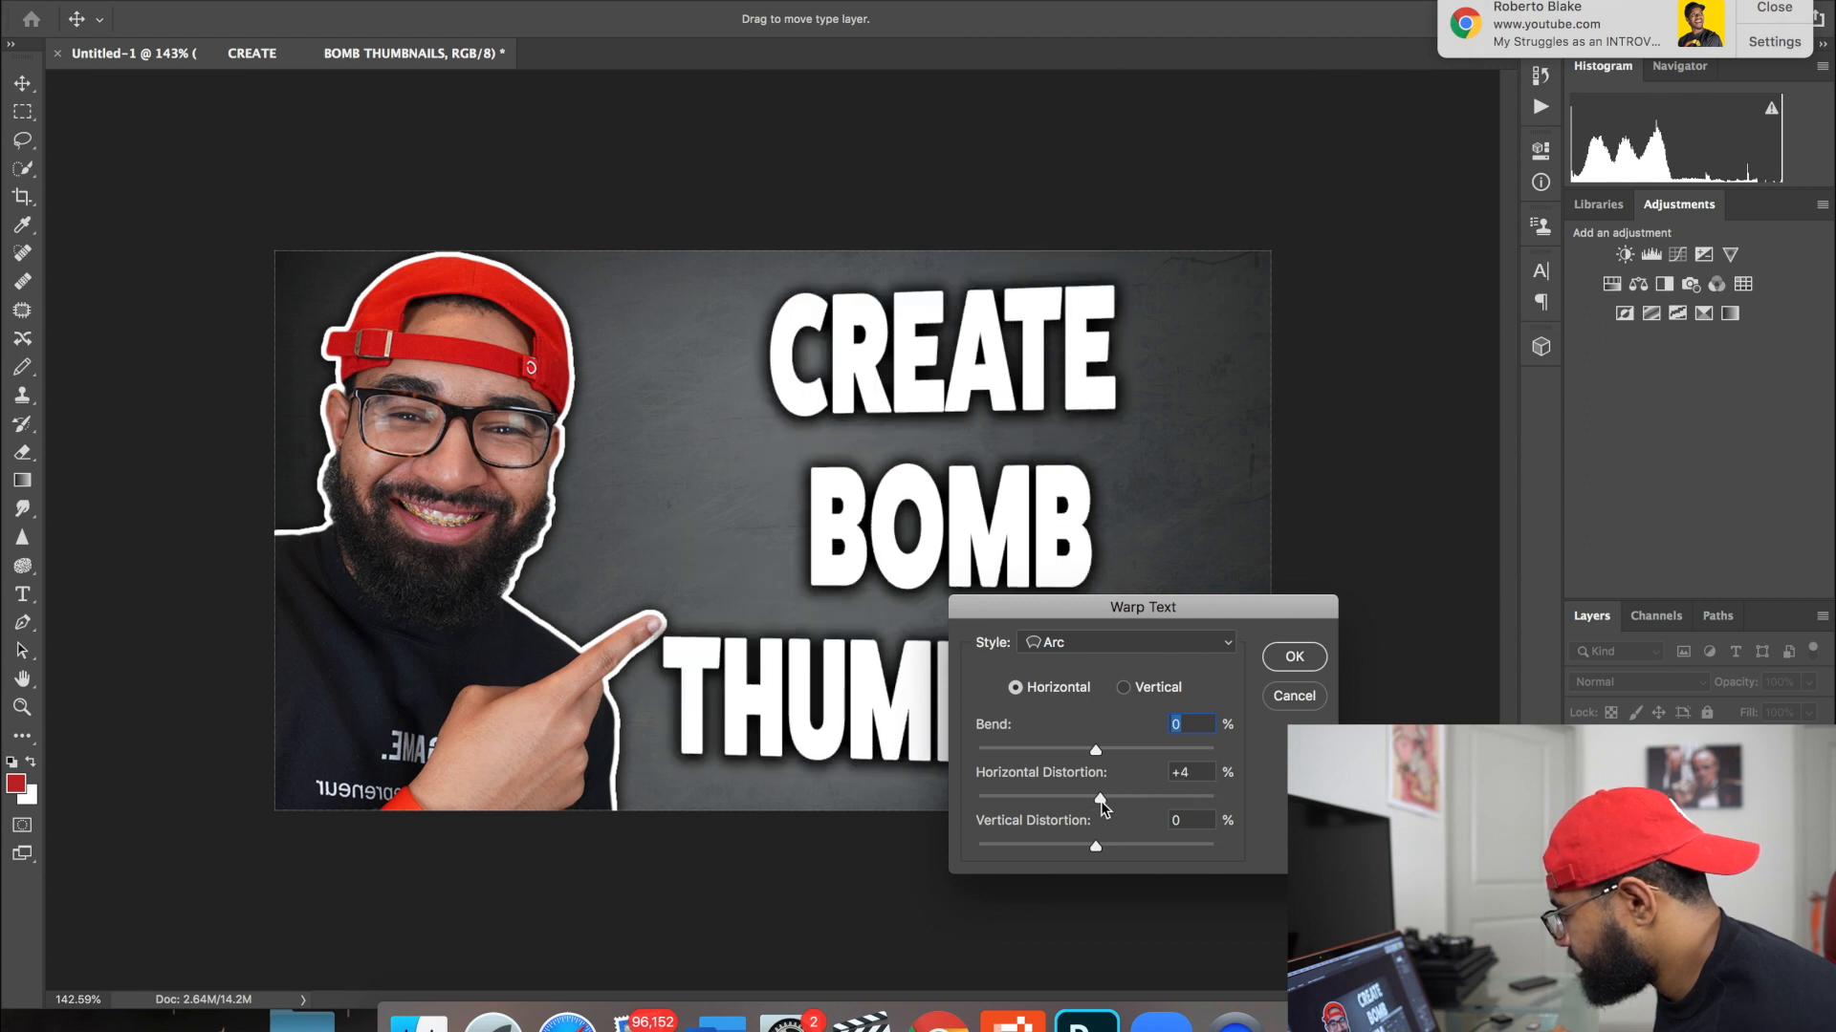
left_click_drag(1095, 796, 1101, 796)
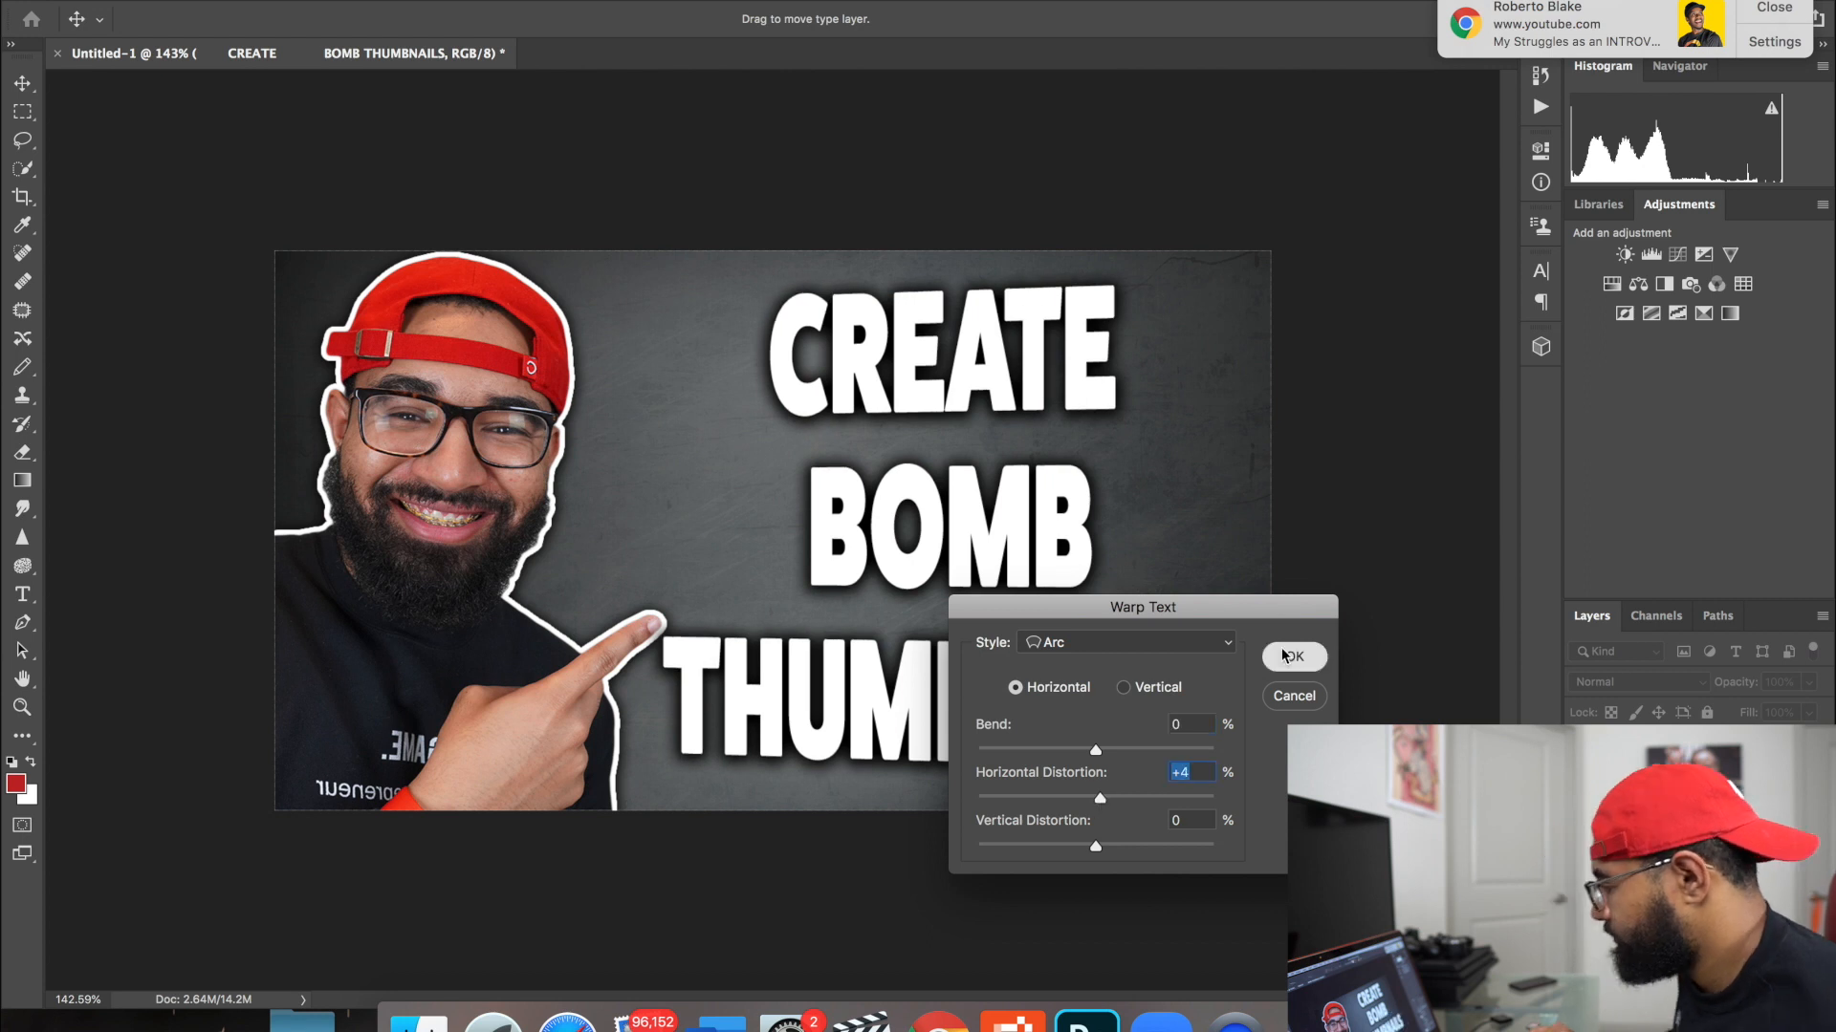
left_click(1293, 657)
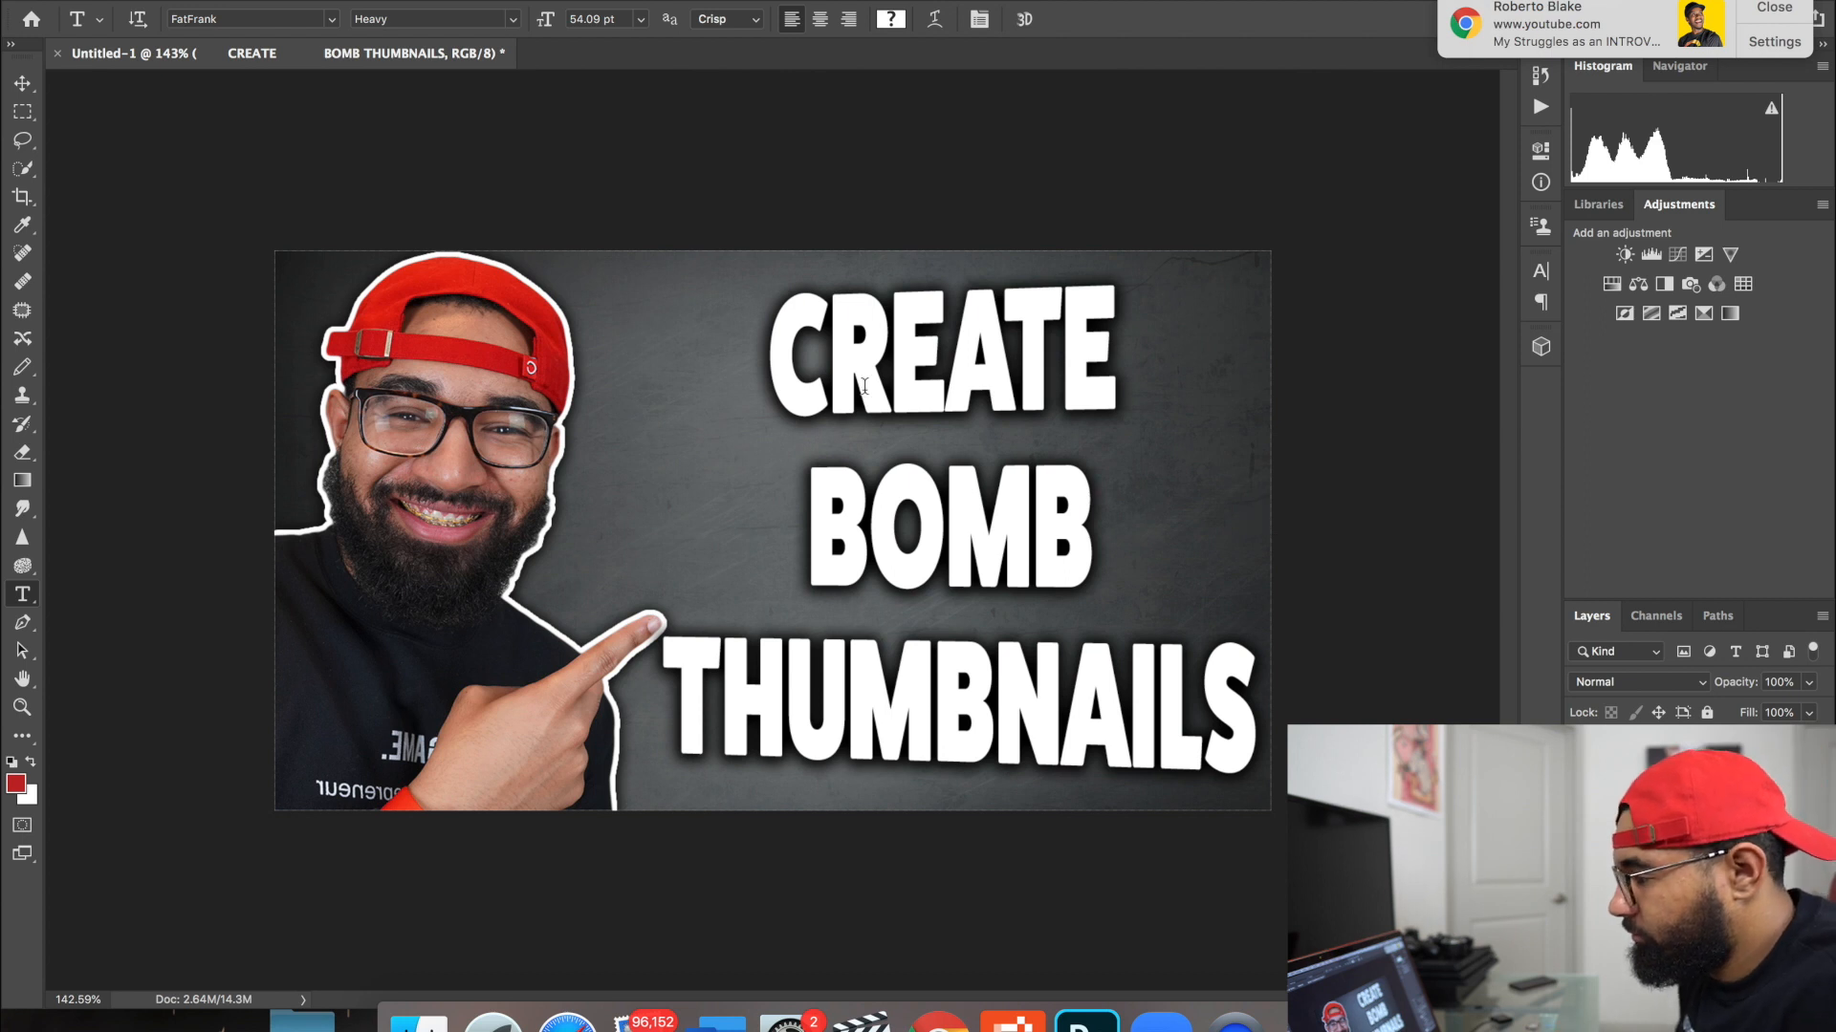
left_click(17, 86)
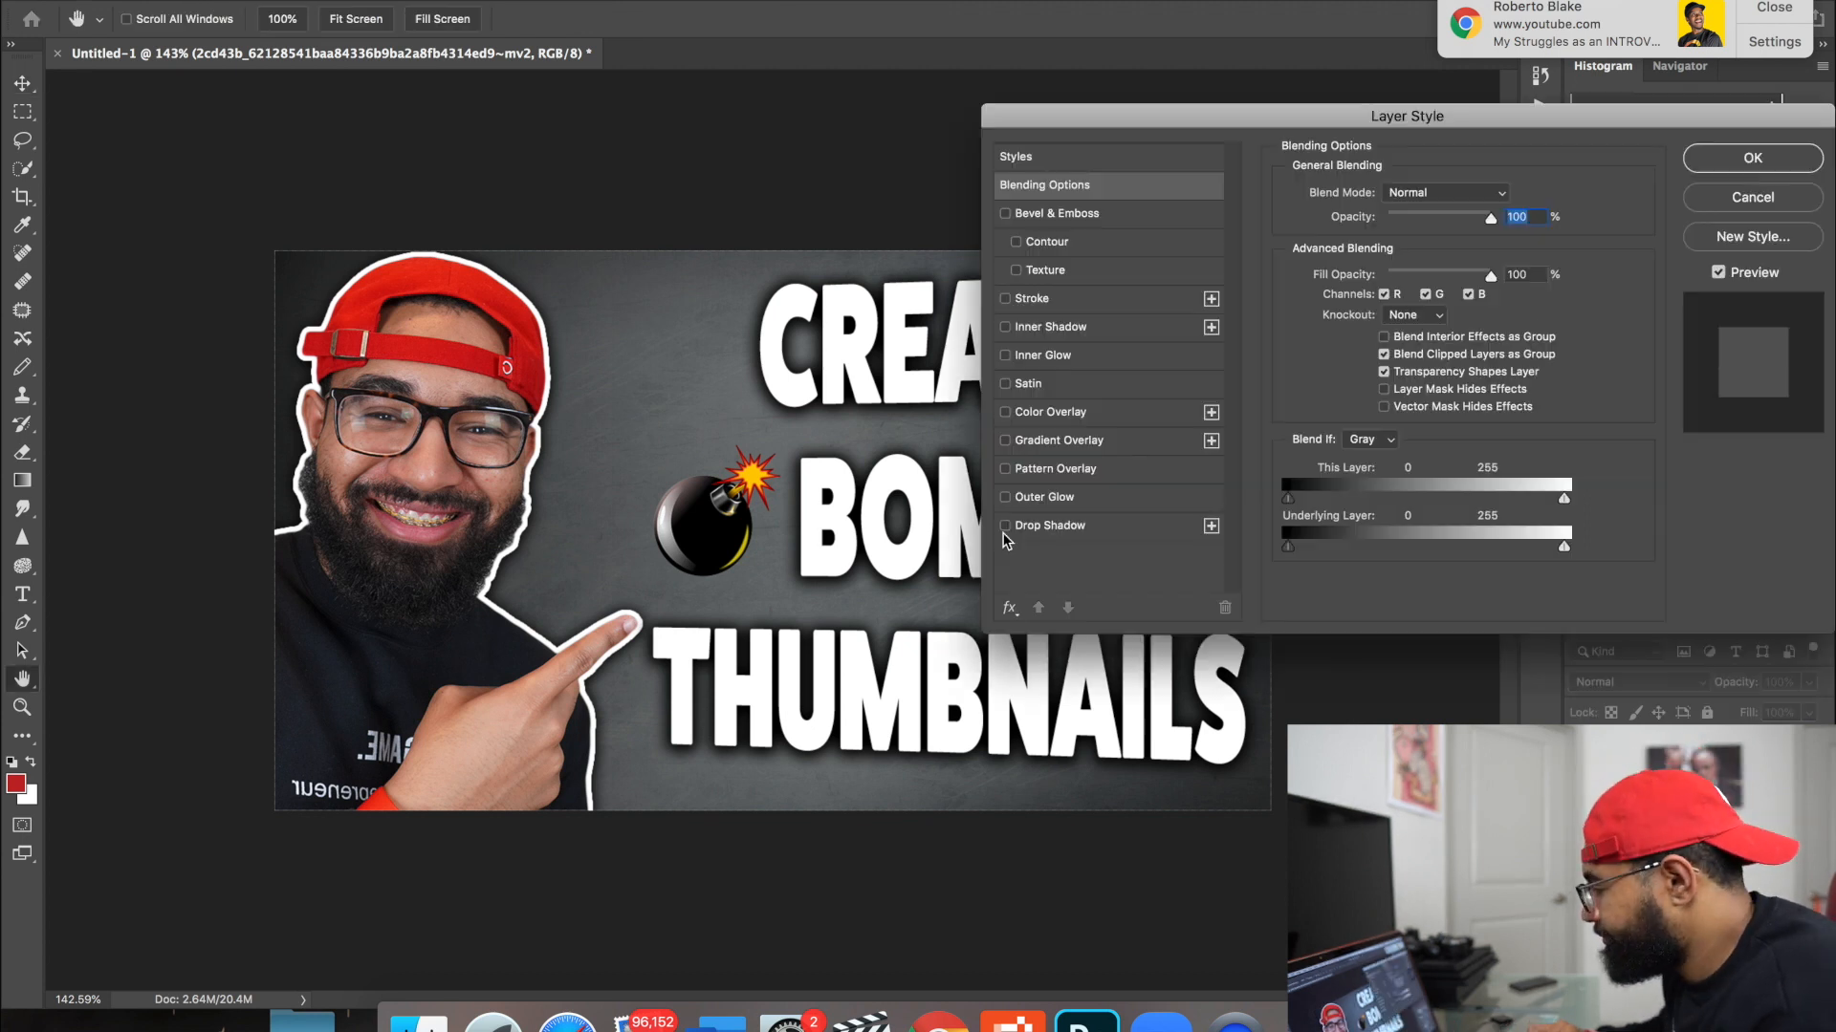
Step: Add a drop shadow to the bomb icon and return to the thumbnail document
left_click(1005, 526)
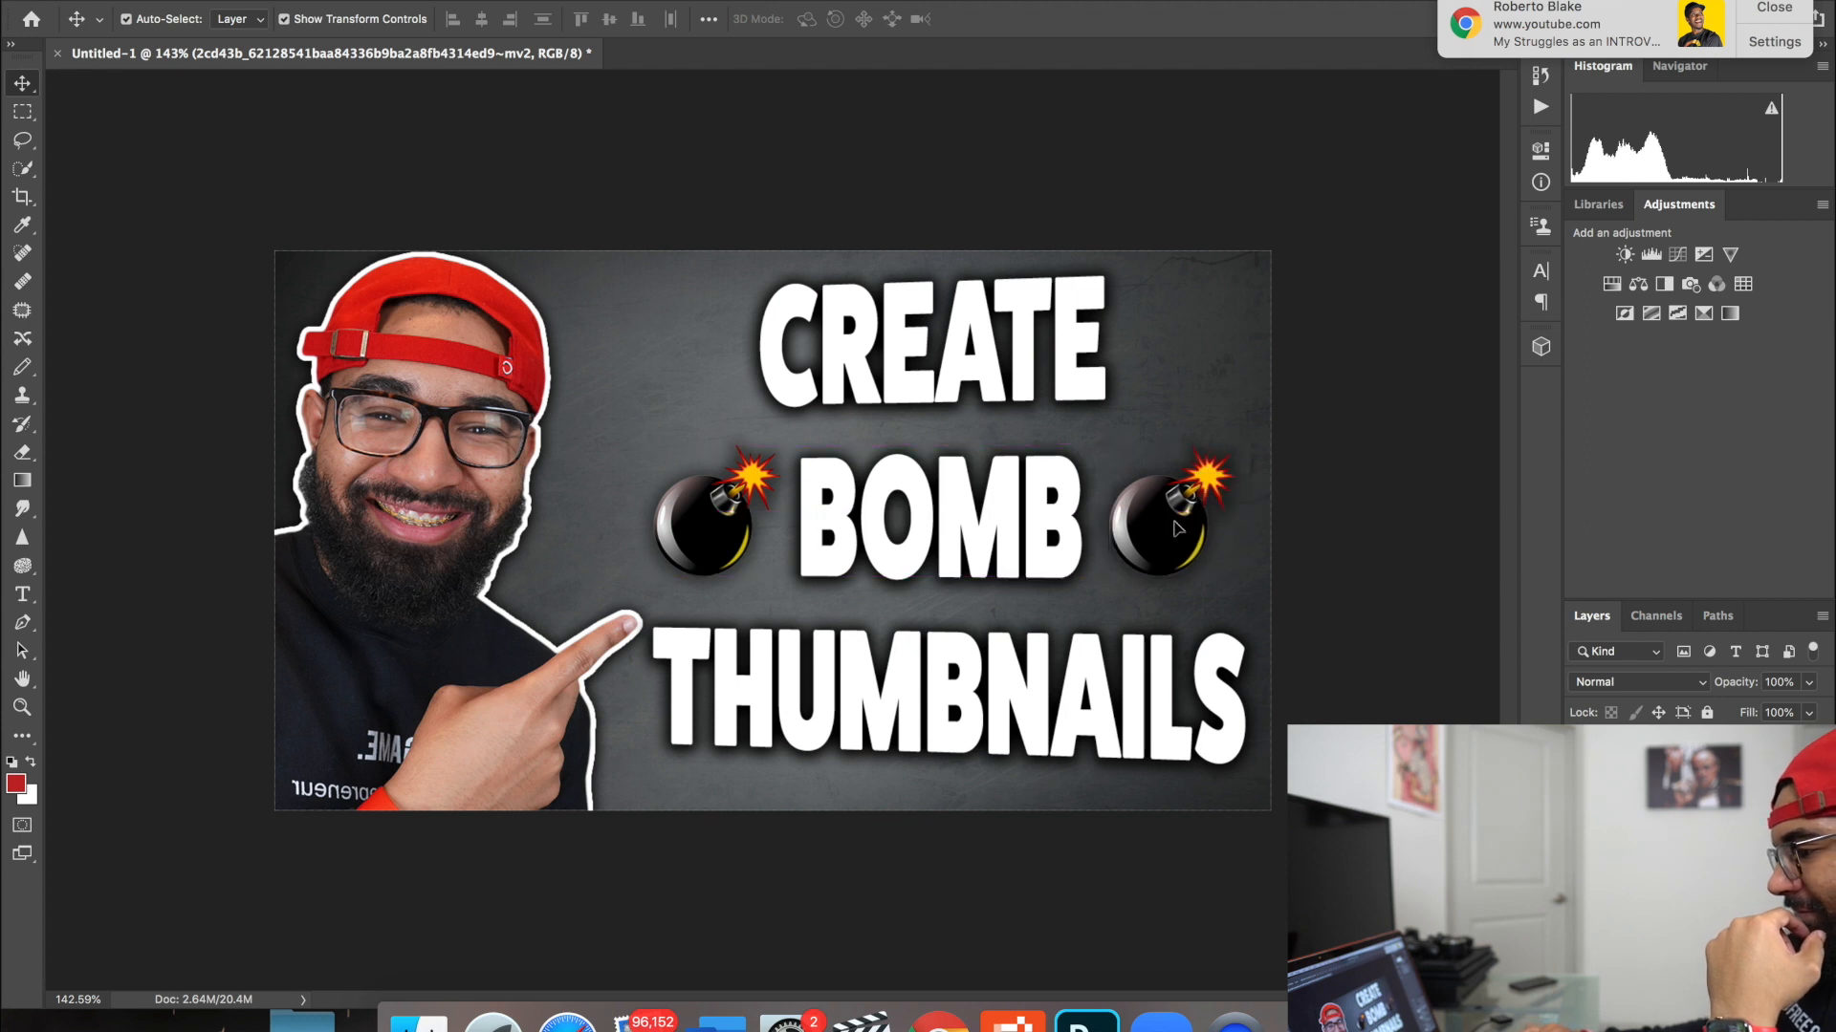
left_click(1167, 535)
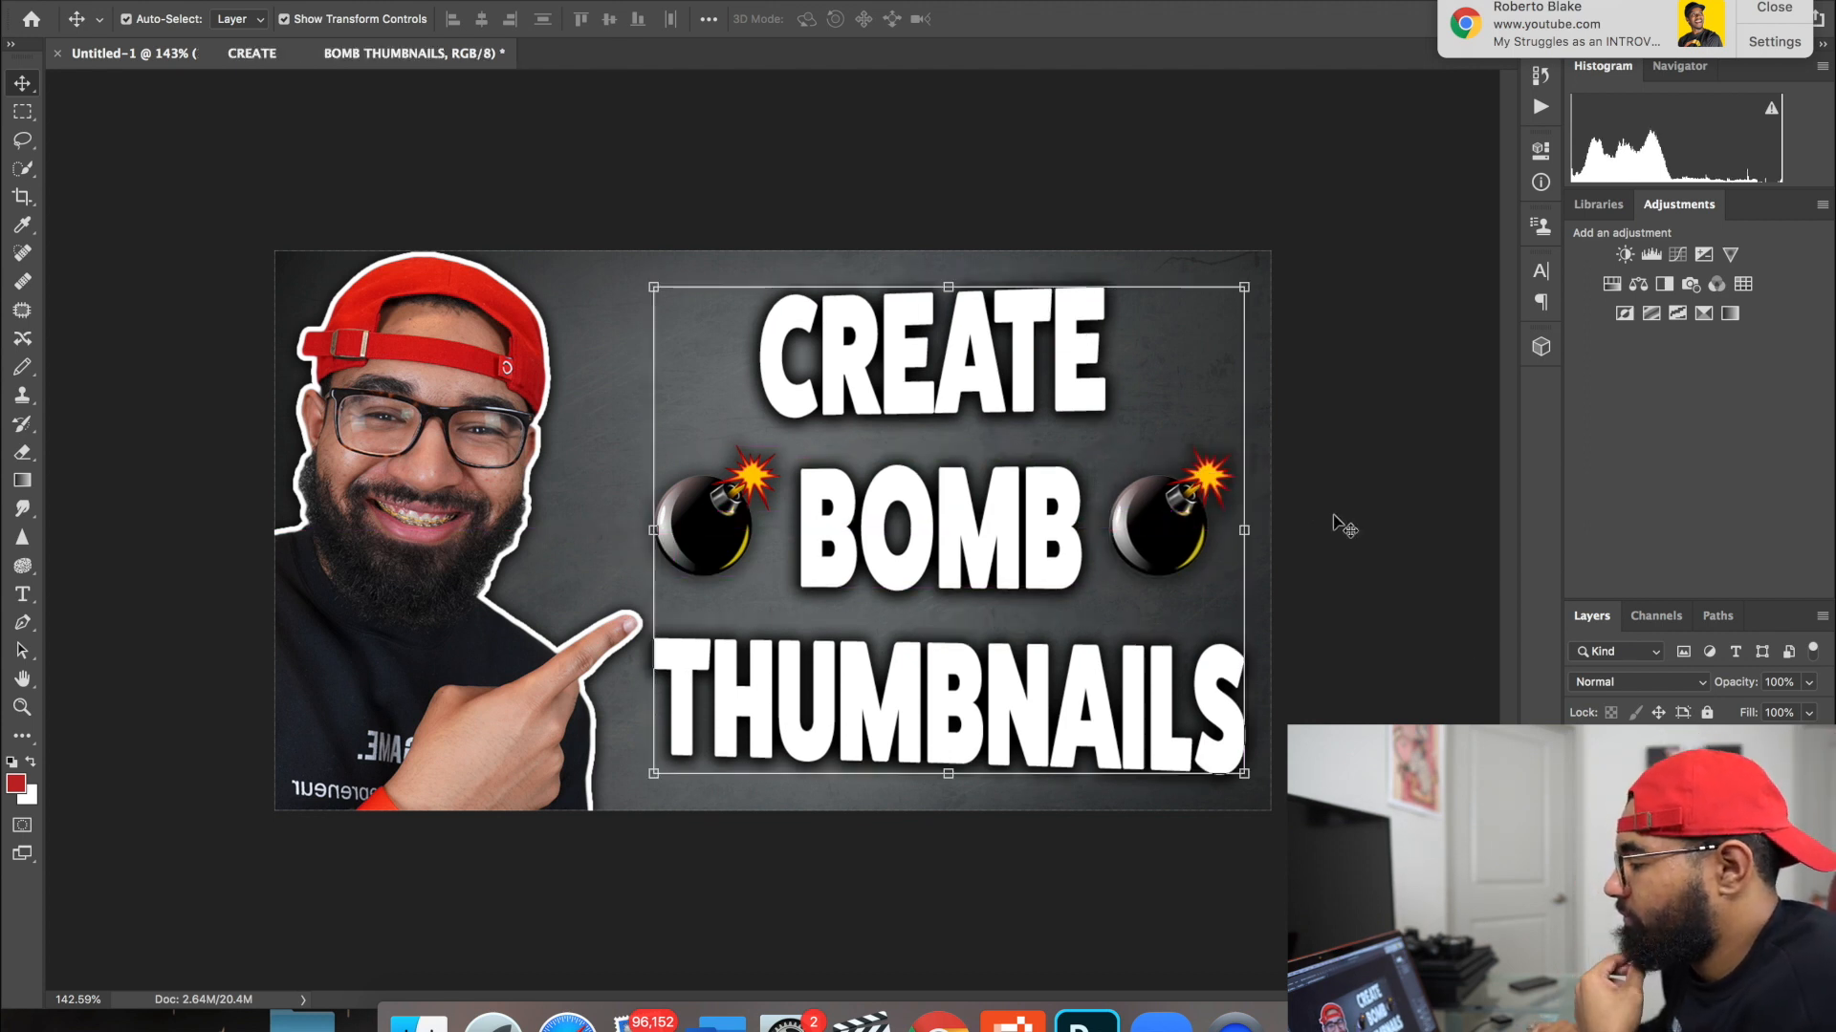
mouse_move(1343, 624)
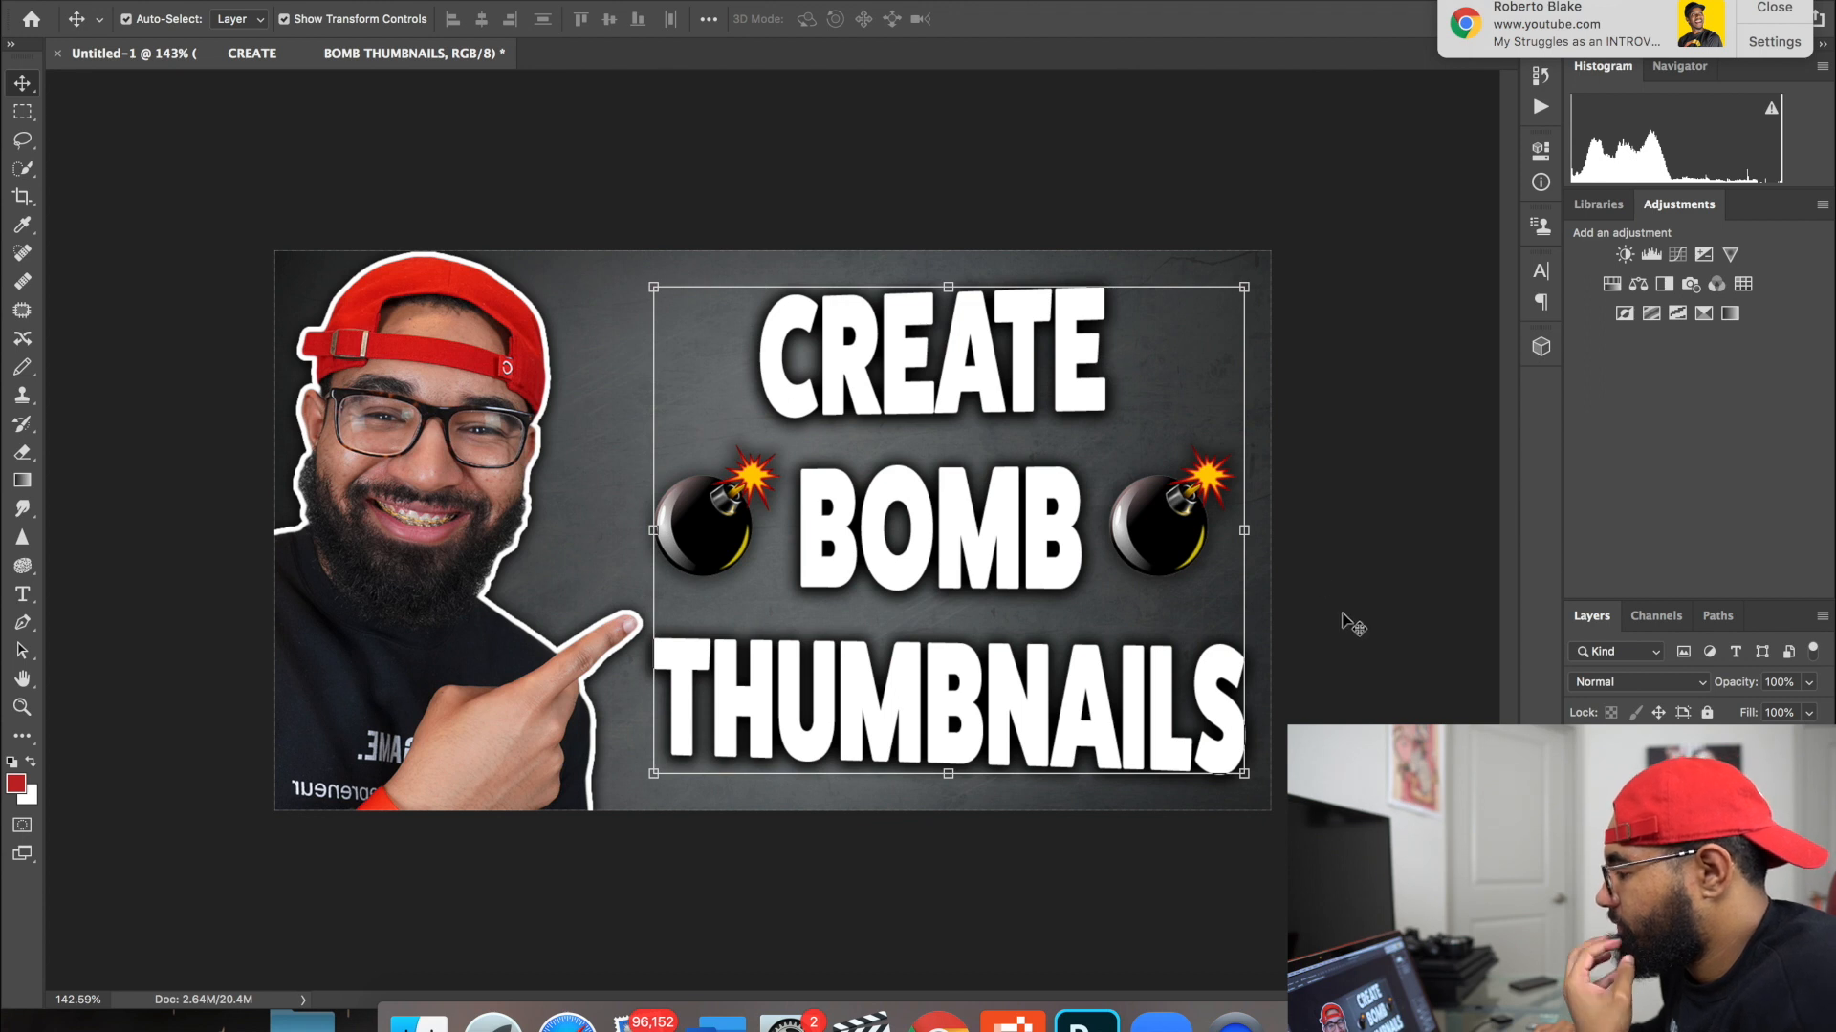